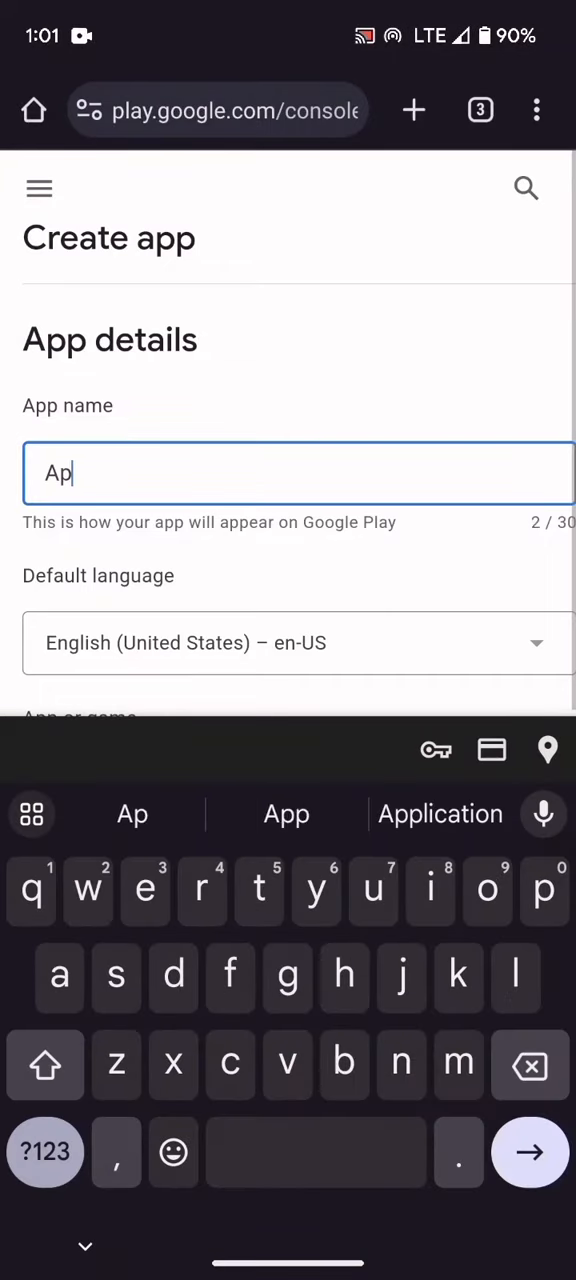
Step: Accept the Developer Program Policies and US export laws declarations and create the app
scroll("down", 3)
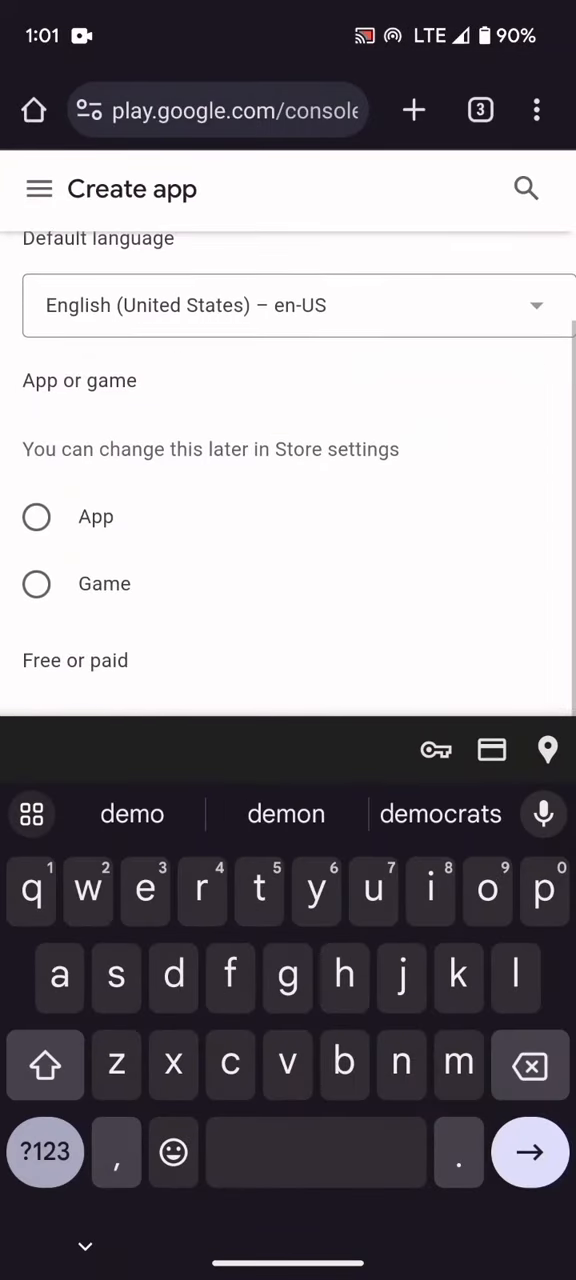
left_click(36, 516)
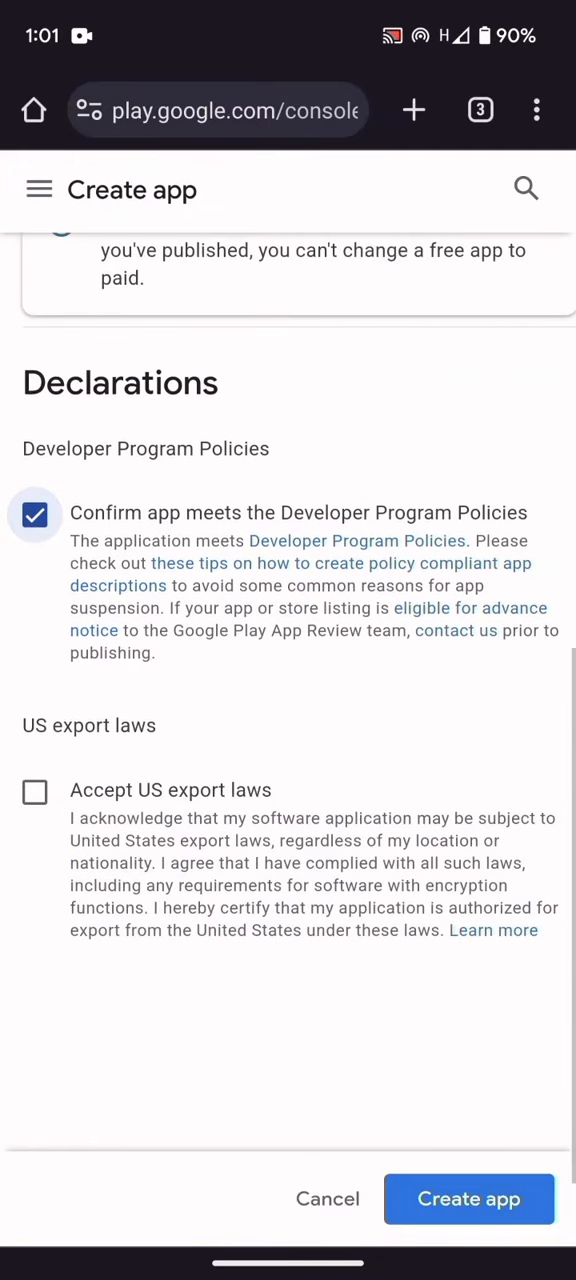
left_click(38, 820)
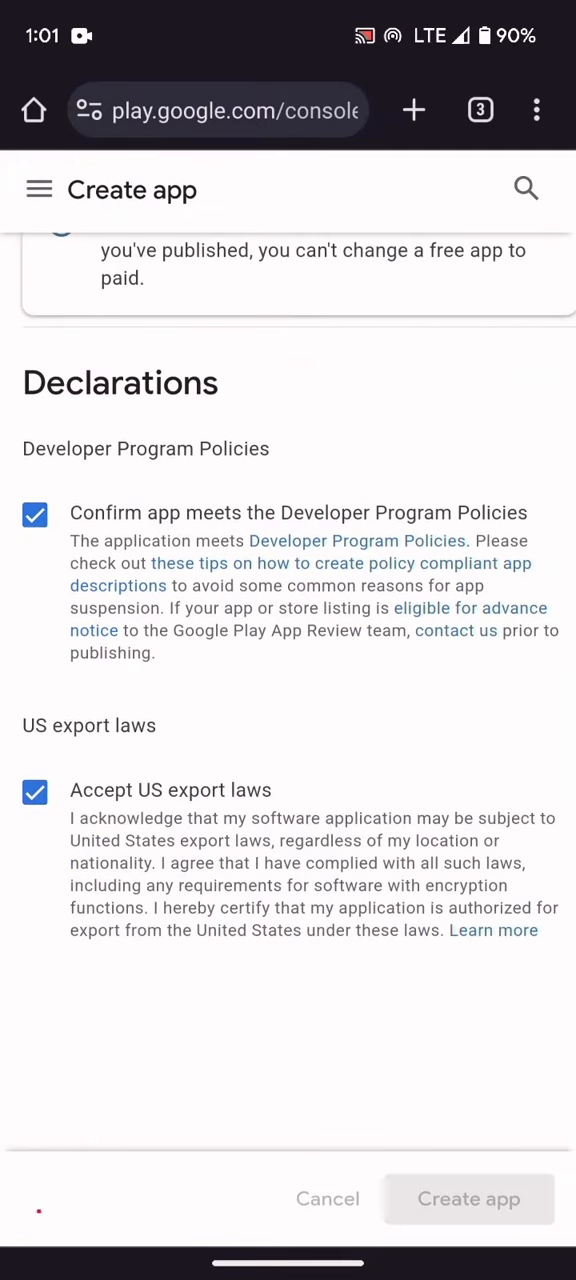
left_click(468, 1200)
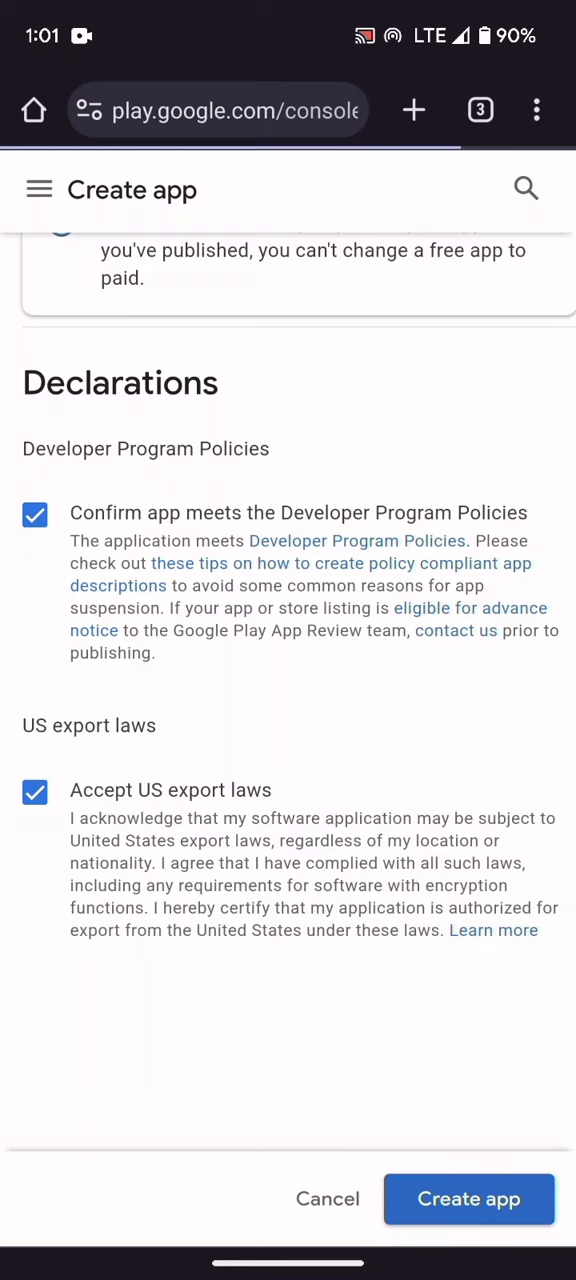
left_click(468, 1198)
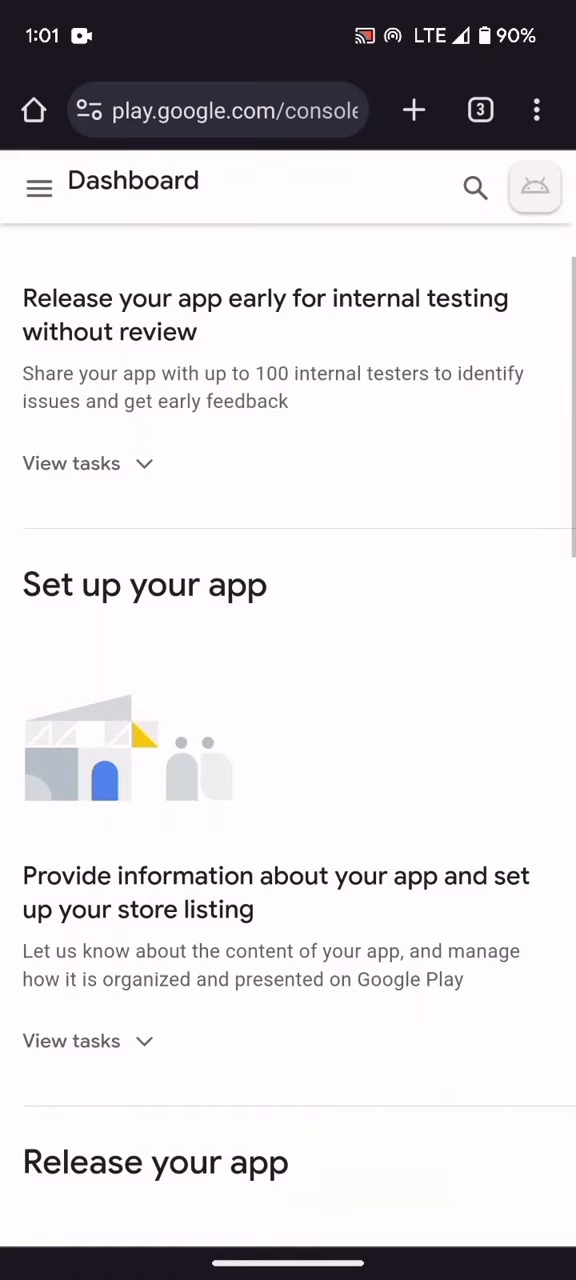
Step: View the 'Set up your app' tasks on the dashboard and go into the App access task
scroll("down", 3)
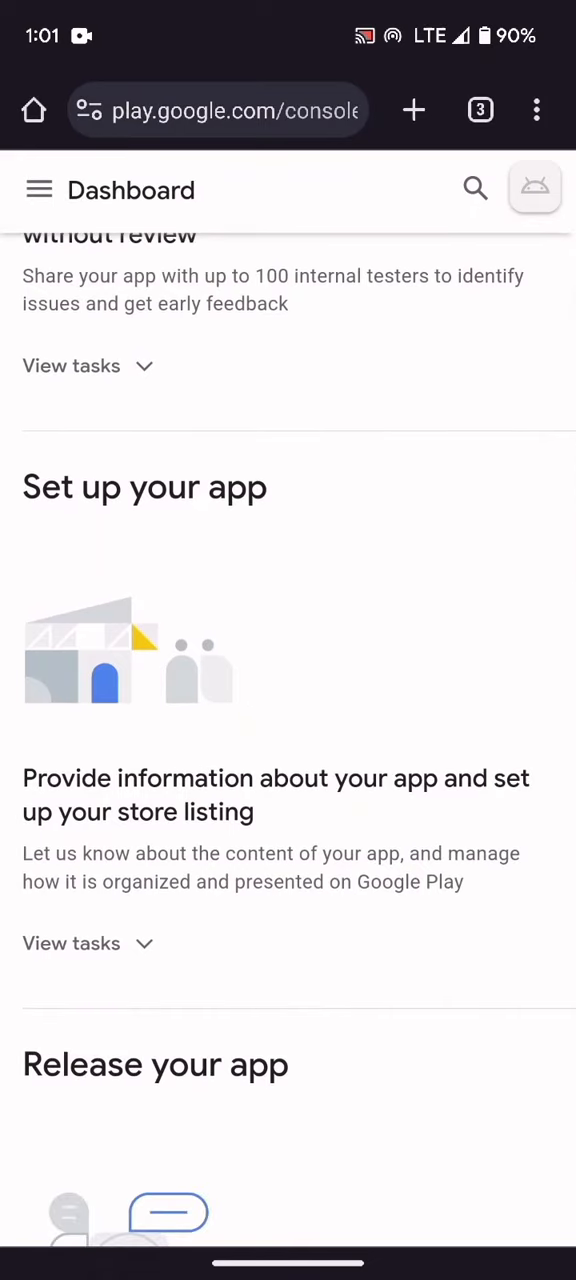
scroll("down", 3)
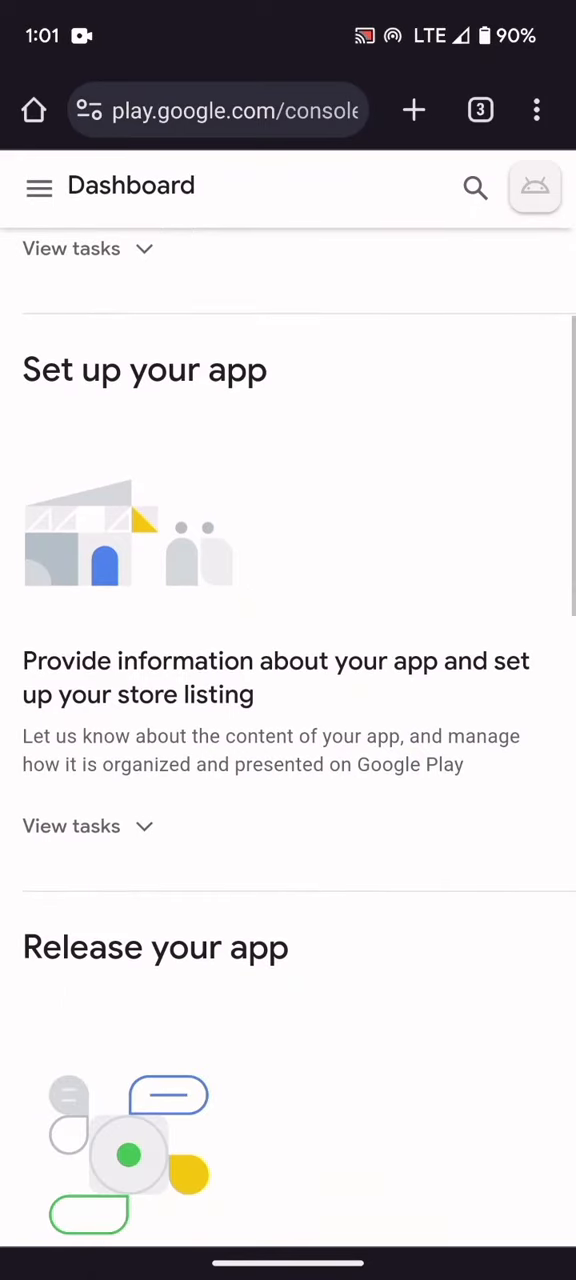
left_click(72, 826)
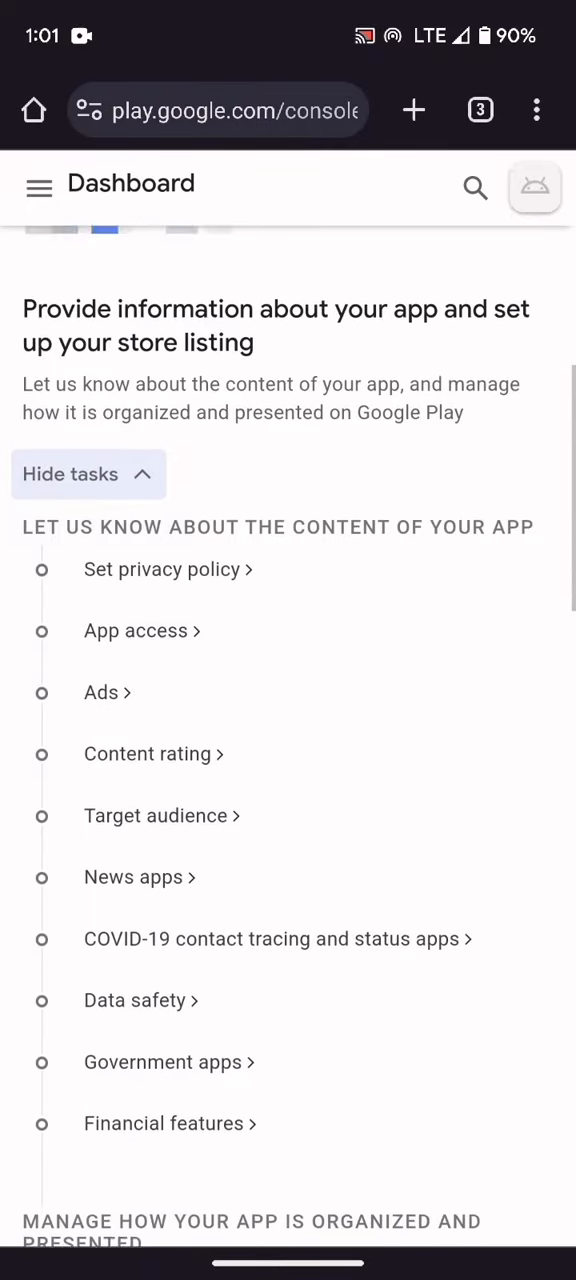
scroll("down", 3)
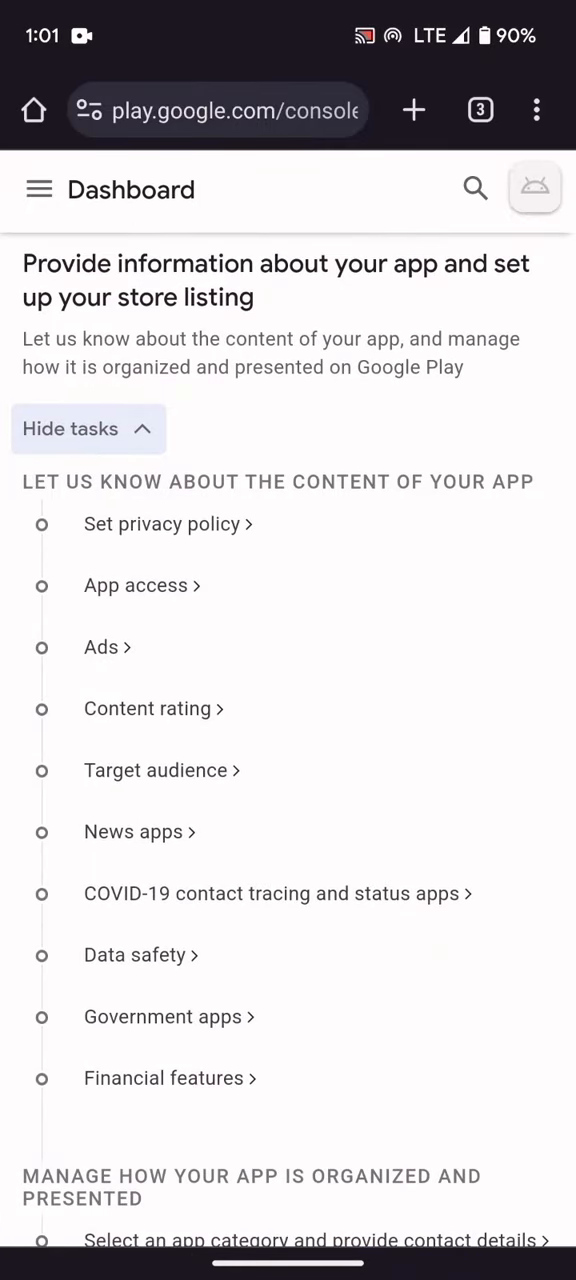
left_click(162, 524)
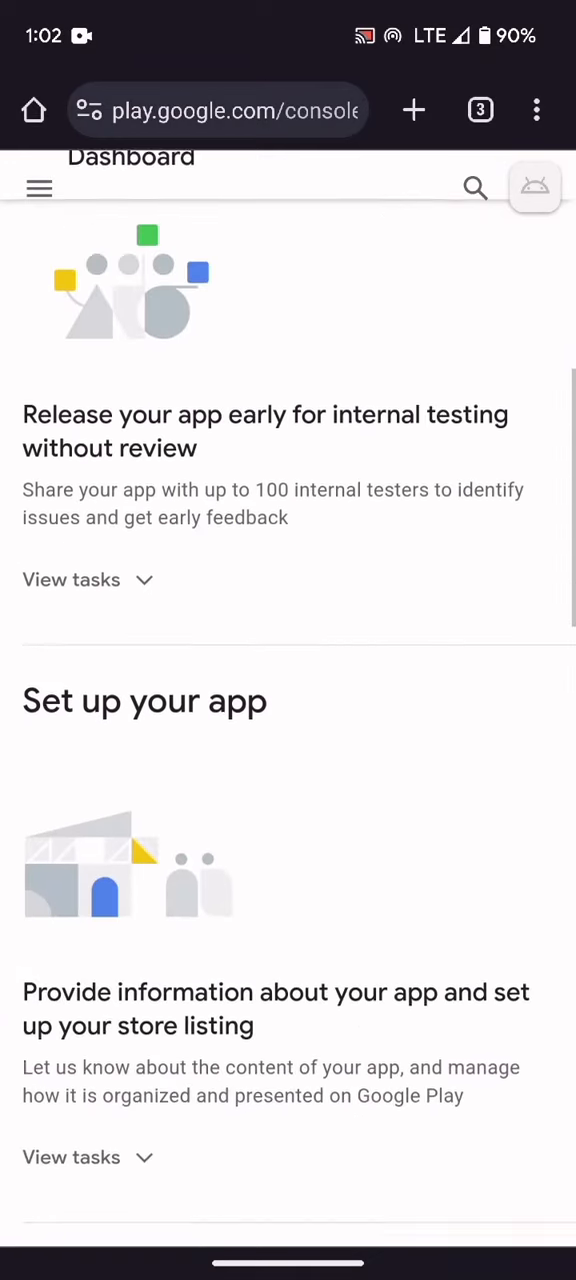
left_click(72, 1156)
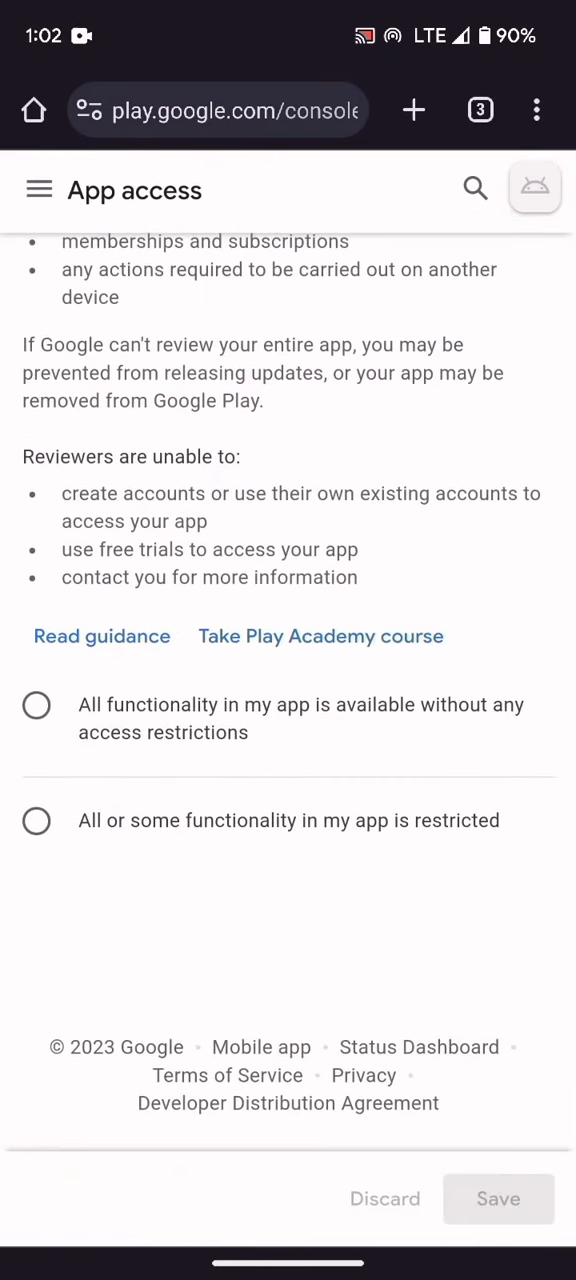
left_click(36, 820)
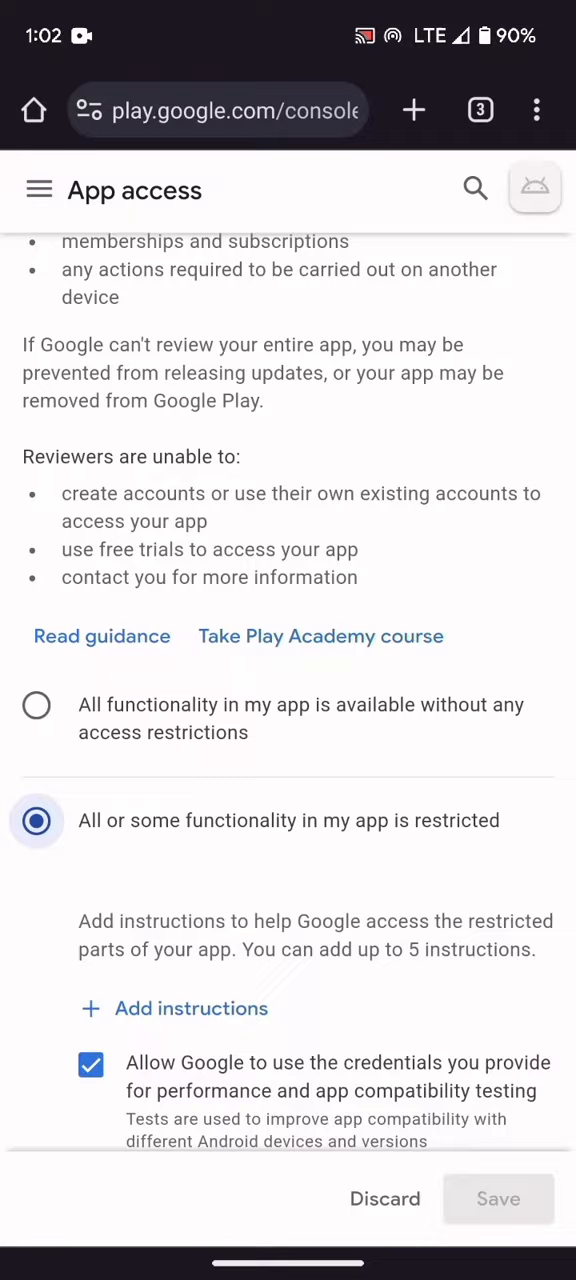
left_click(174, 1008)
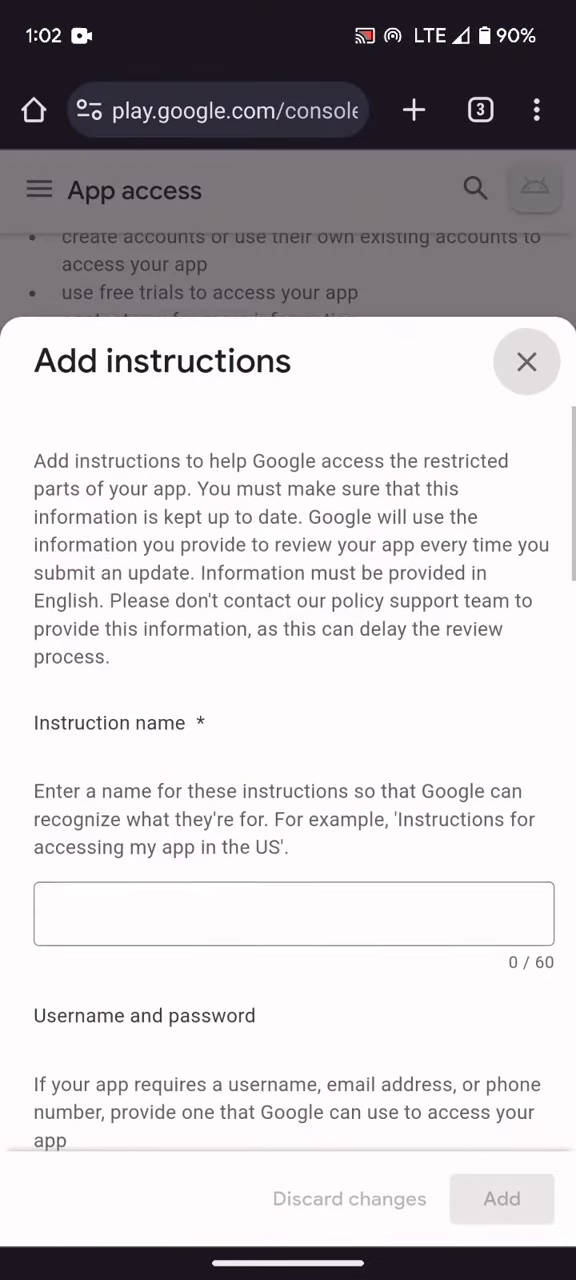
left_click(292, 914)
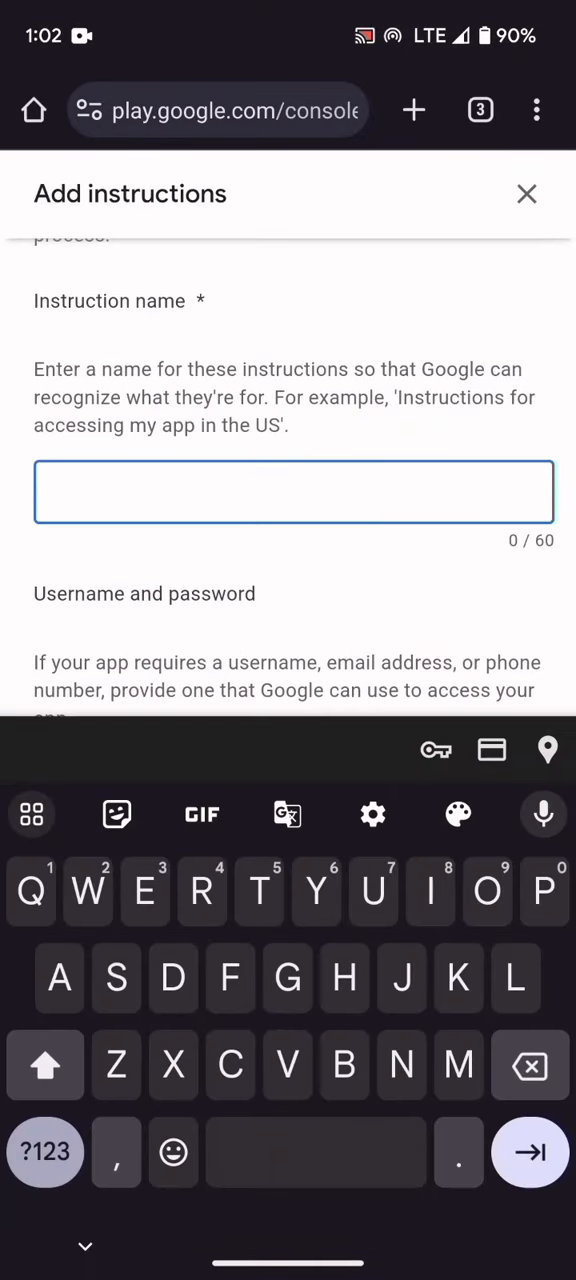
type("Login details")
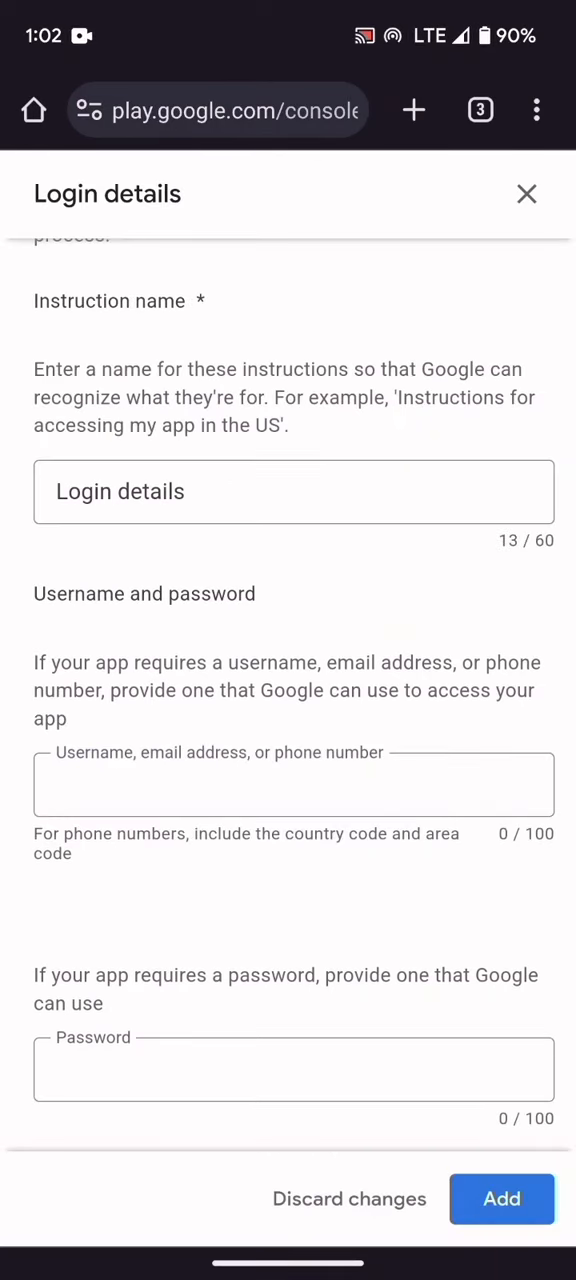
left_click(292, 784)
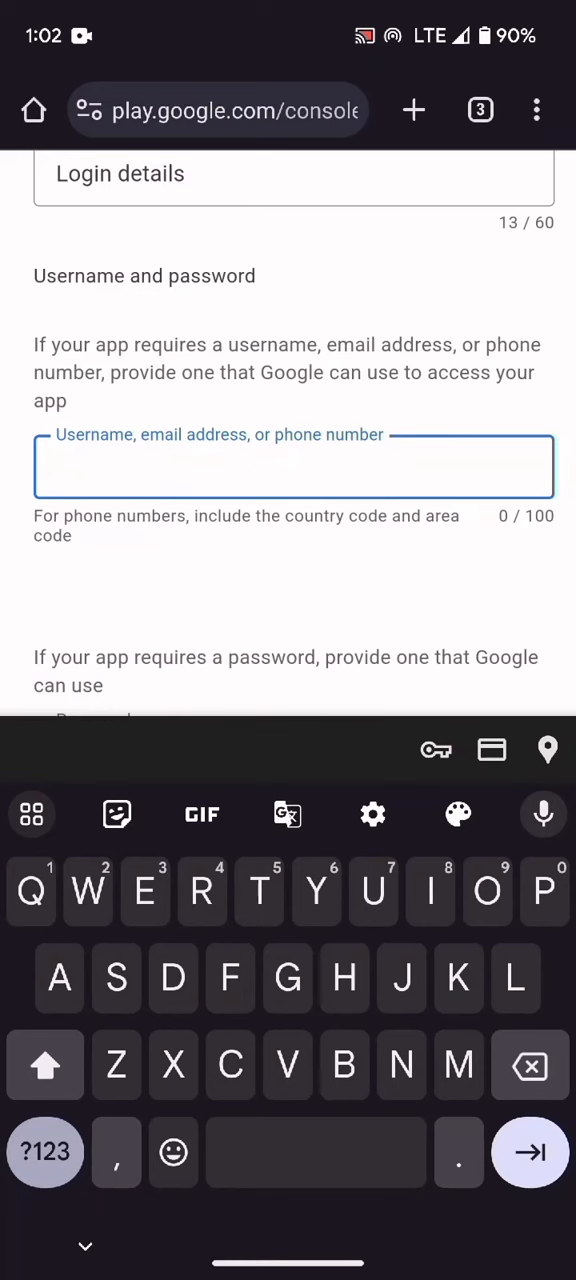
type("Wp")
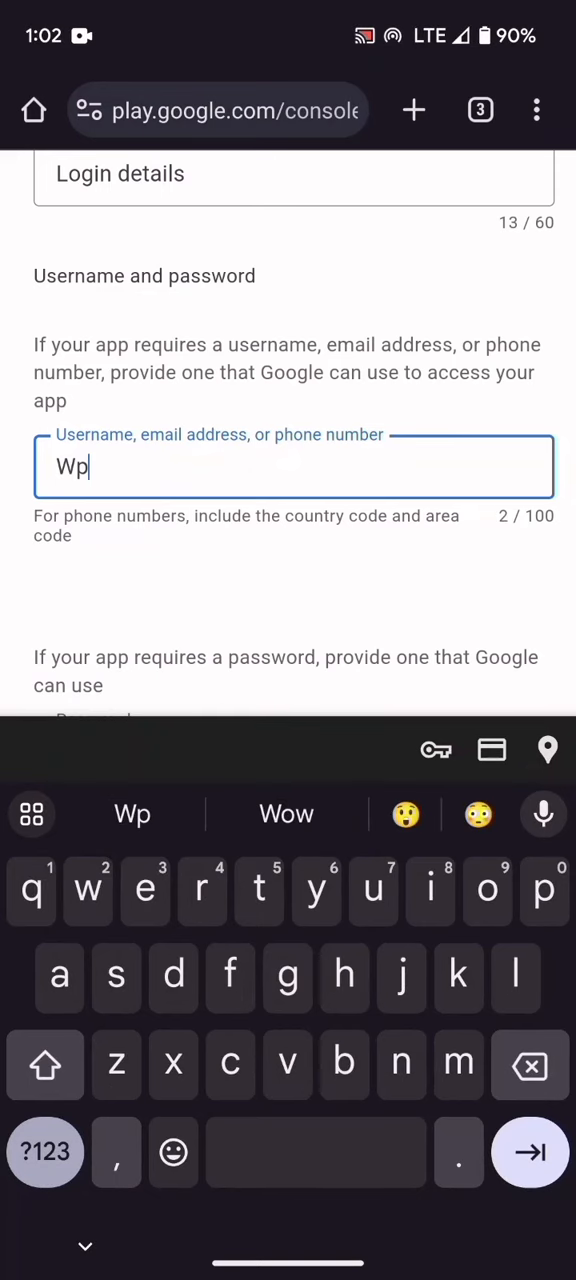
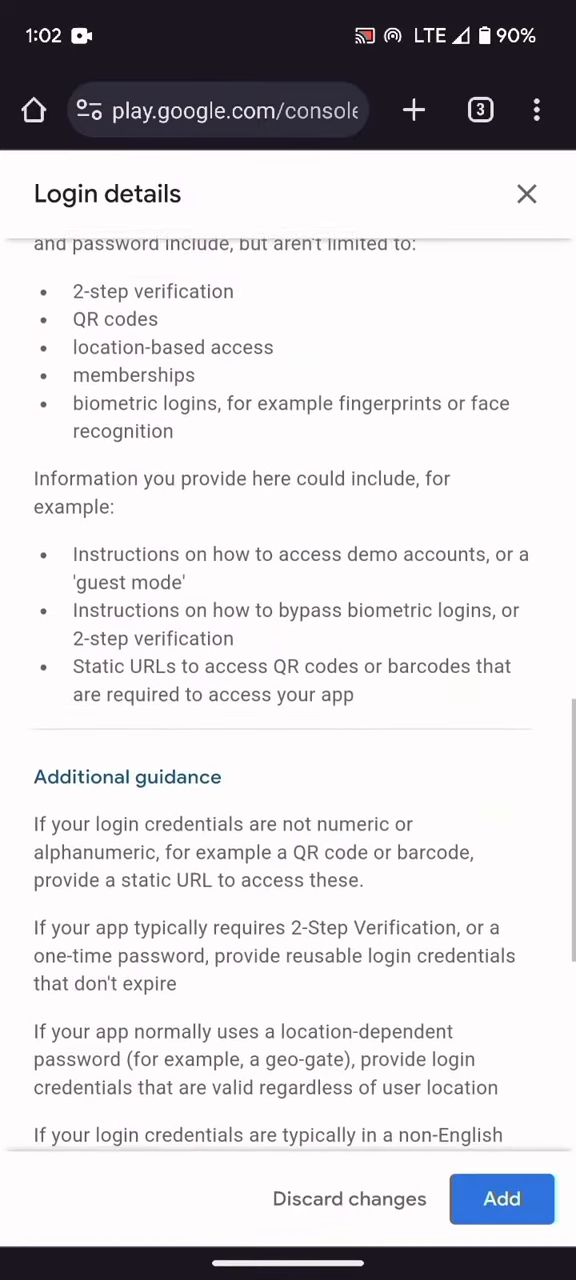
left_click(284, 468)
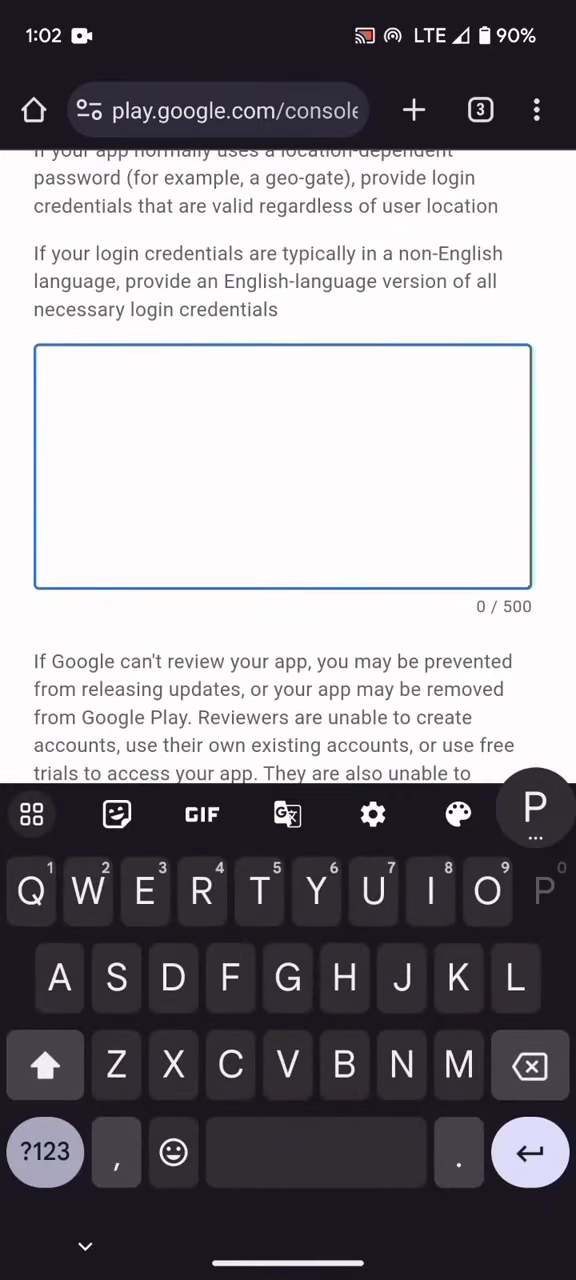
type("Pin:")
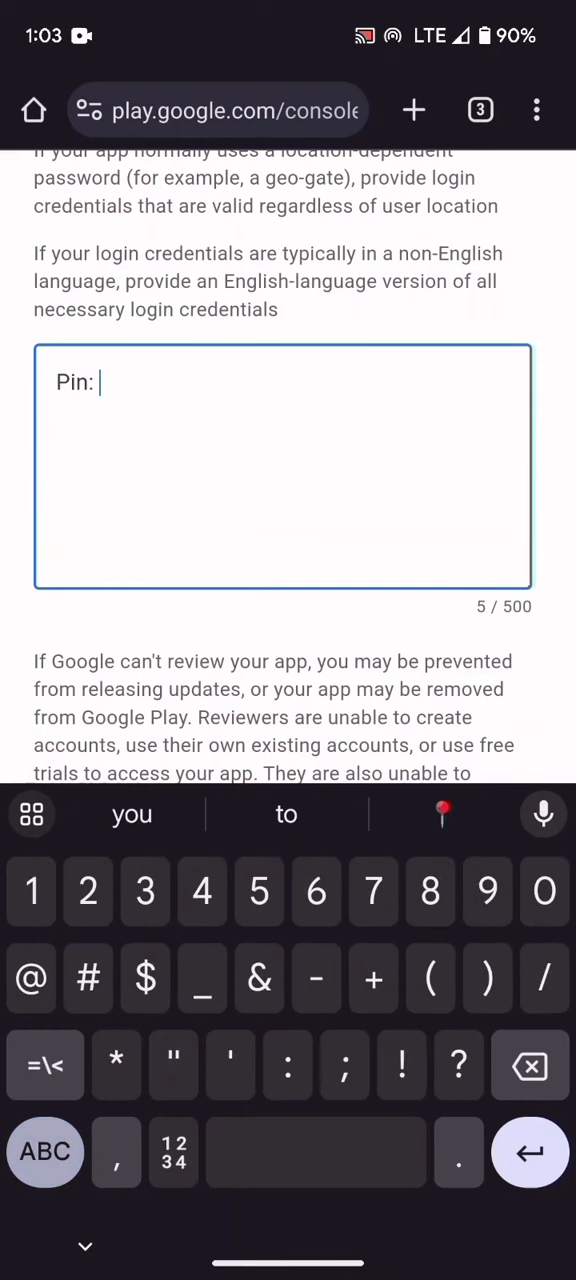
type("00000")
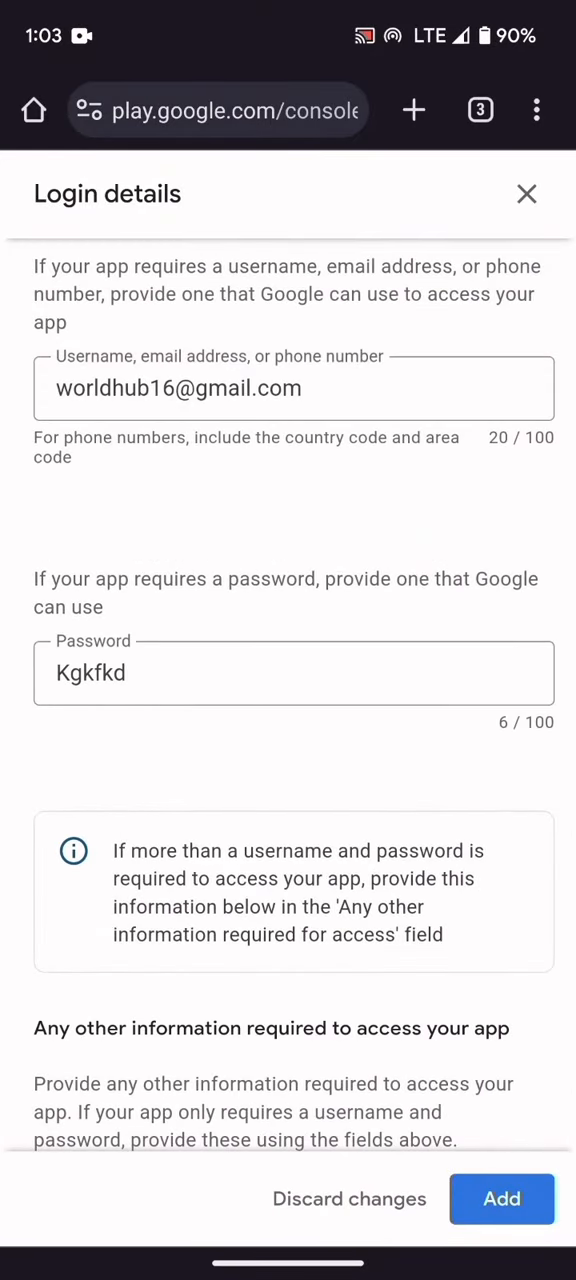
scroll("down", 3)
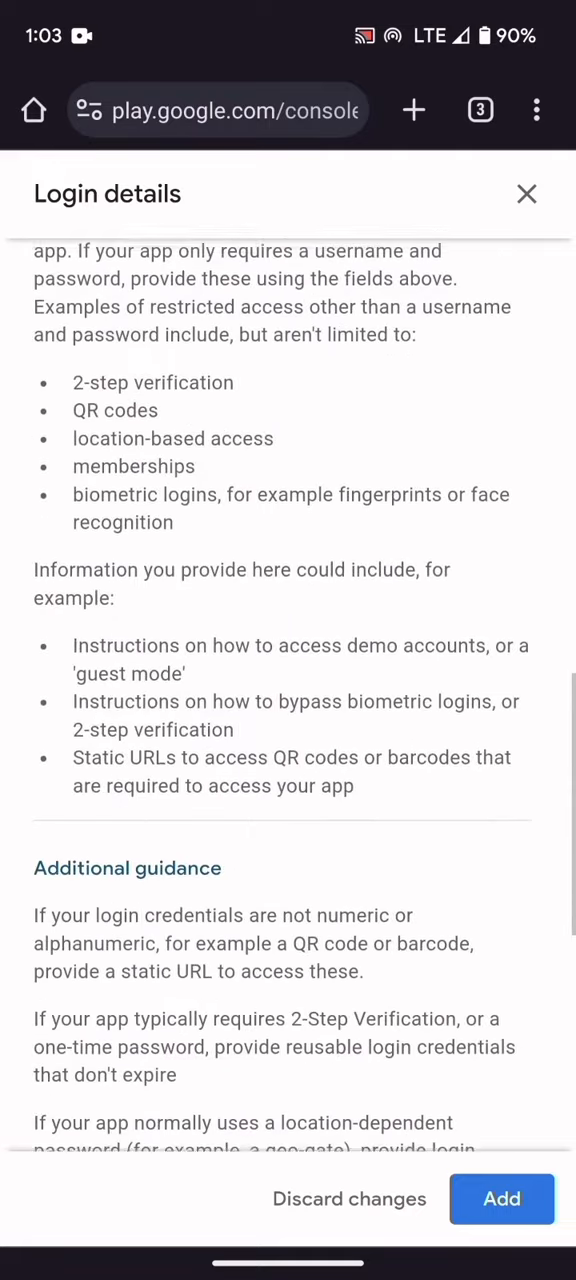
scroll("down", 3)
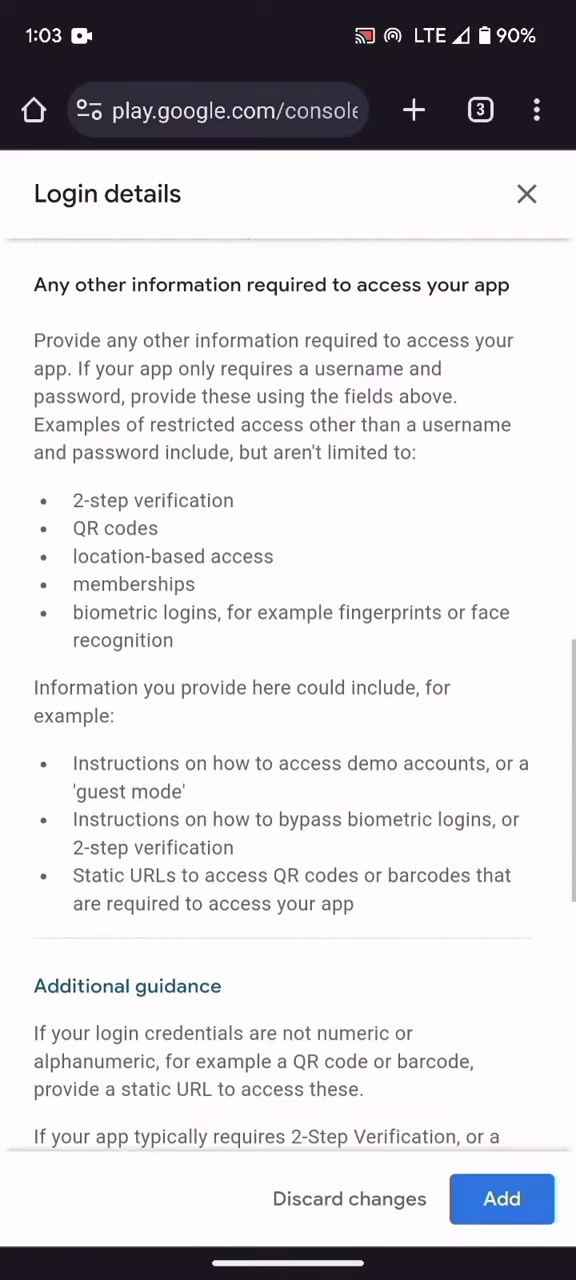
scroll("down", 3)
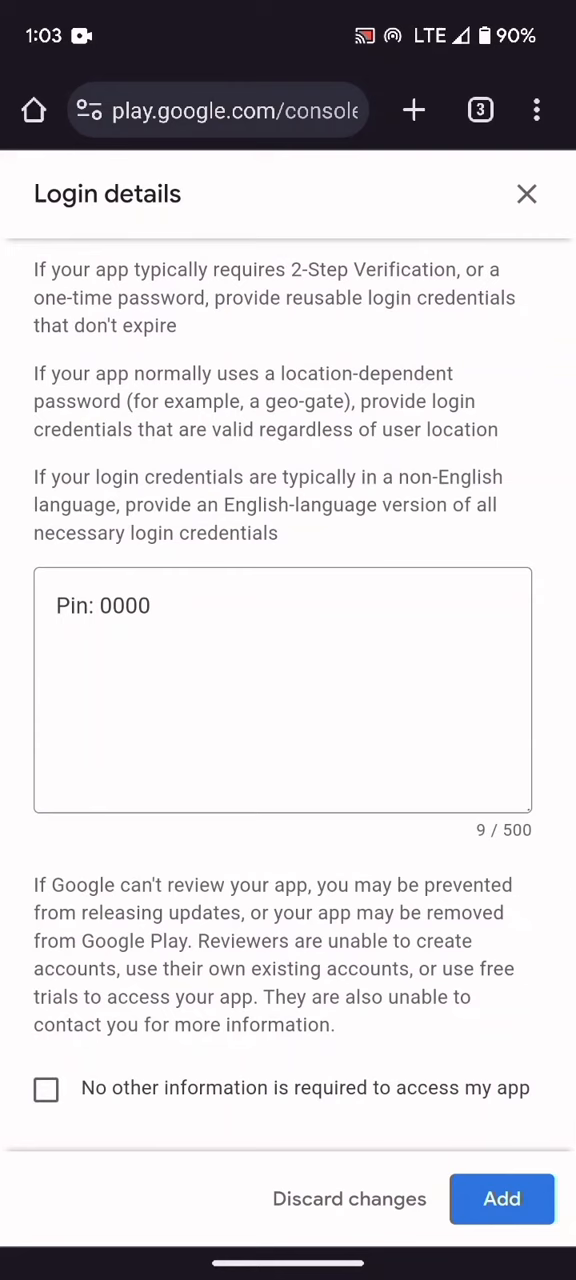
left_click(48, 1088)
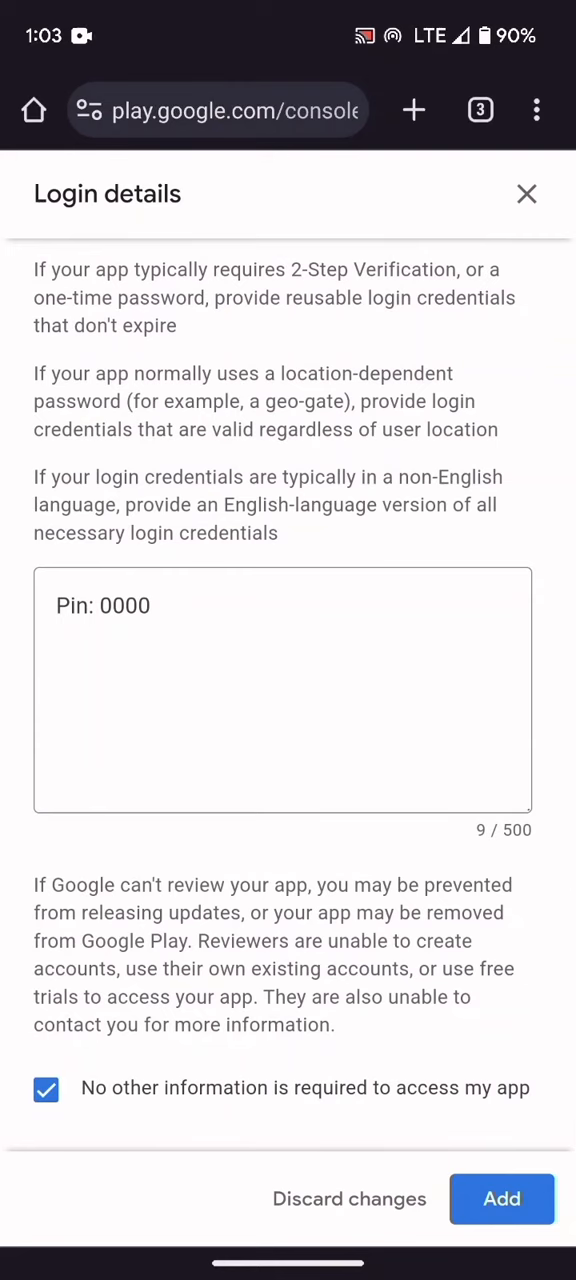
left_click(500, 1200)
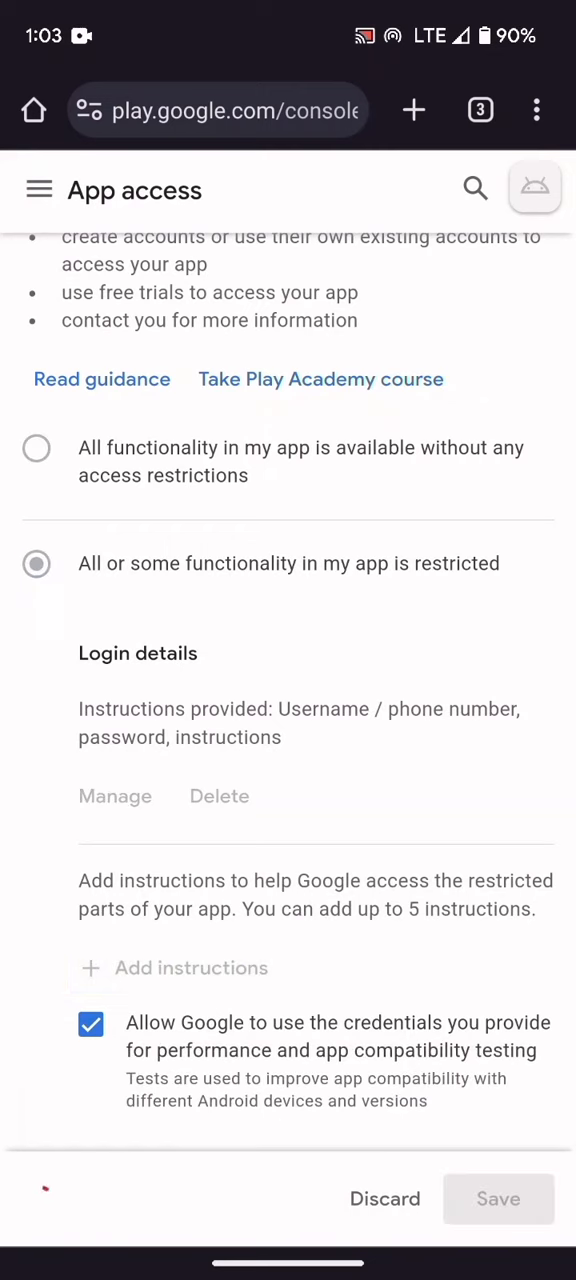
Step: Save the App access details and declare in Ads that the app contains no ads
left_click(498, 1200)
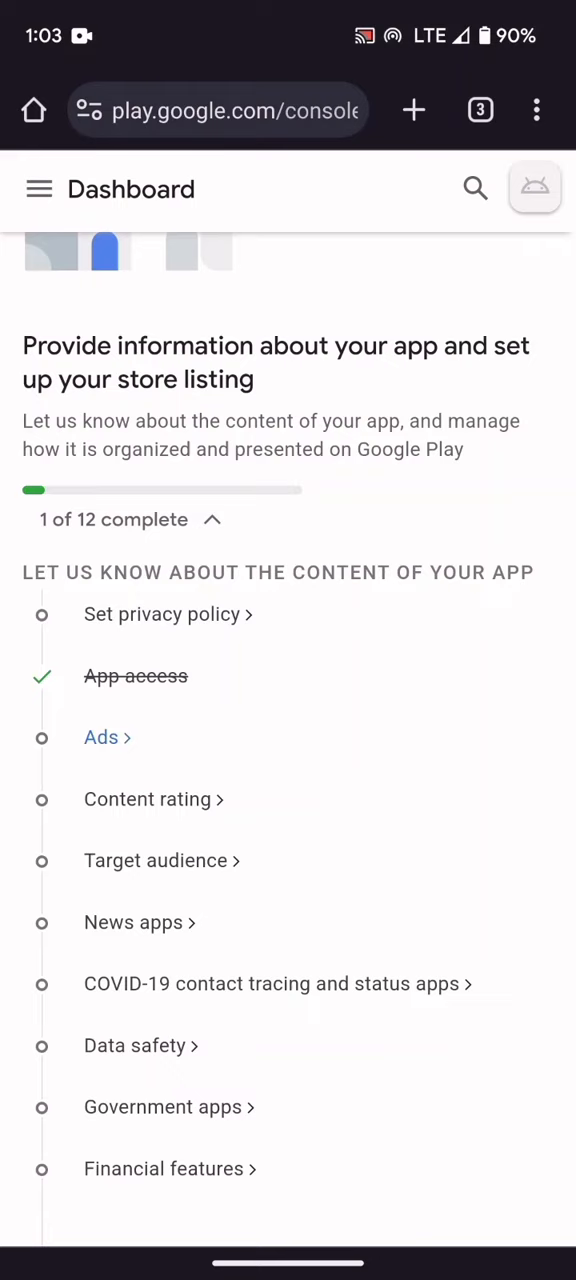
left_click(100, 736)
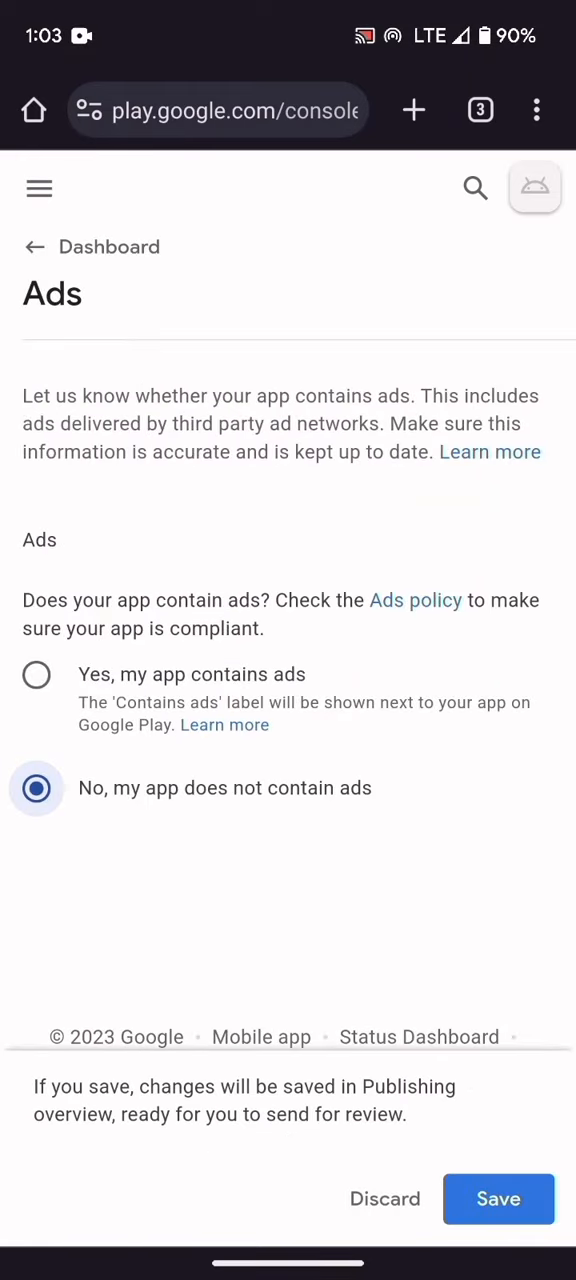
left_click(498, 1200)
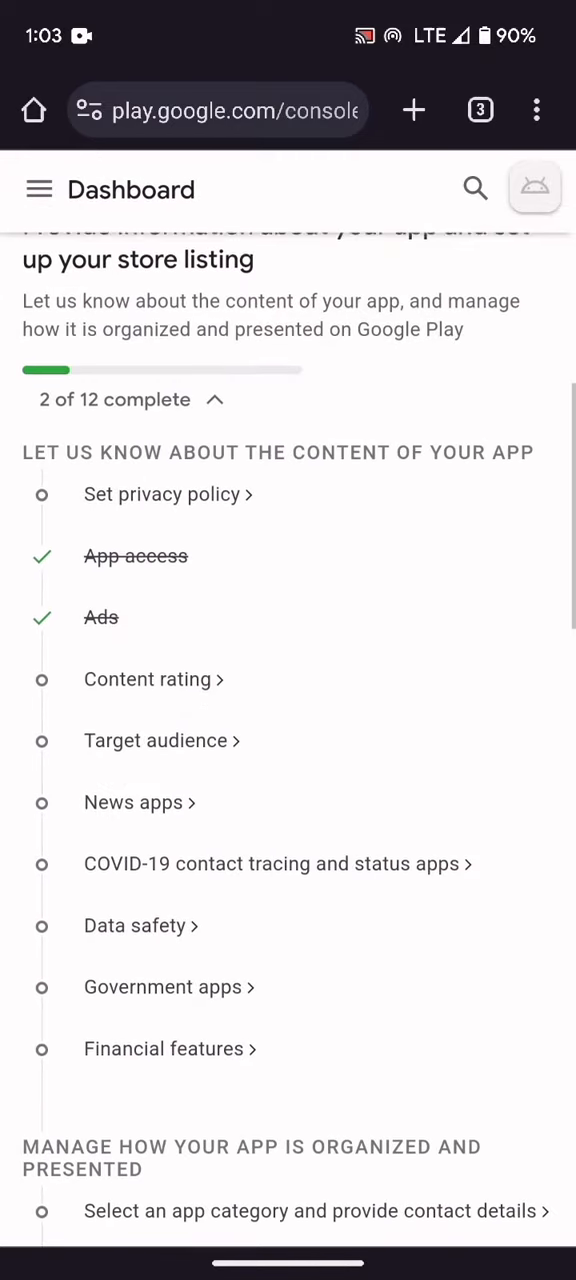
left_click(148, 680)
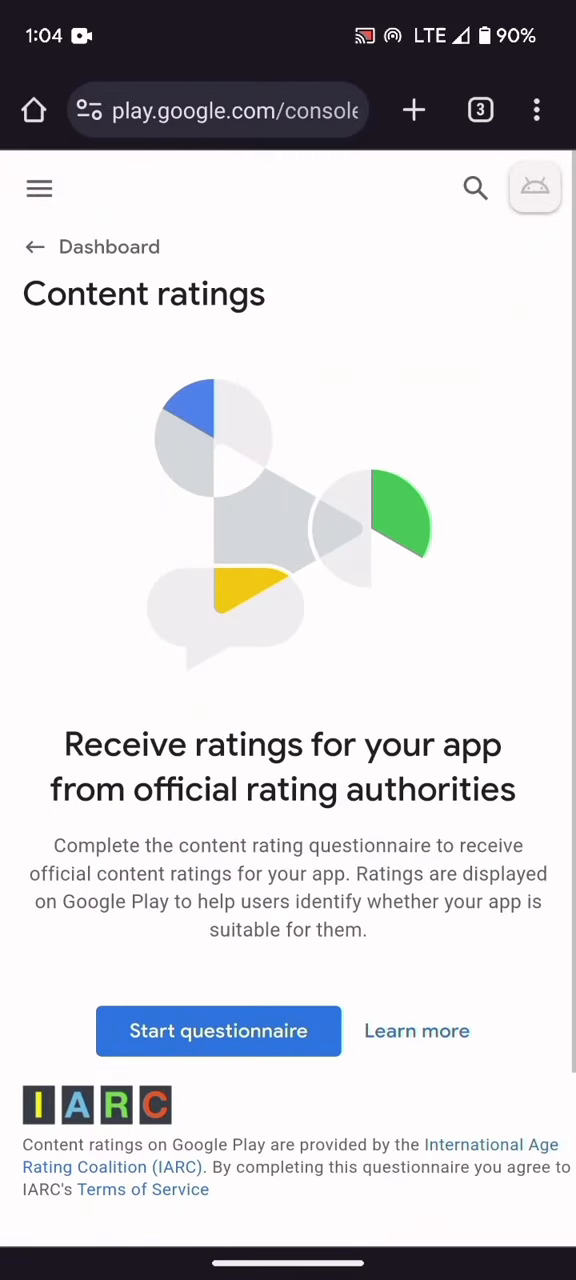
left_click(218, 1032)
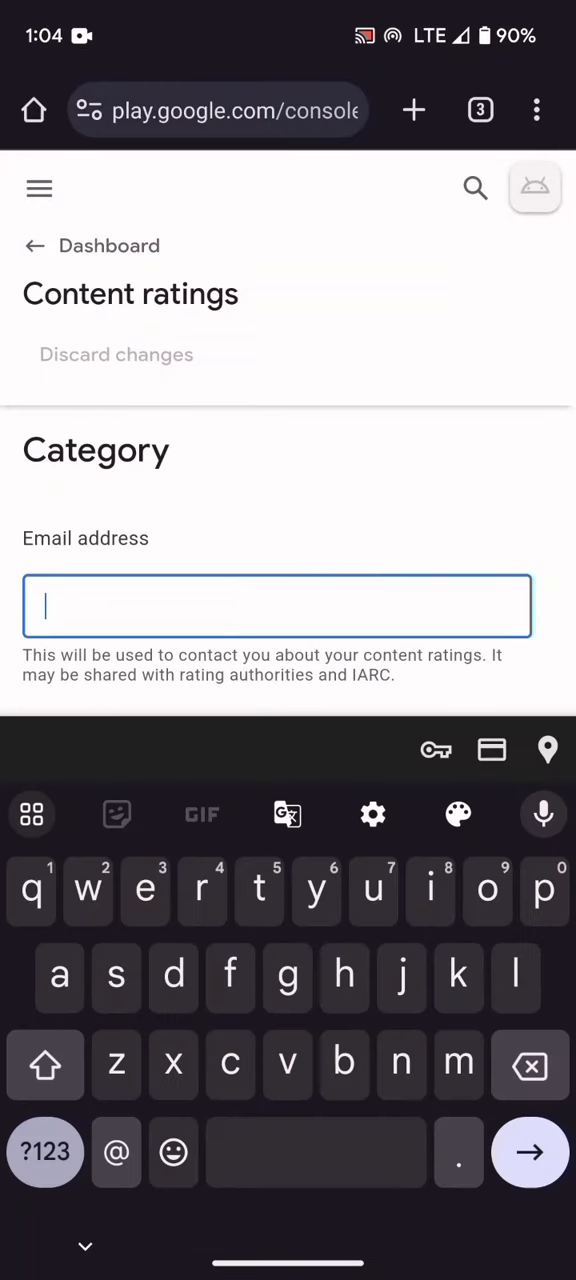
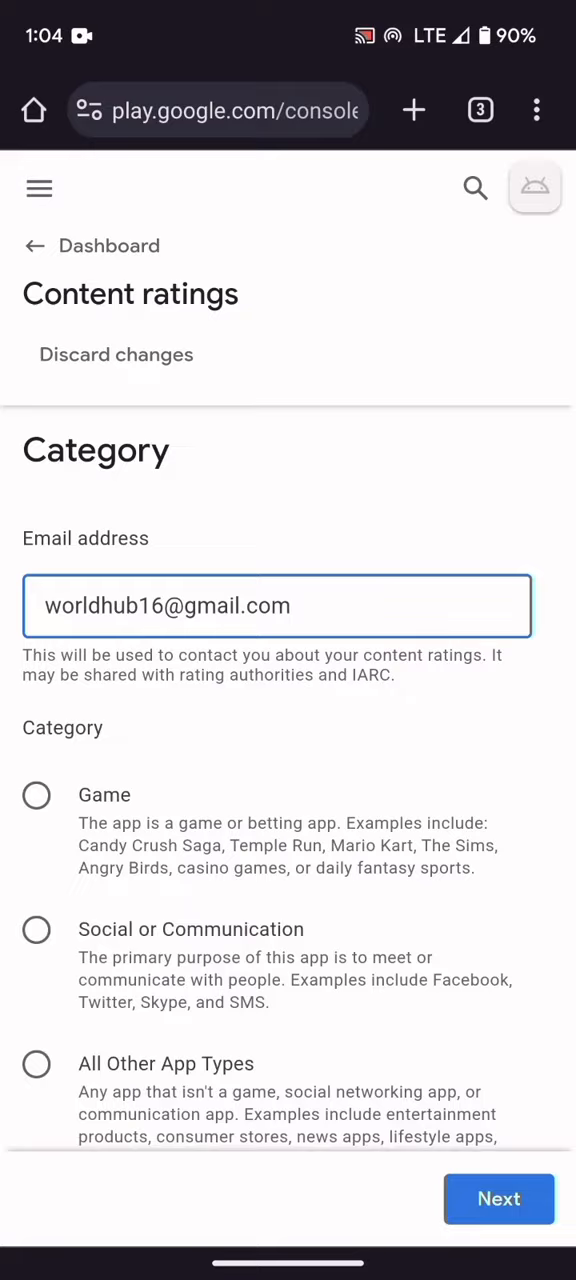
scroll("down", 3)
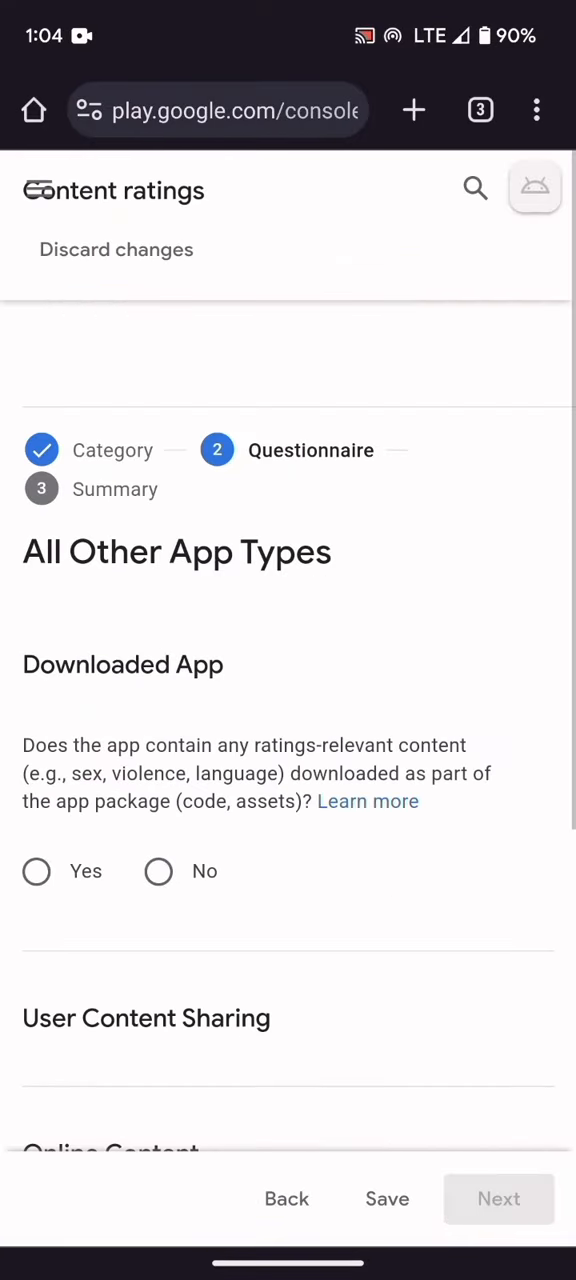
scroll("down", 3)
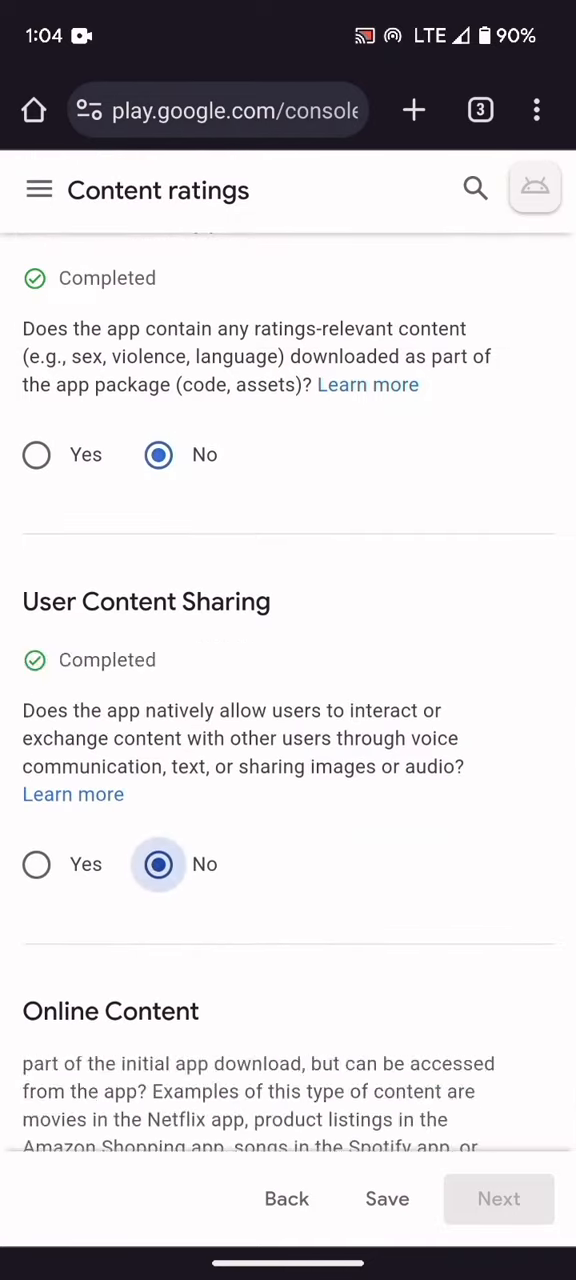
scroll("down", 3)
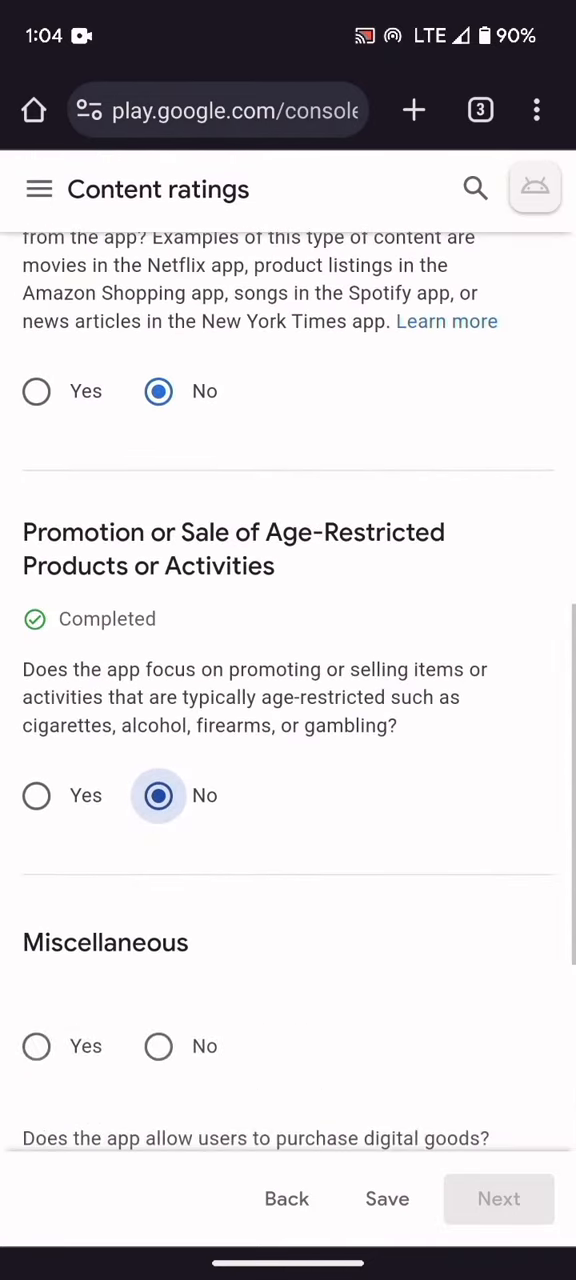
scroll("down", 3)
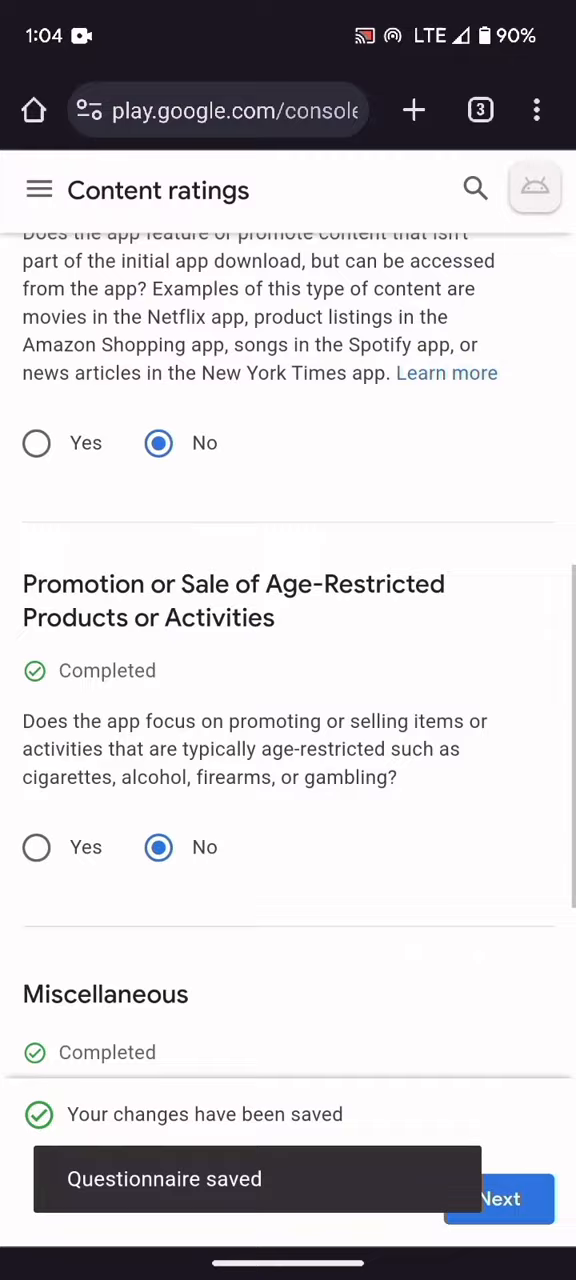
left_click(508, 1200)
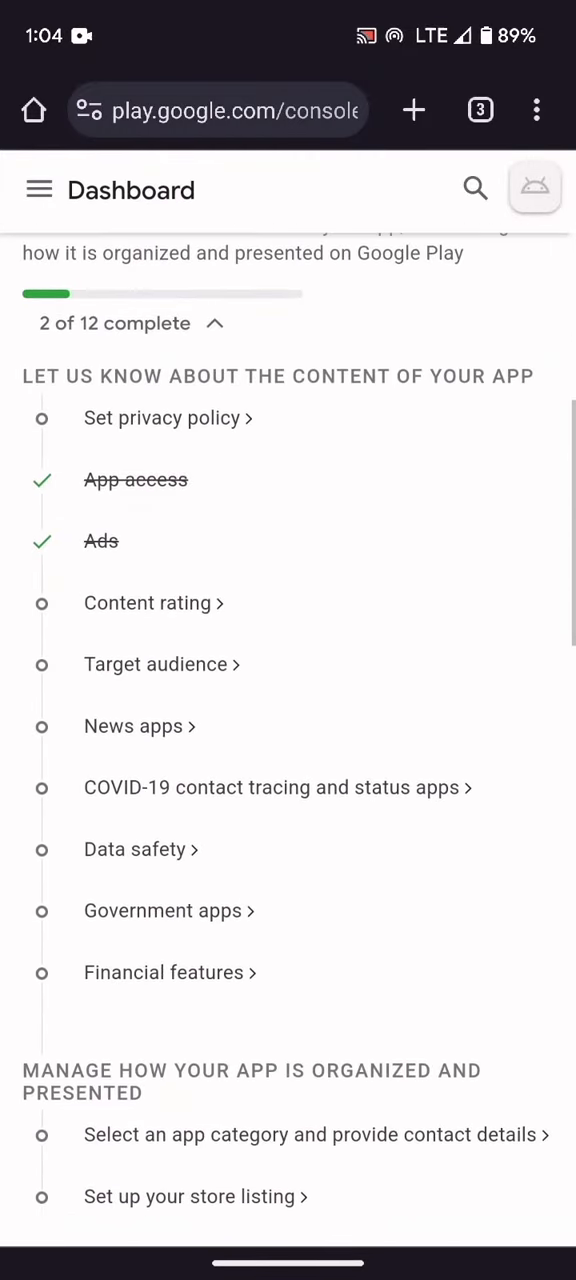
Step: Resume the unfinished questionnaire, review the Rated for 3+ summary, save it, and return to the dashboard
left_click(148, 604)
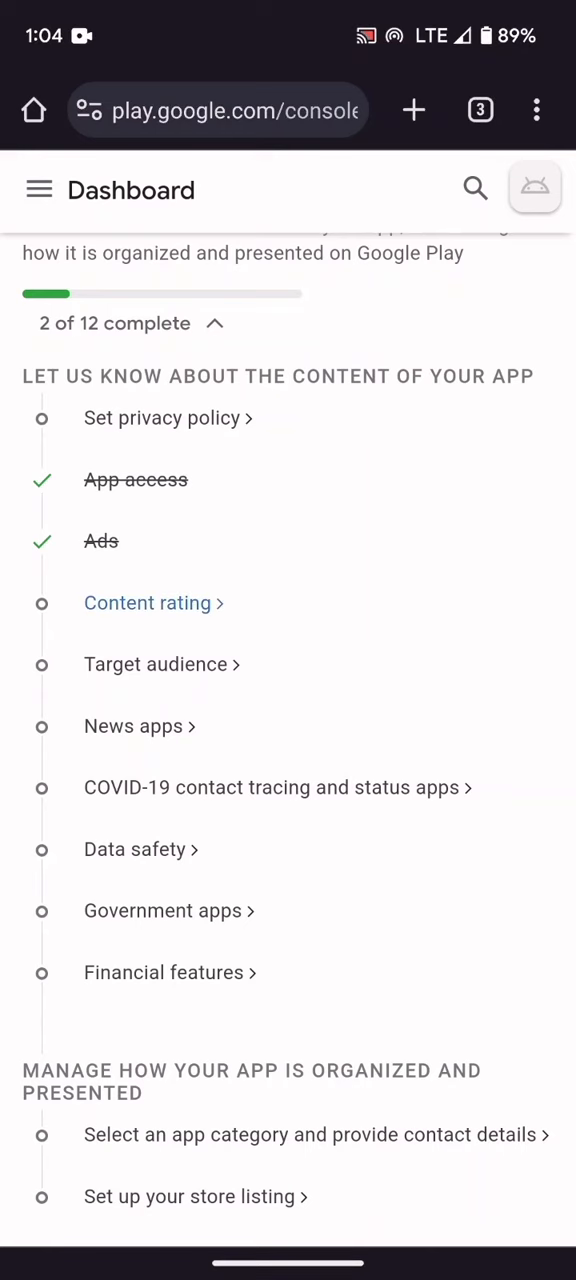
left_click(148, 604)
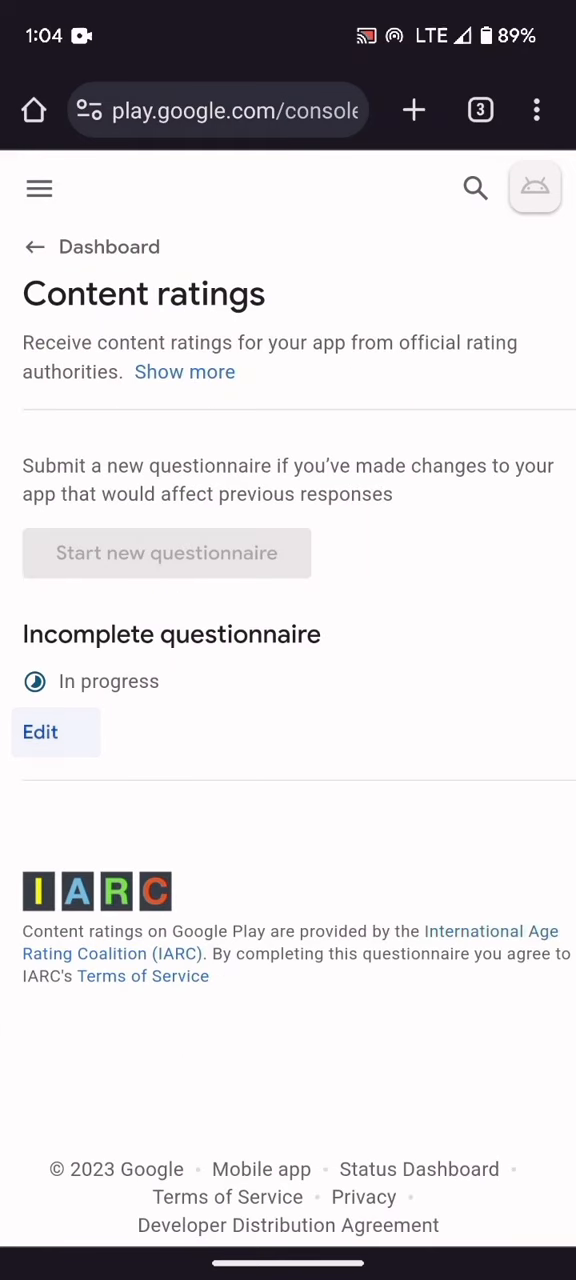
left_click(40, 732)
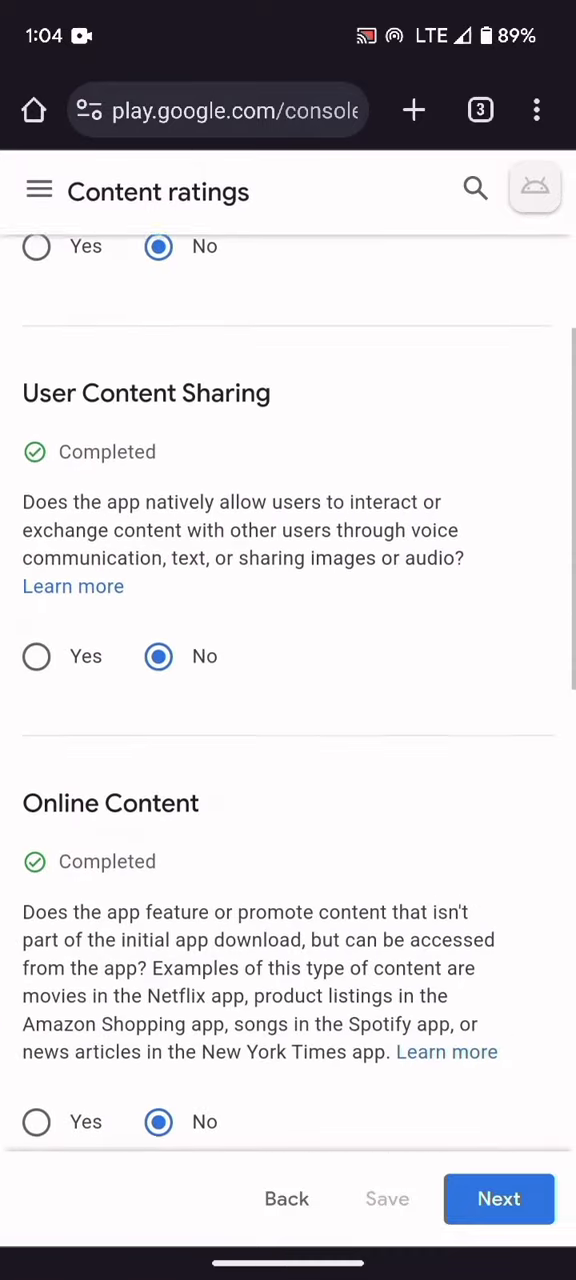
scroll("down", 3)
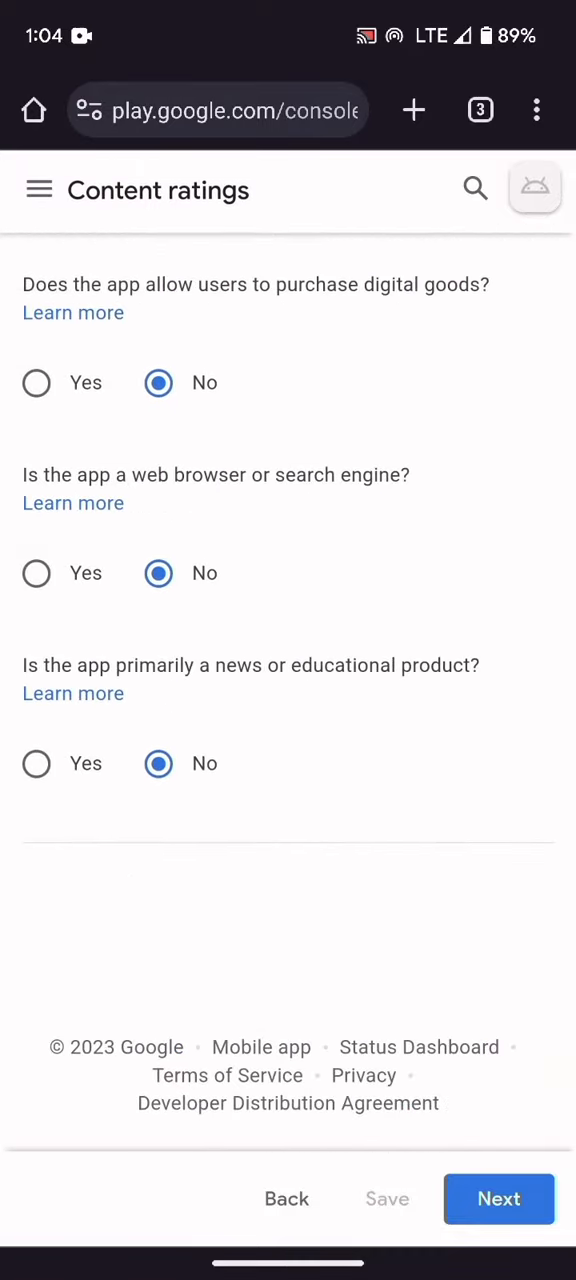
scroll("down", 3)
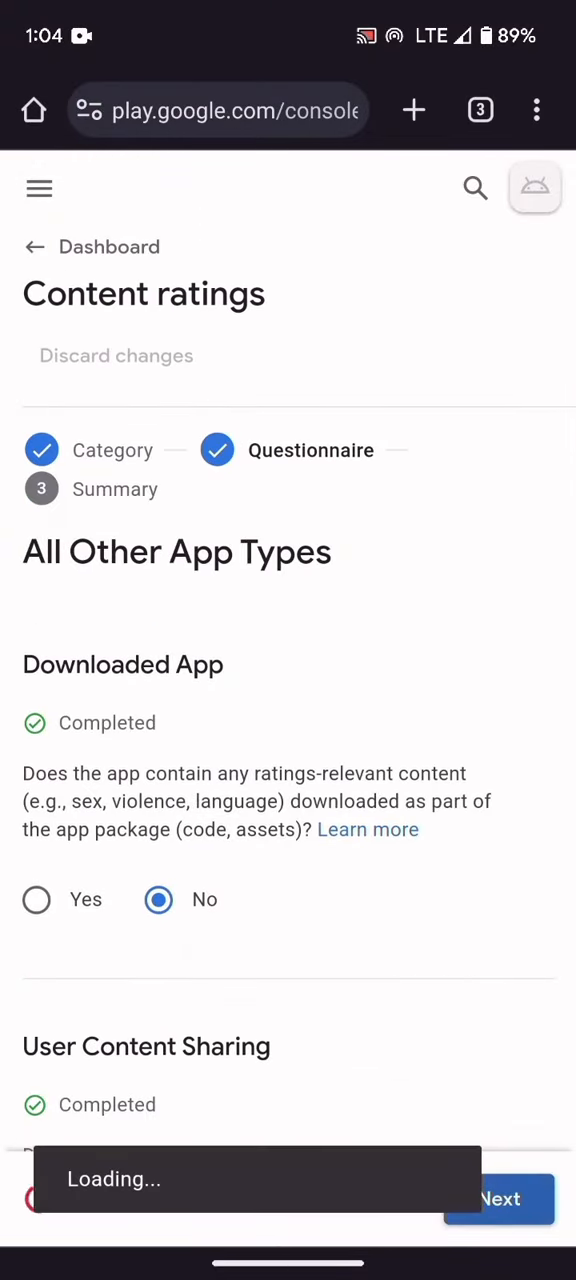
left_click(504, 1200)
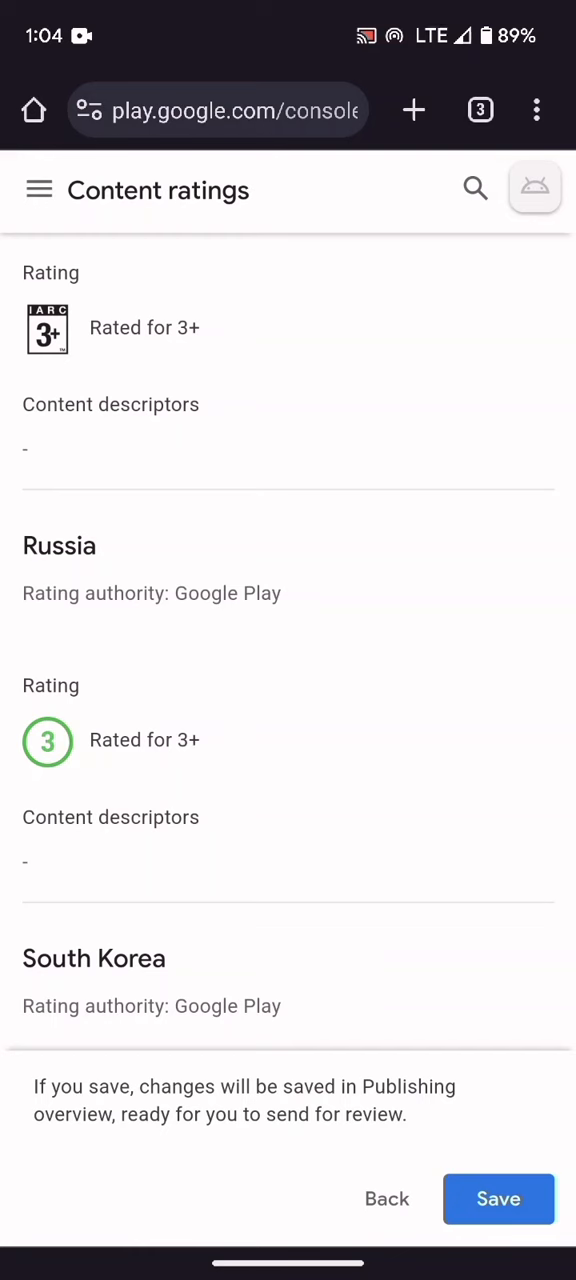
left_click(498, 1200)
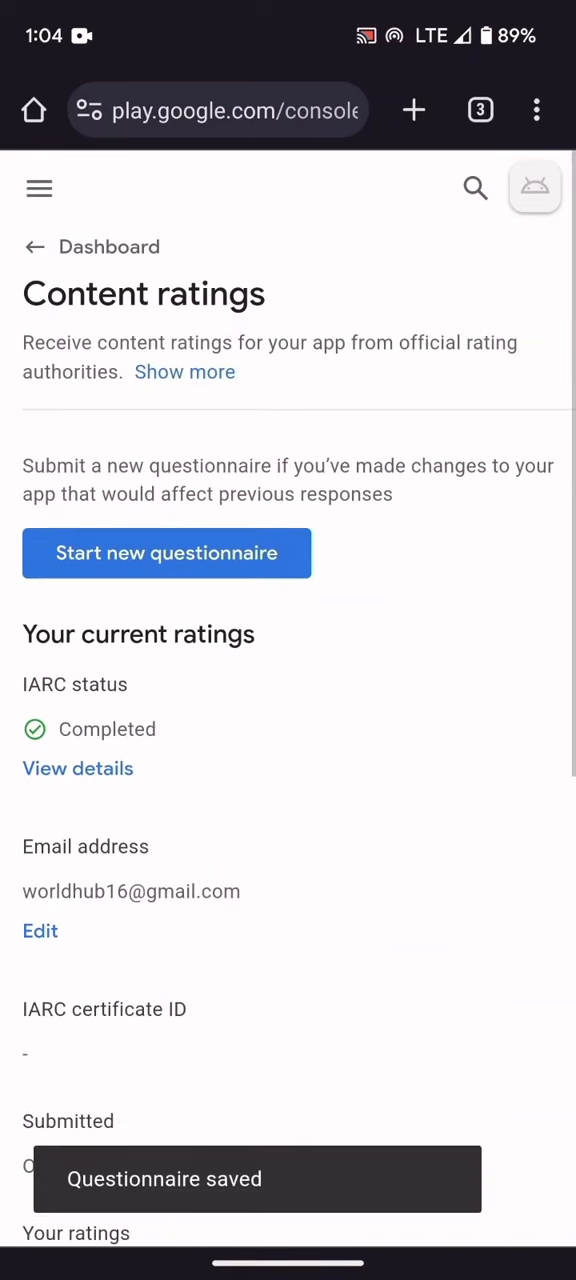
left_click(36, 248)
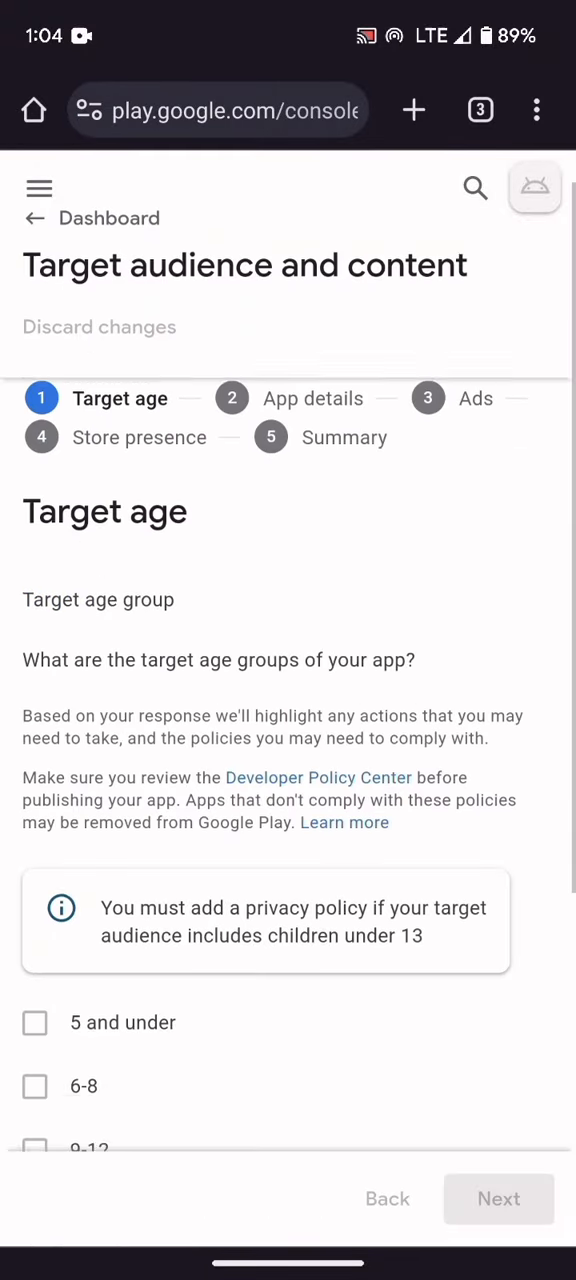
Step: Set target age to 18 and over with no appeal to children and return to the dashboard
left_click(504, 1200)
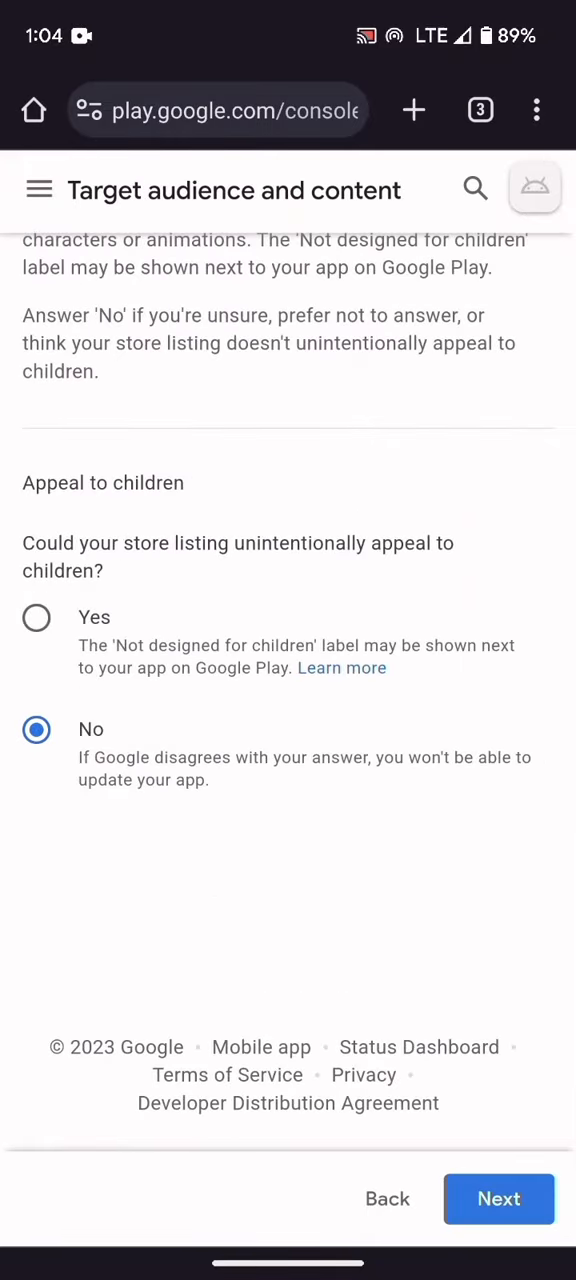
left_click(498, 1198)
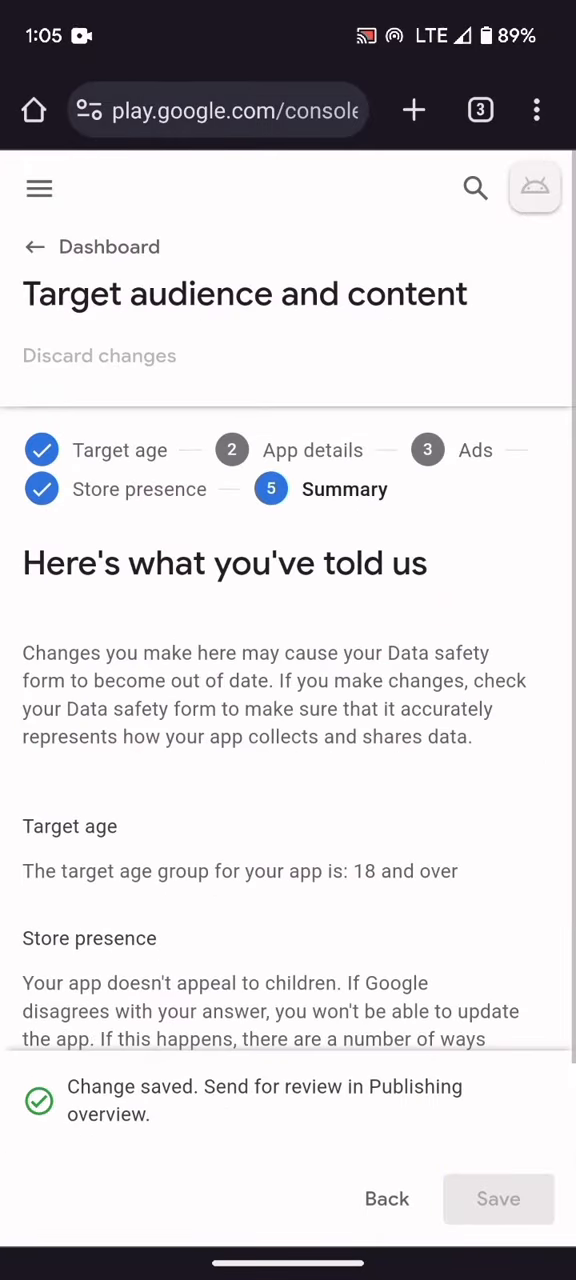
left_click(36, 248)
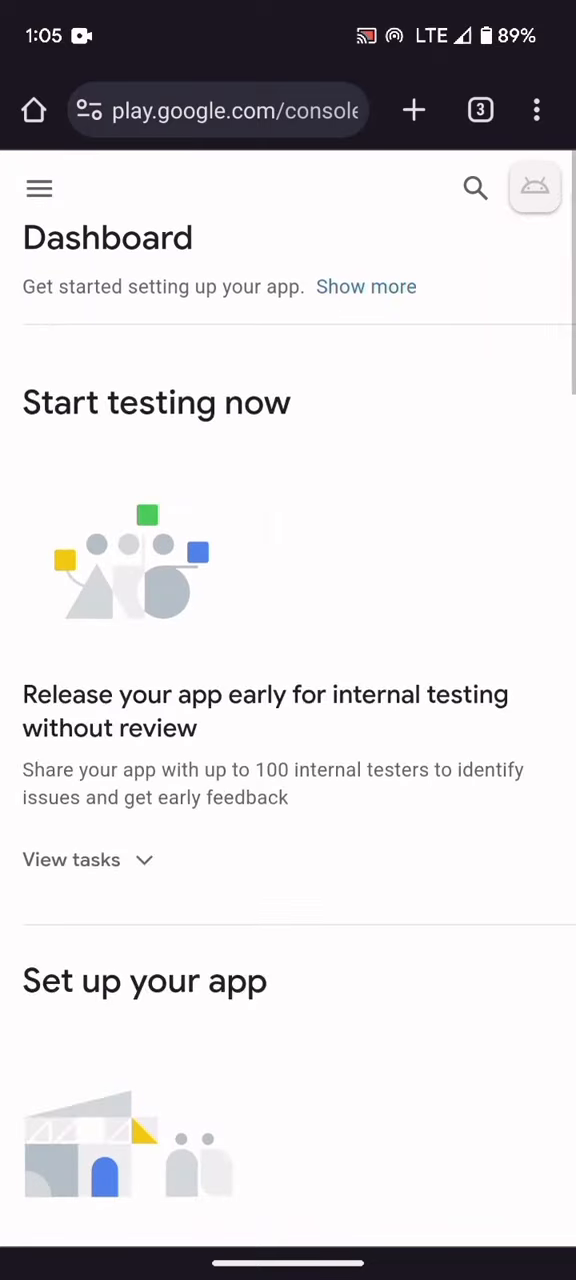
scroll("down", 3)
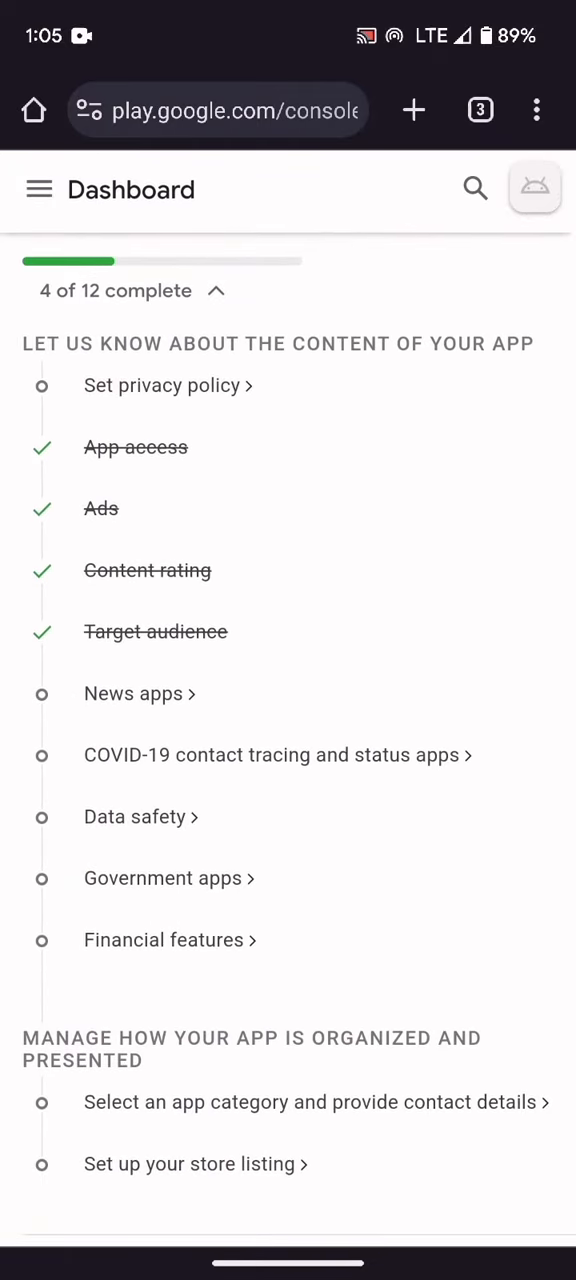
Step: Declare the app is not a news app nor a COVID-19 tracing app, save, and head to Data safety
left_click(132, 692)
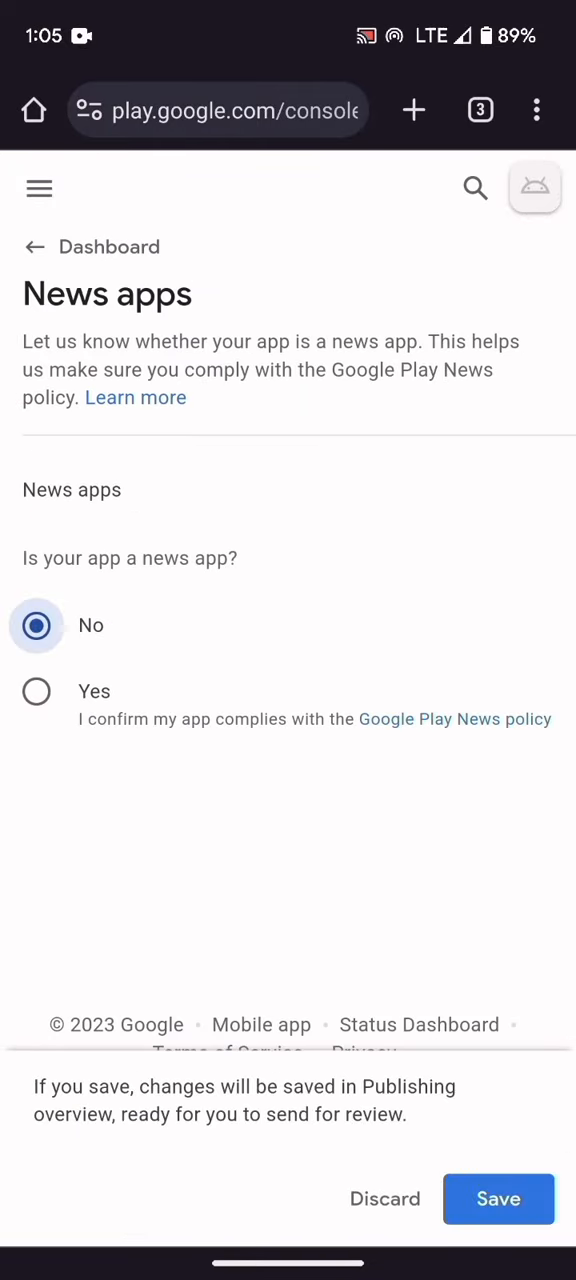
left_click(498, 1200)
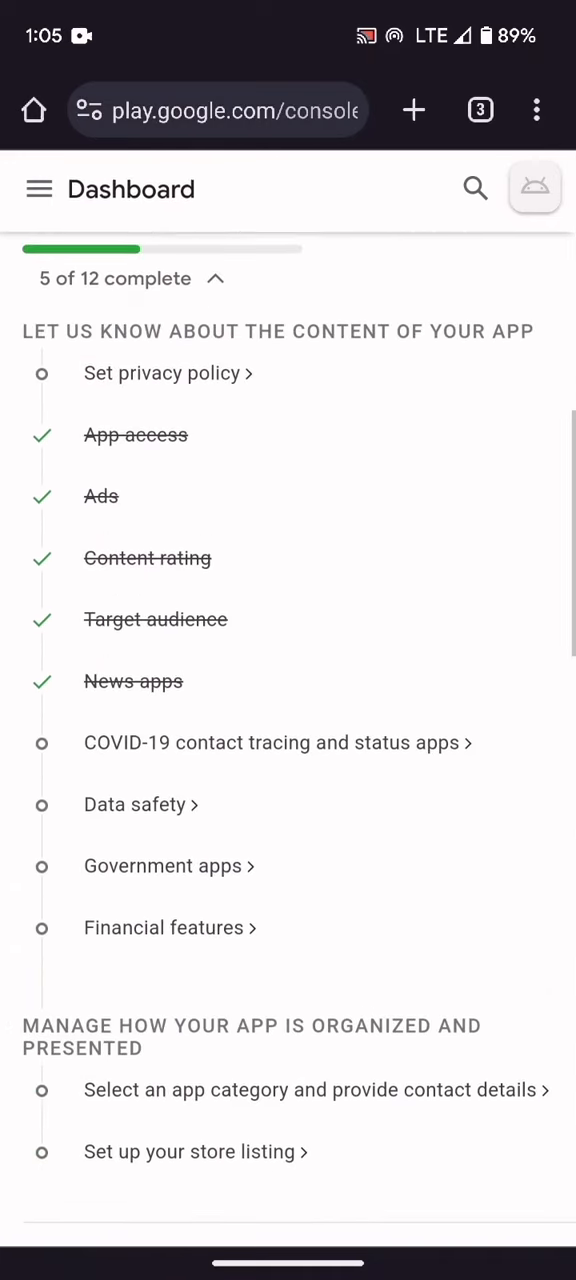
left_click(276, 744)
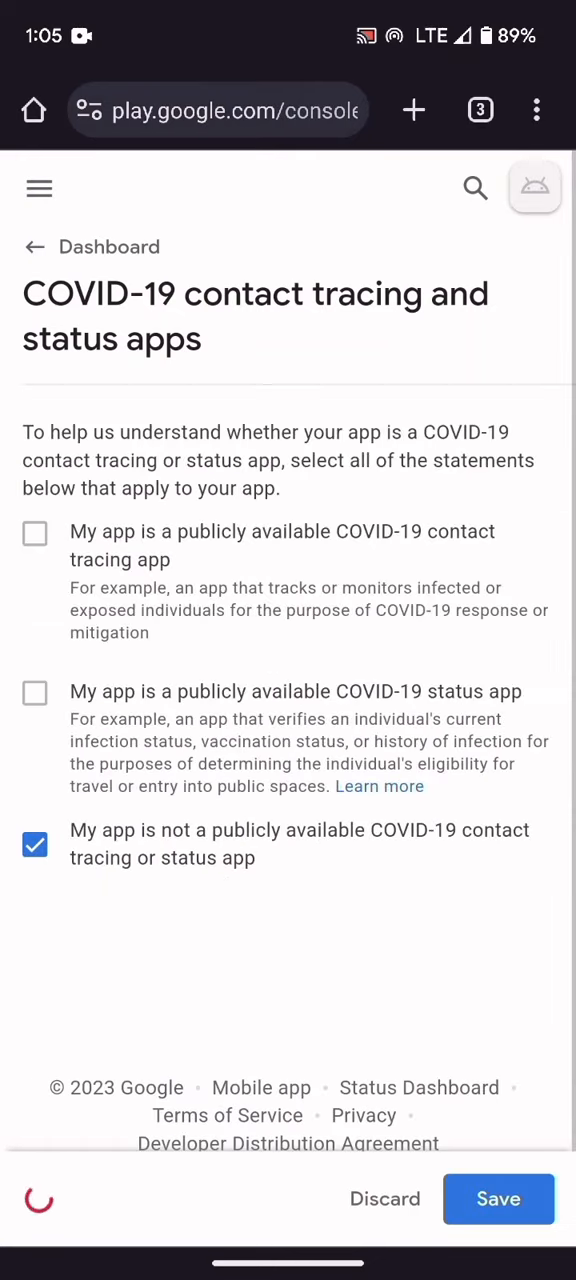
left_click(498, 1200)
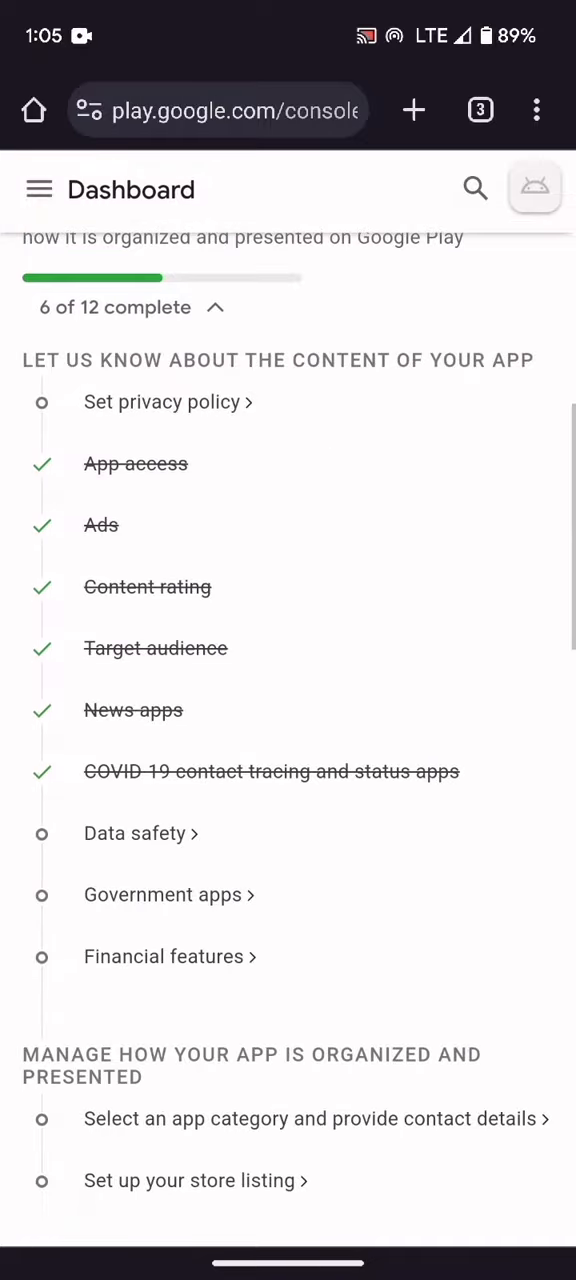
left_click(134, 832)
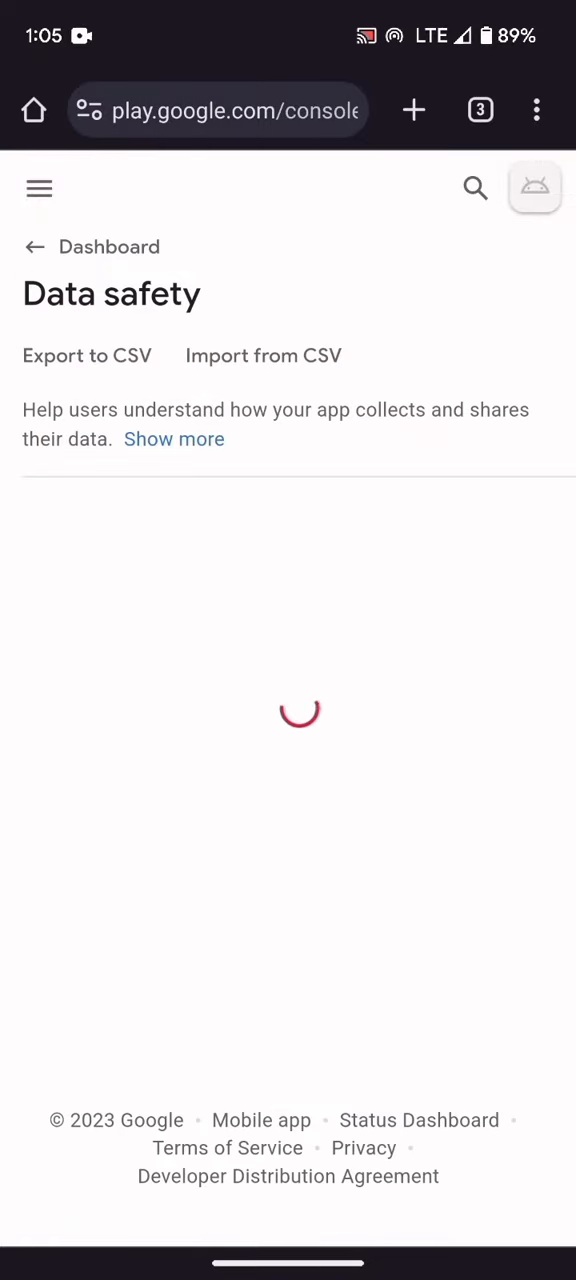
Step: Answer Yes to collecting user data and Yes to encryption in transit, then continue to Data types
scroll("down", 3)
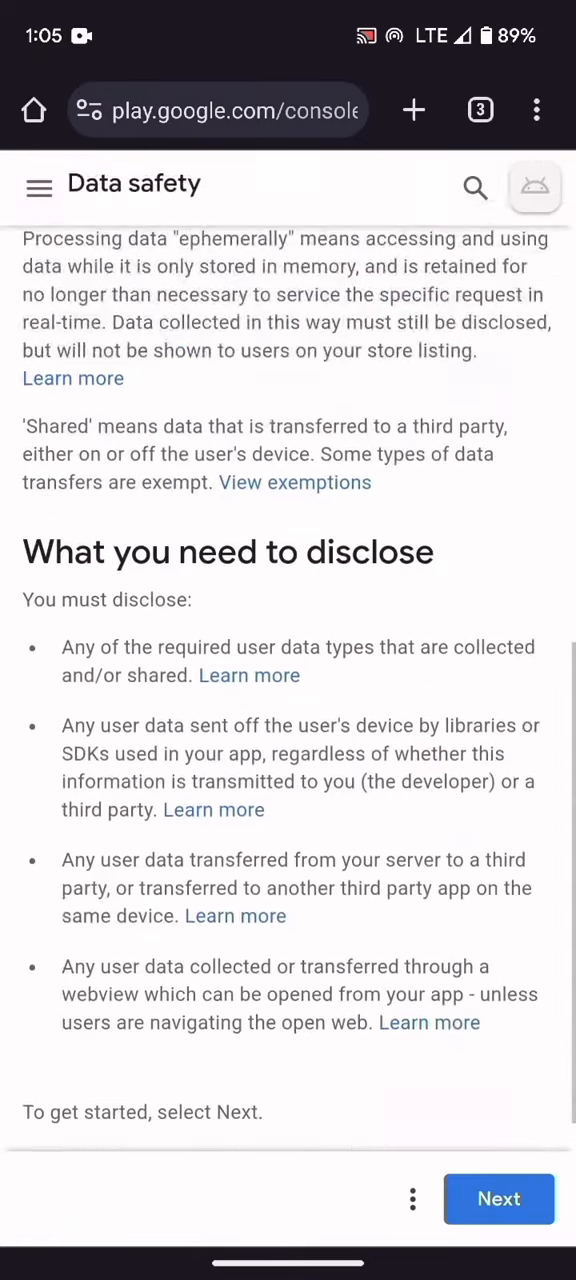
left_click(498, 1200)
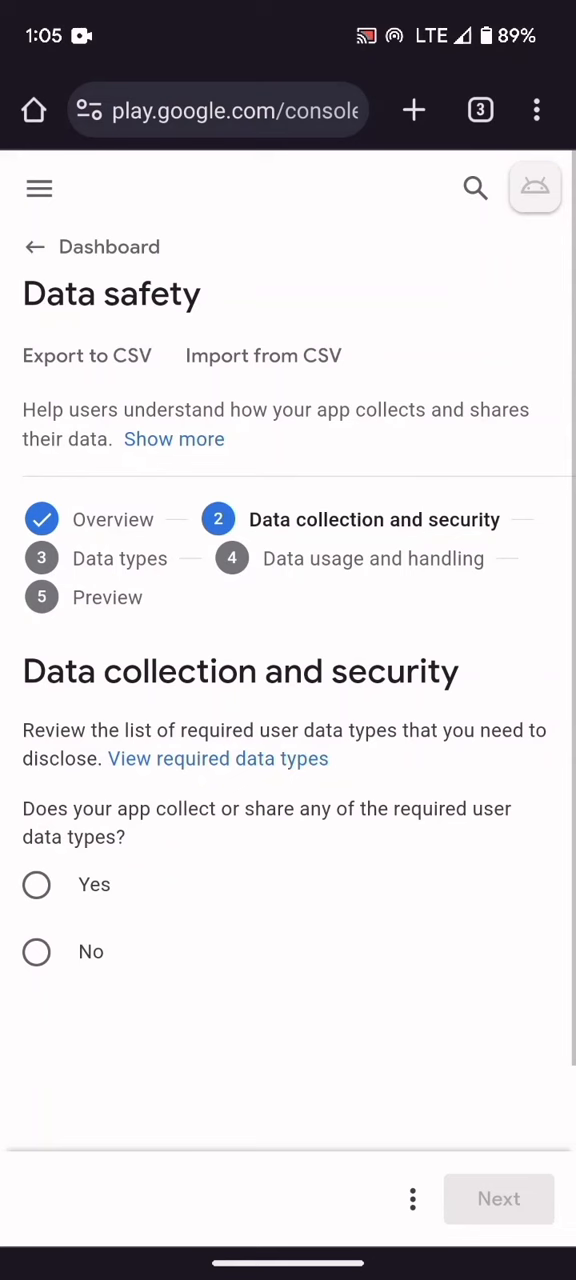
left_click(38, 952)
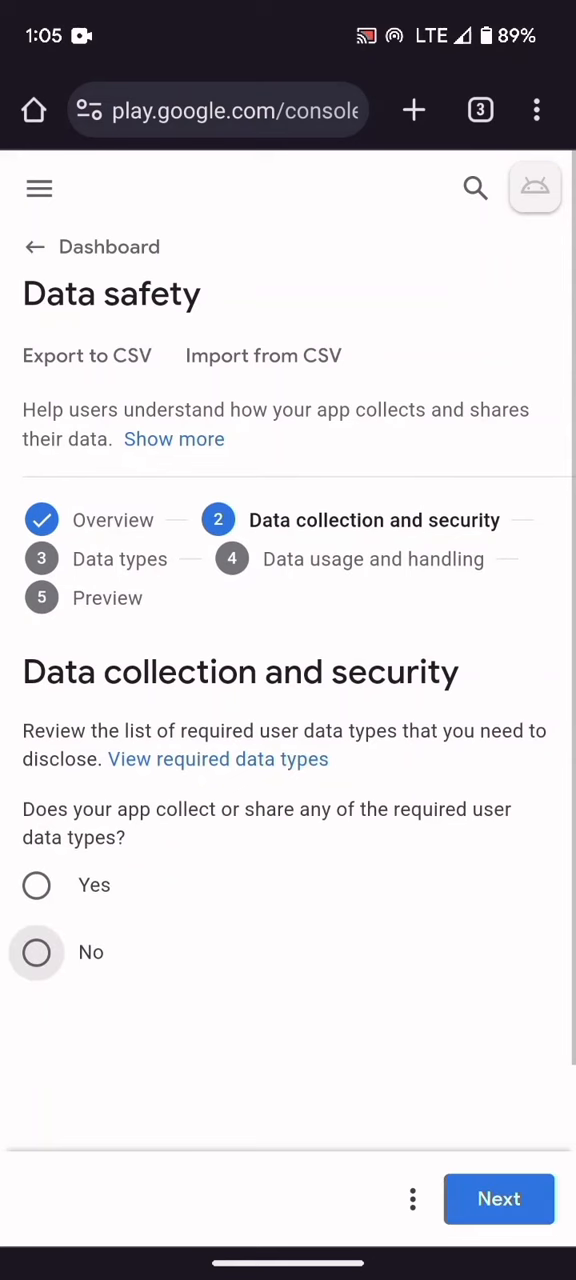
left_click(36, 952)
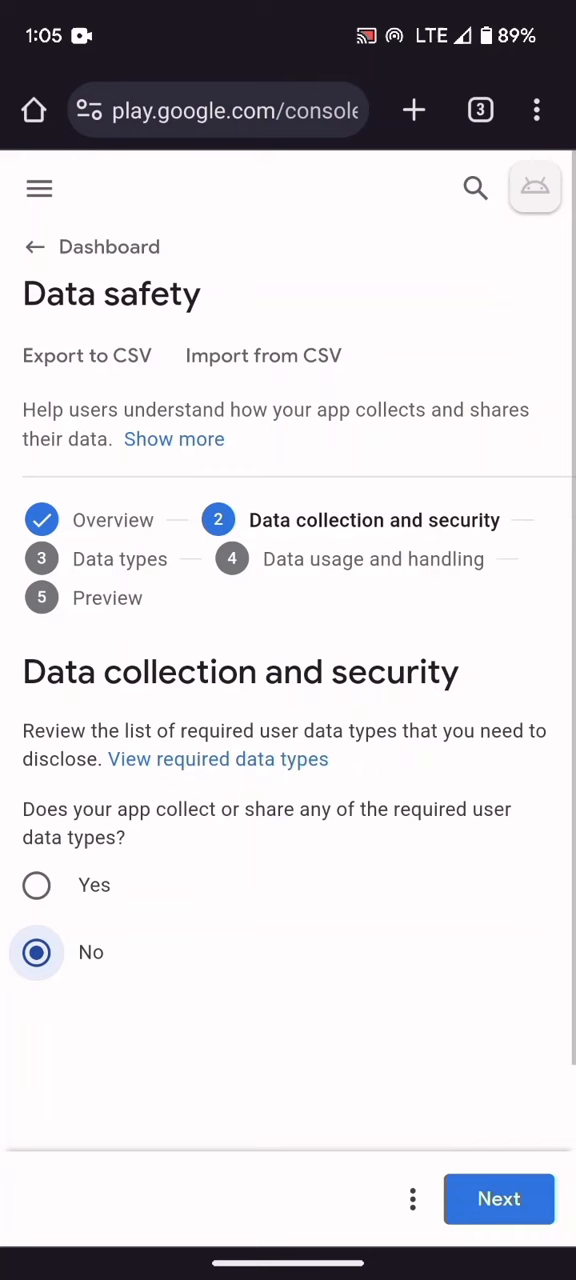
left_click(36, 884)
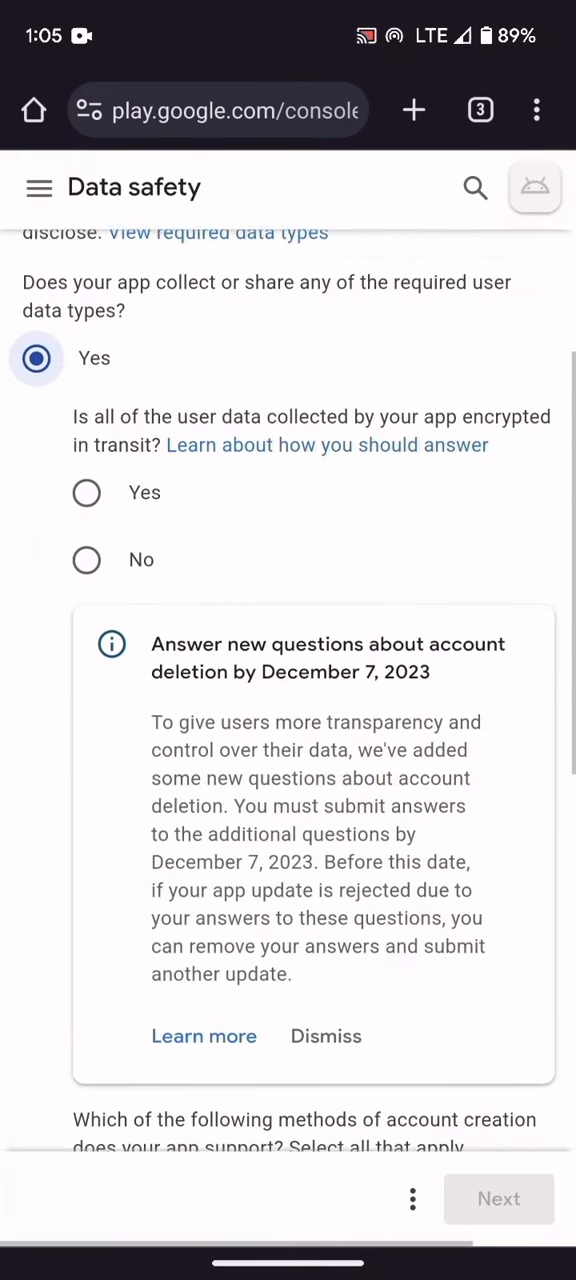
scroll("down", 3)
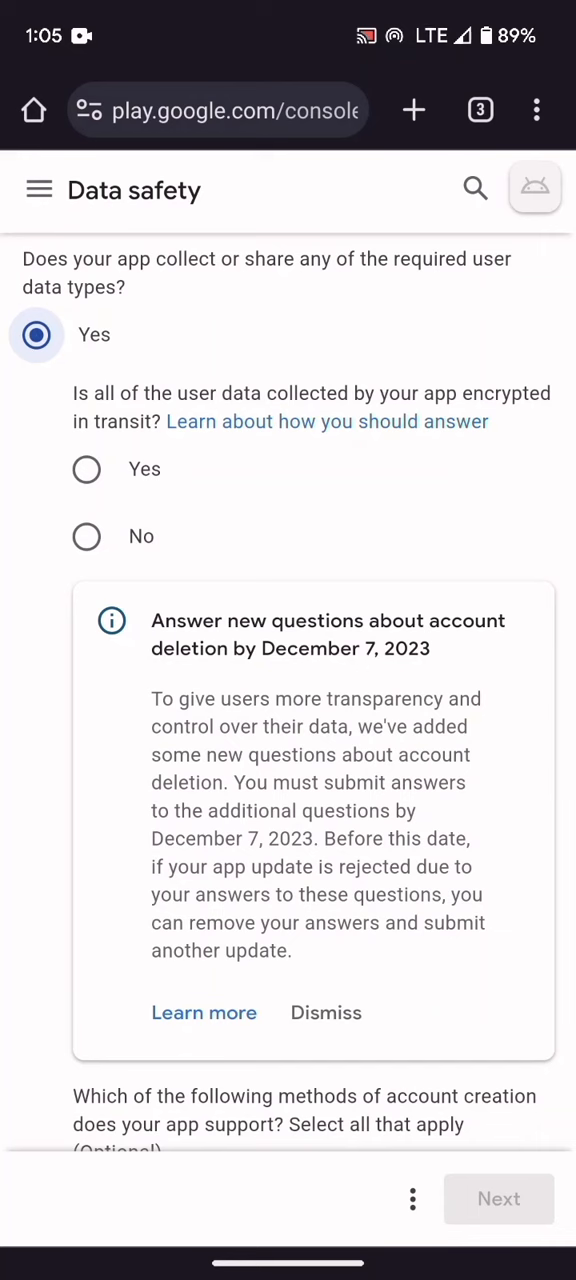
left_click(86, 468)
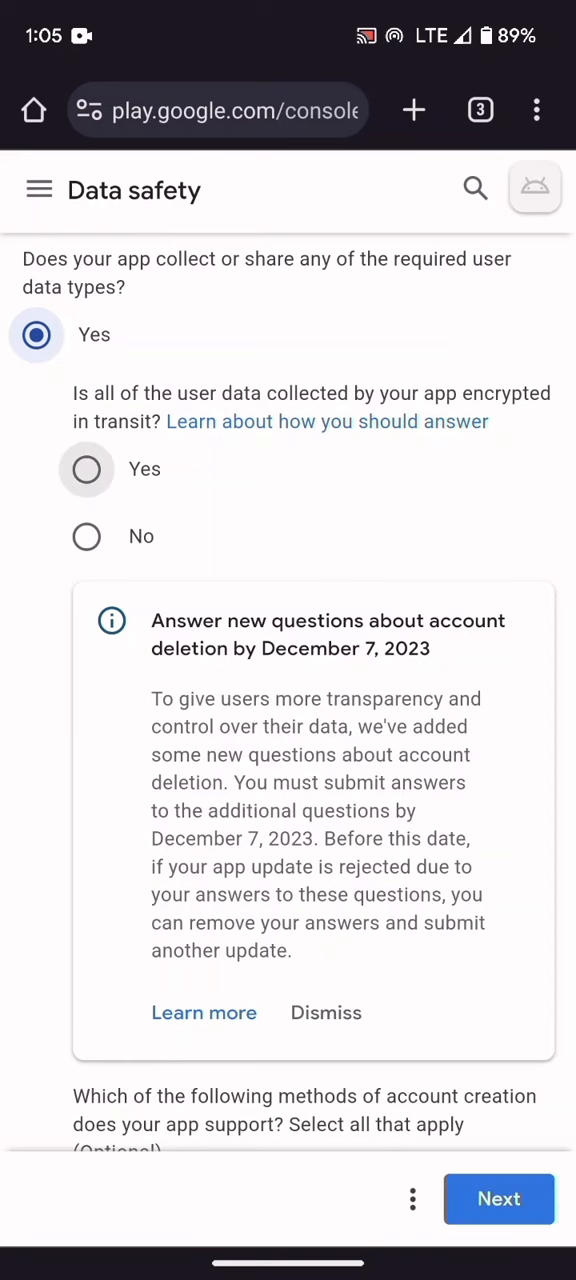
scroll("down", 3)
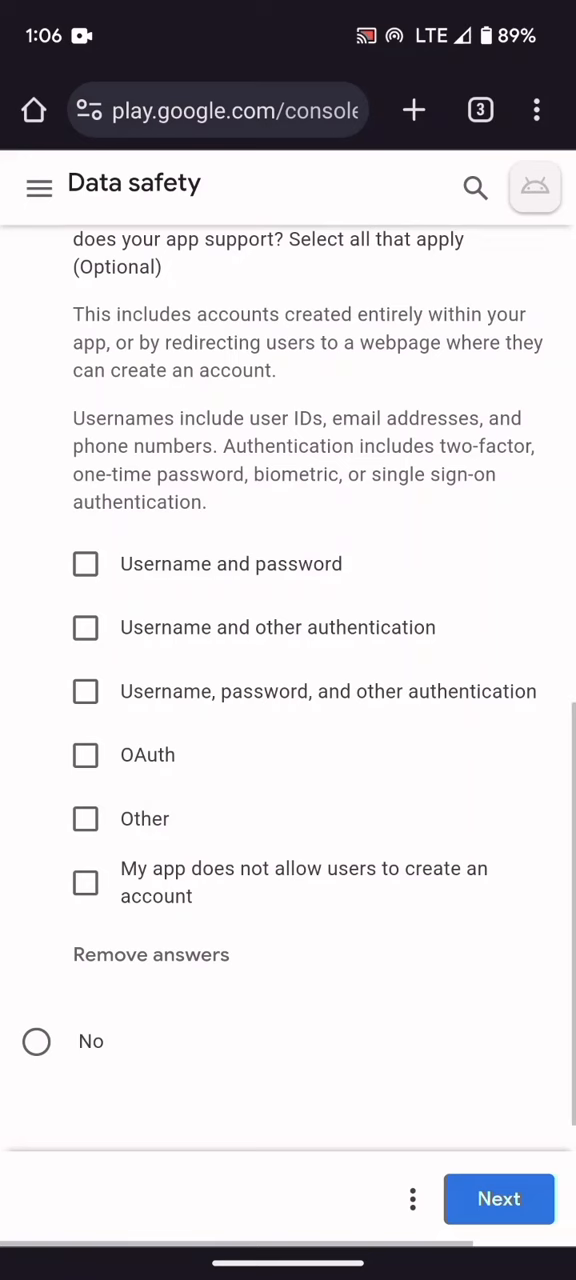
left_click(498, 1198)
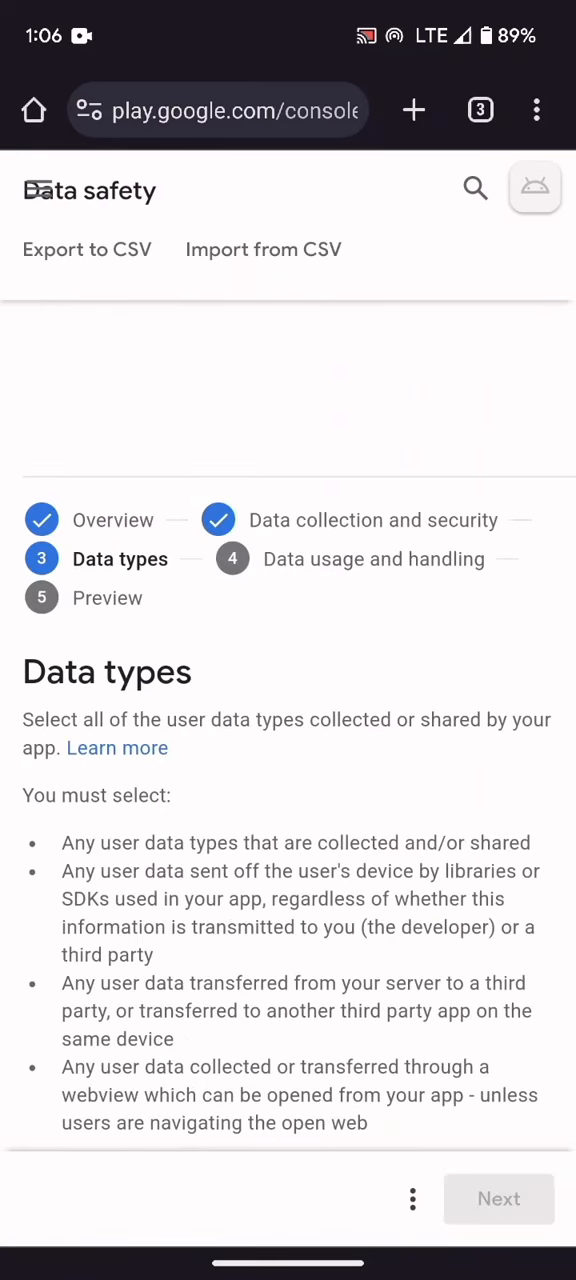
Step: Scroll through the Data types categories, including Location and Personal info, without selecting any
scroll("down", 3)
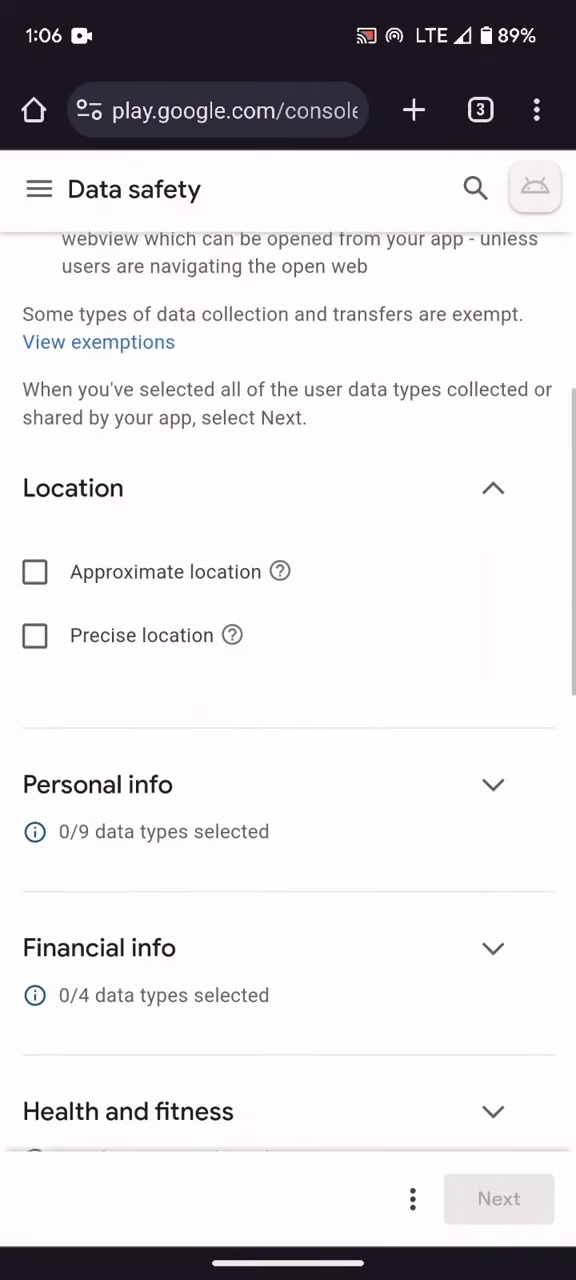
scroll("down", 3)
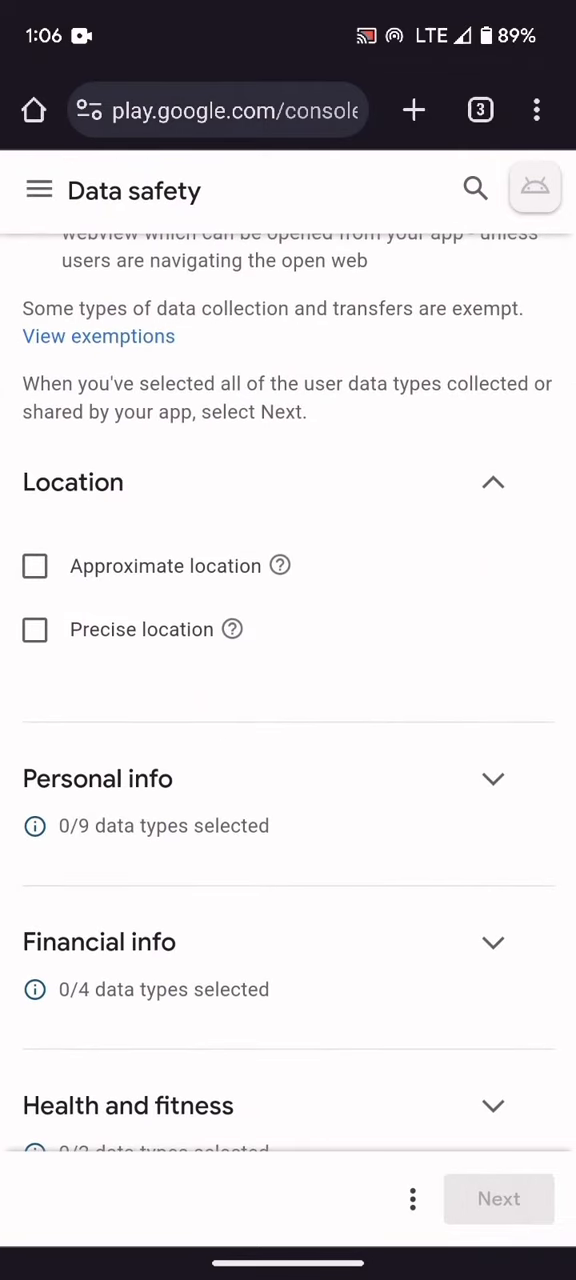
scroll("down", 3)
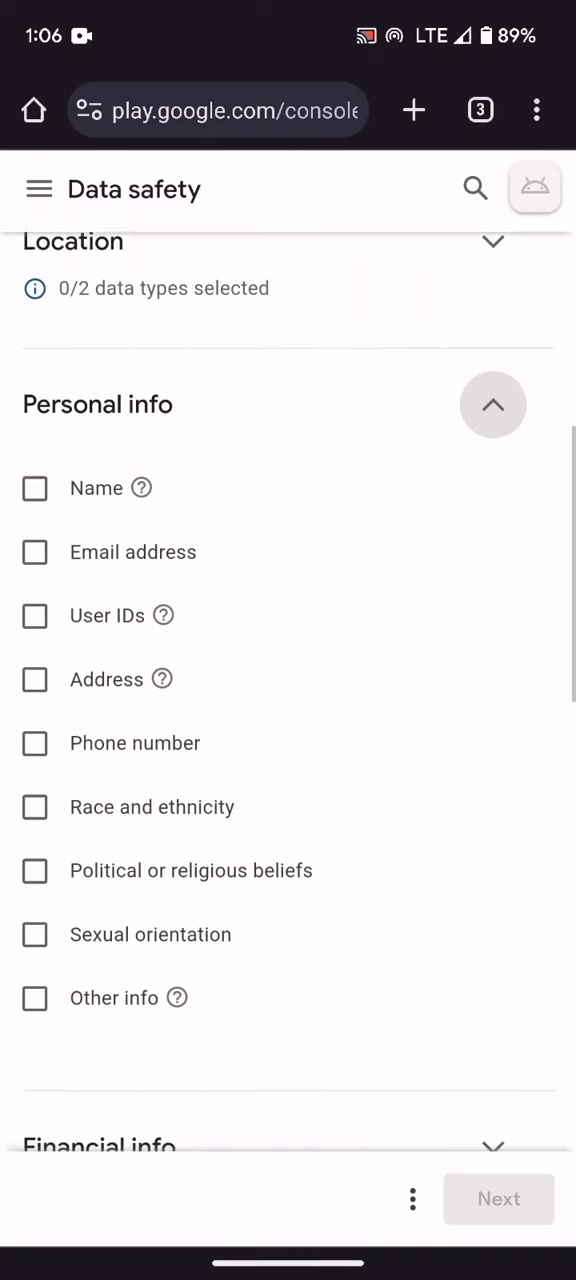
scroll("down", 3)
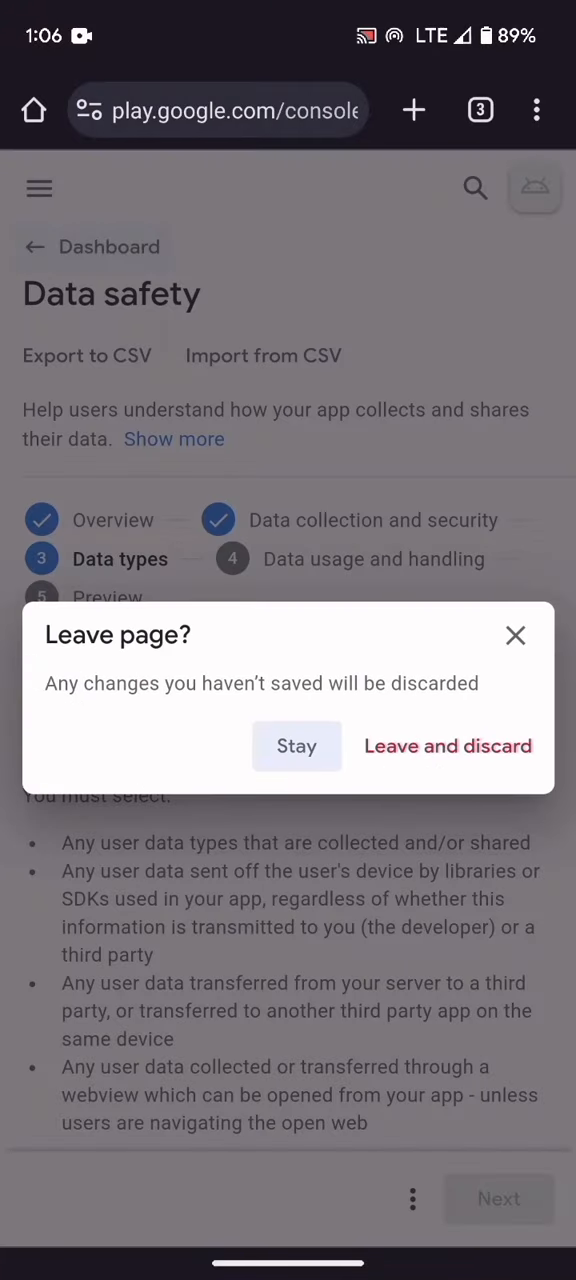
Step: Discard the unsaved Data safety answers and declare the Government apps answer, reaching 7 of 12
left_click(448, 746)
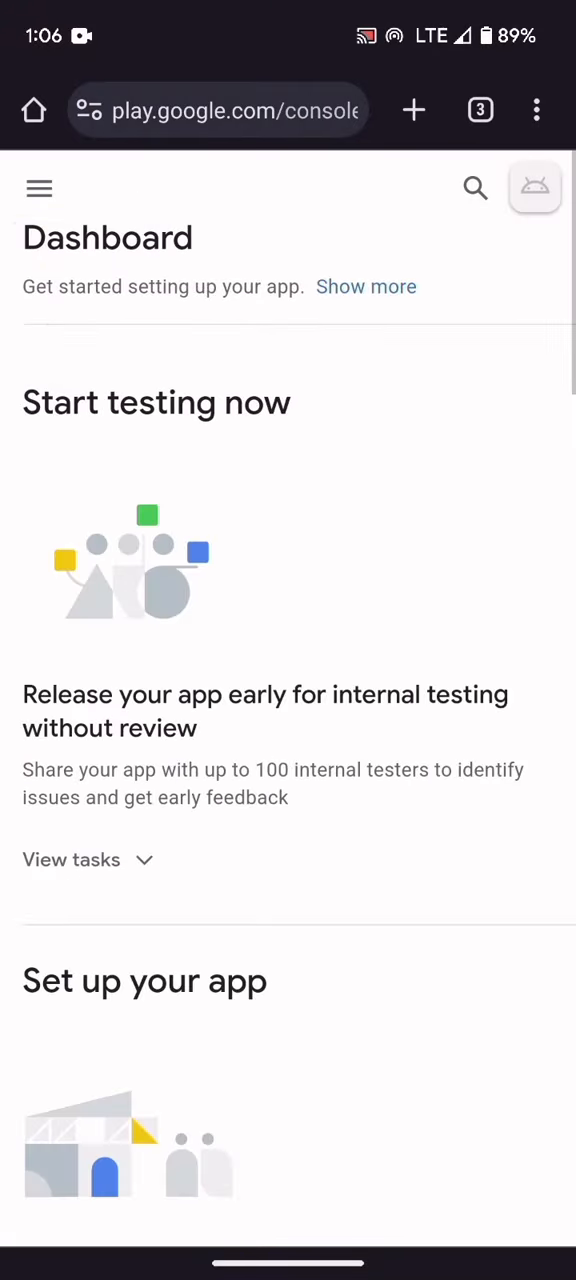
scroll("down", 3)
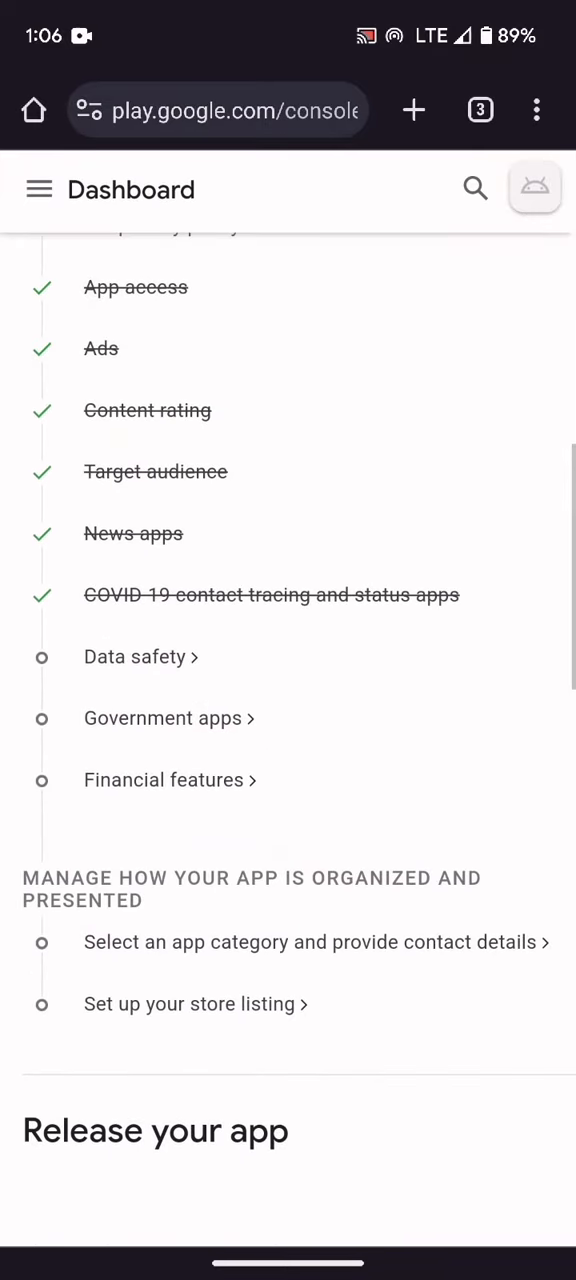
left_click(162, 718)
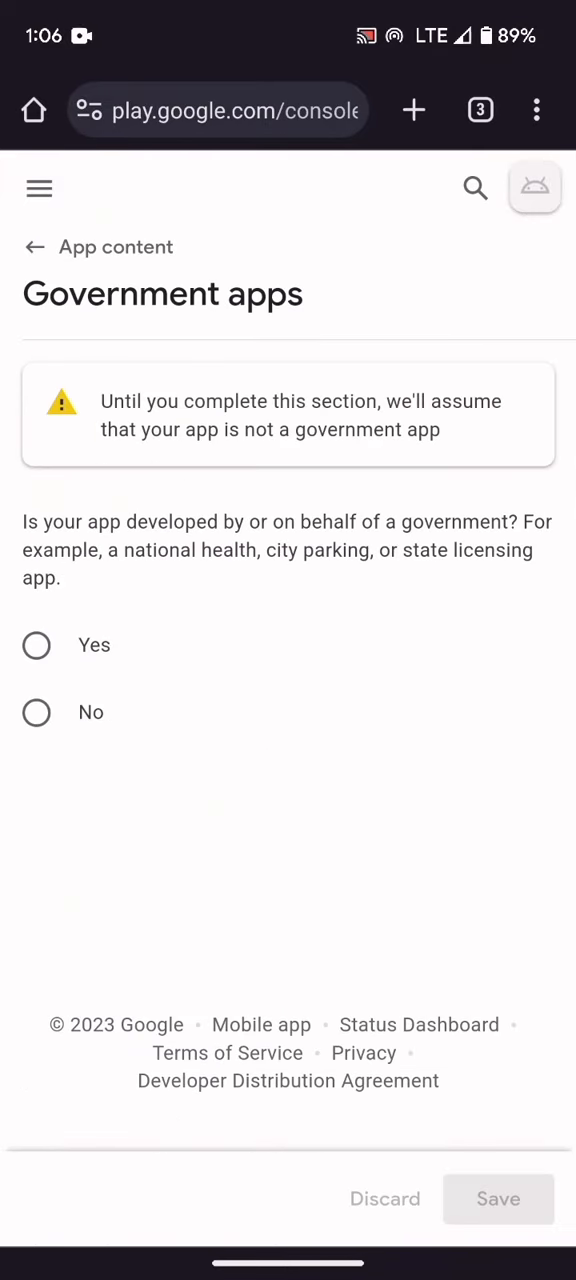
left_click(36, 712)
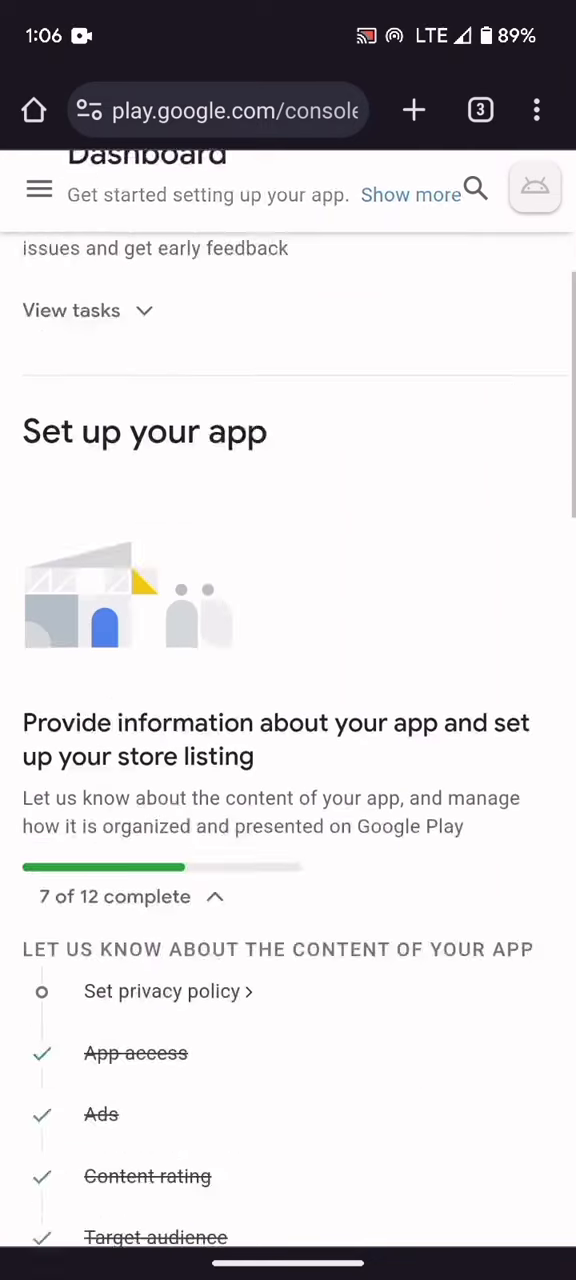
scroll("down", 3)
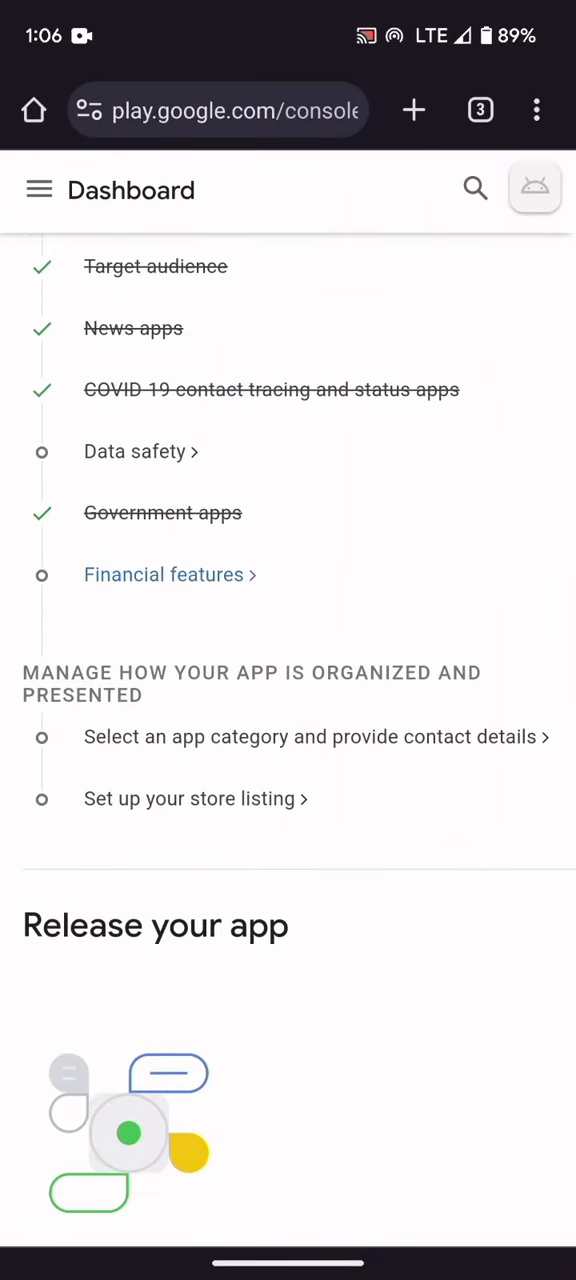
Step: Declare 'Mobile payments and digital wallets' under Financial features and save, reaching 8 of 12
left_click(164, 576)
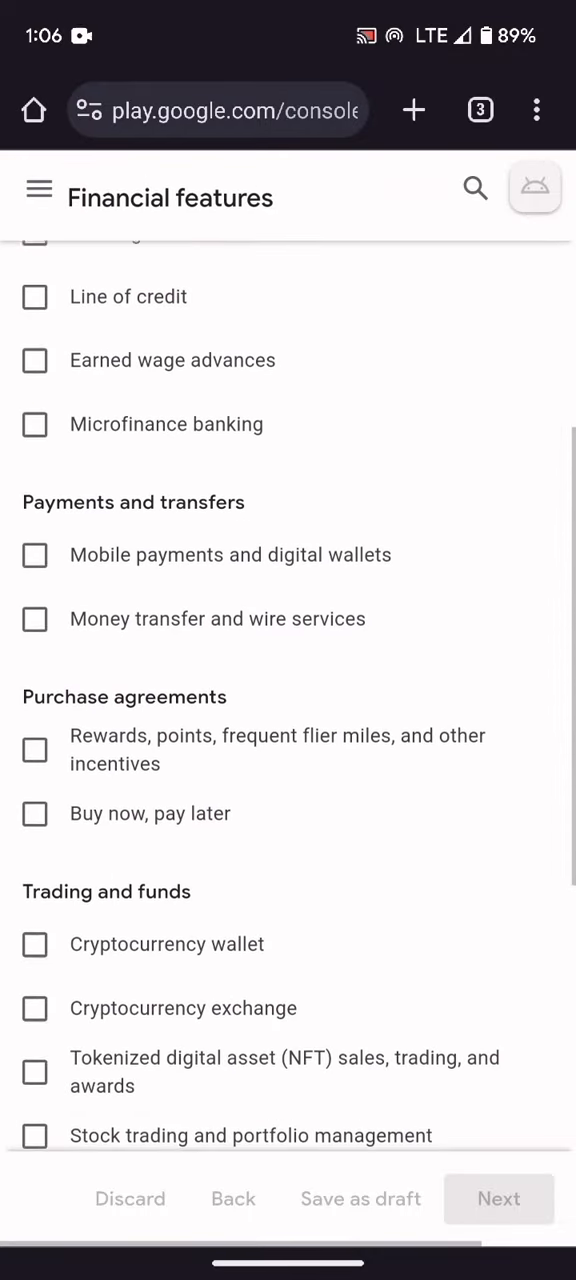
left_click(36, 556)
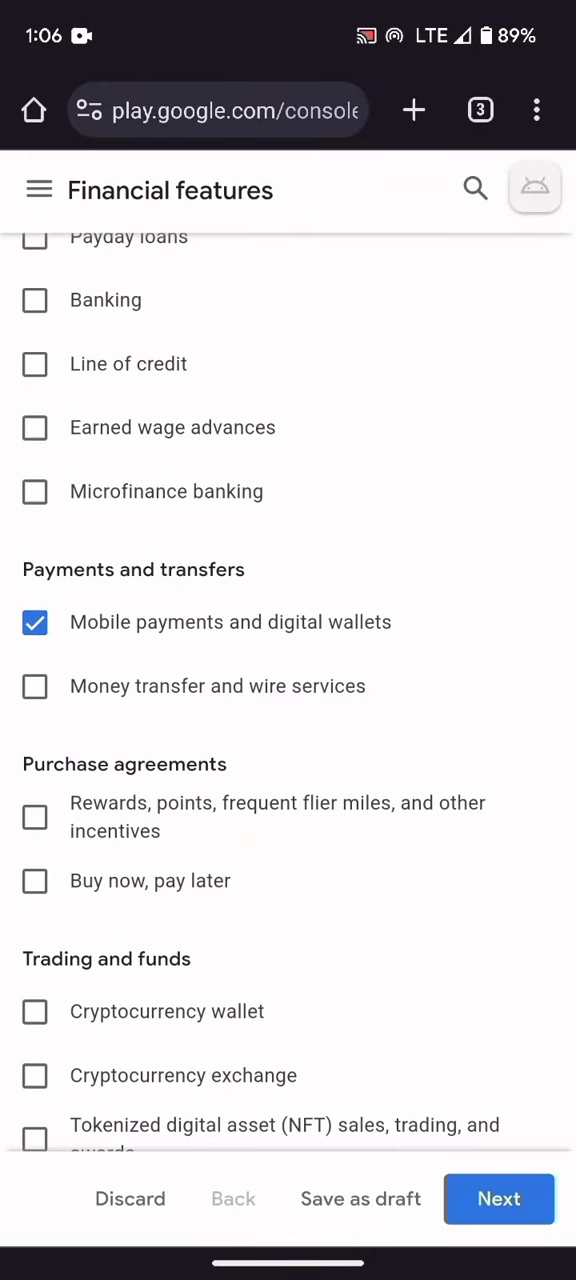
left_click(498, 1198)
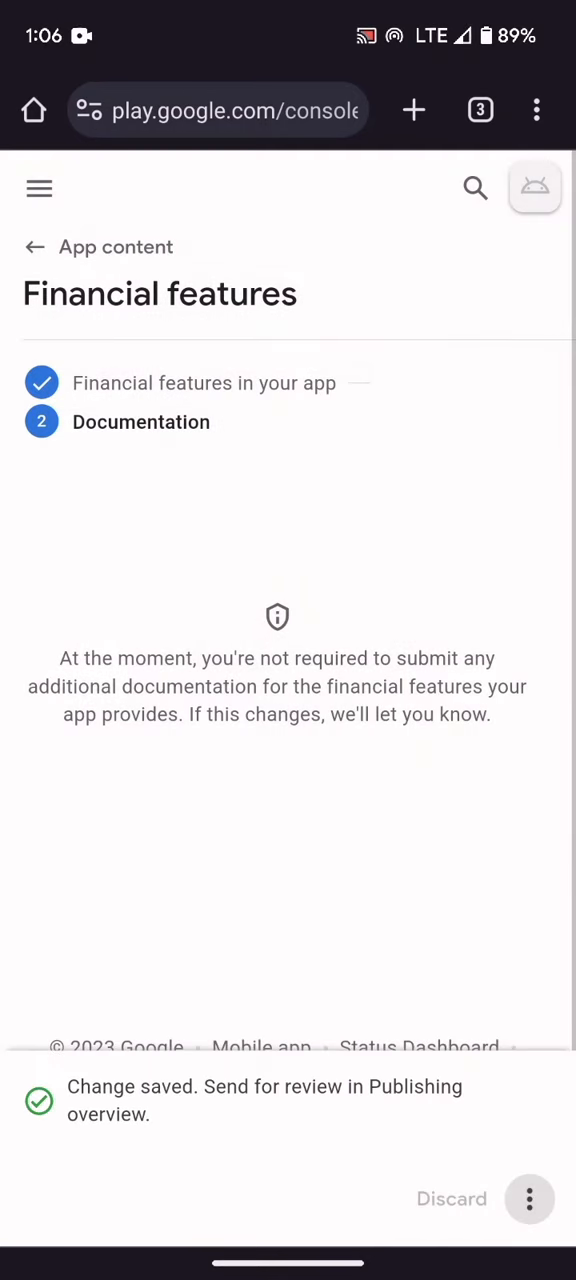
left_click(32, 248)
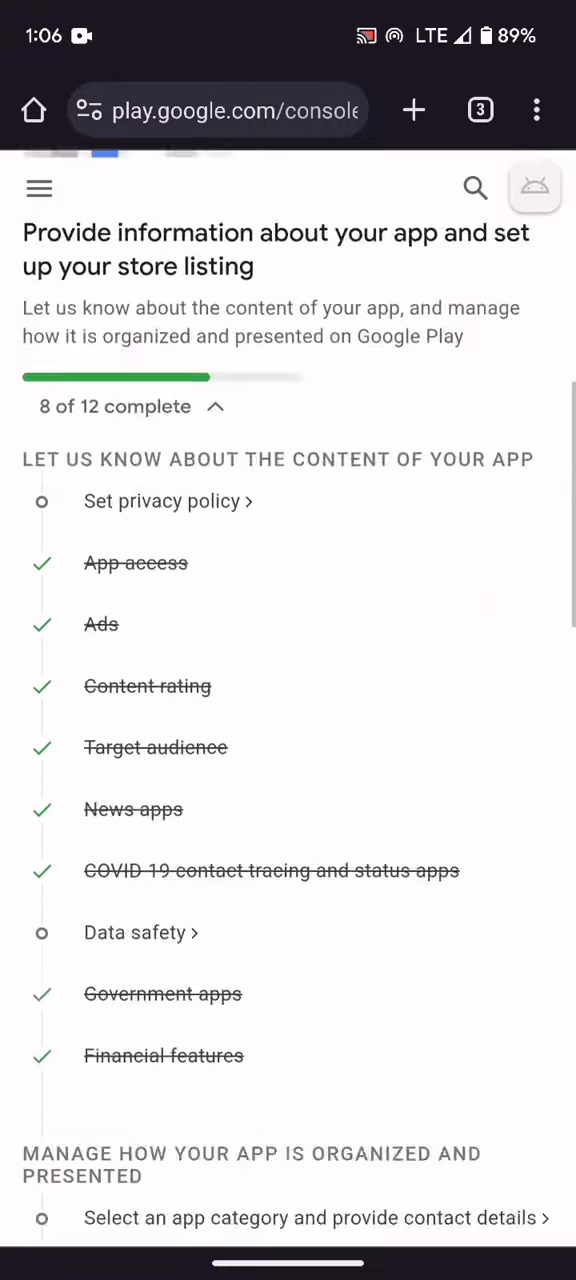
Step: Add the Business tag to the app category via Manage tags, searching 'Busi'
scroll("down", 3)
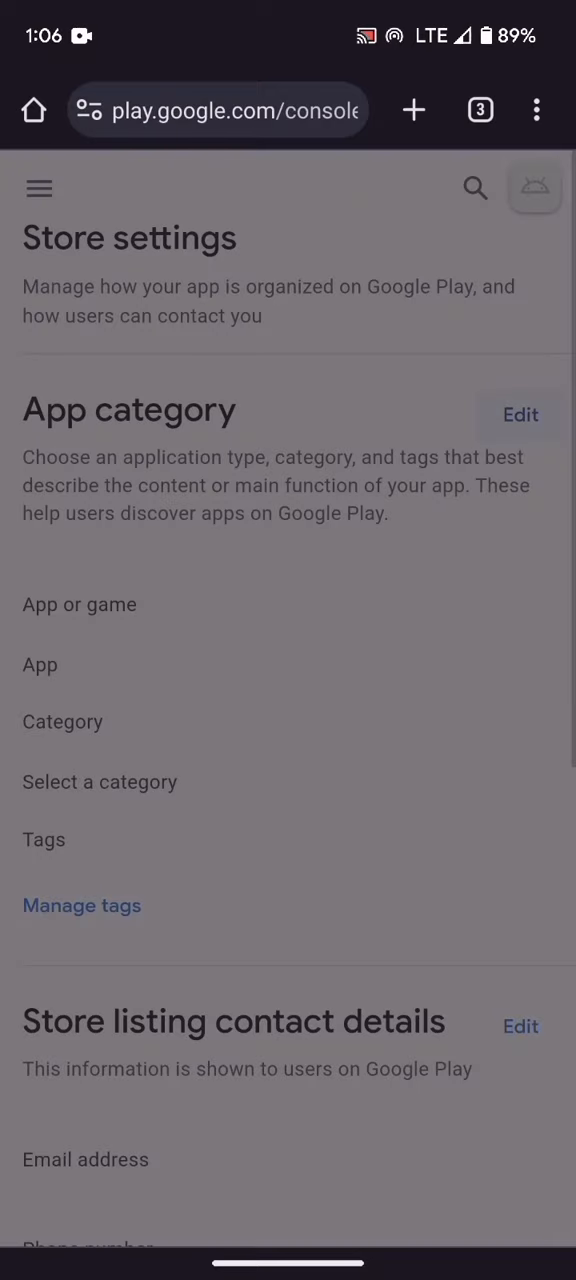
left_click(100, 782)
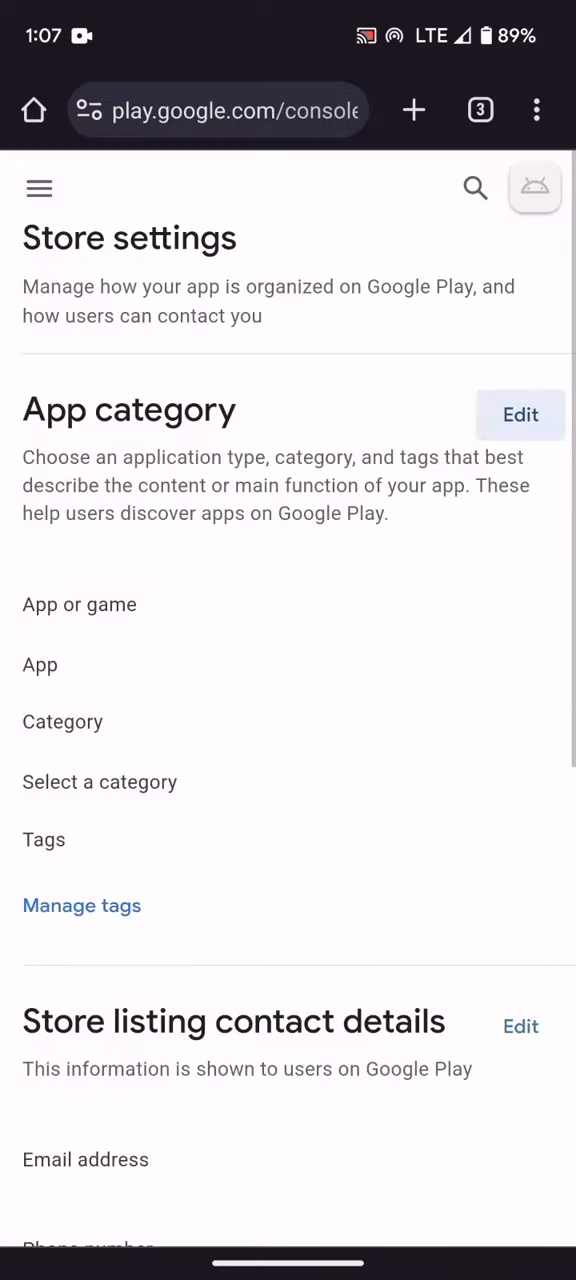
left_click(82, 904)
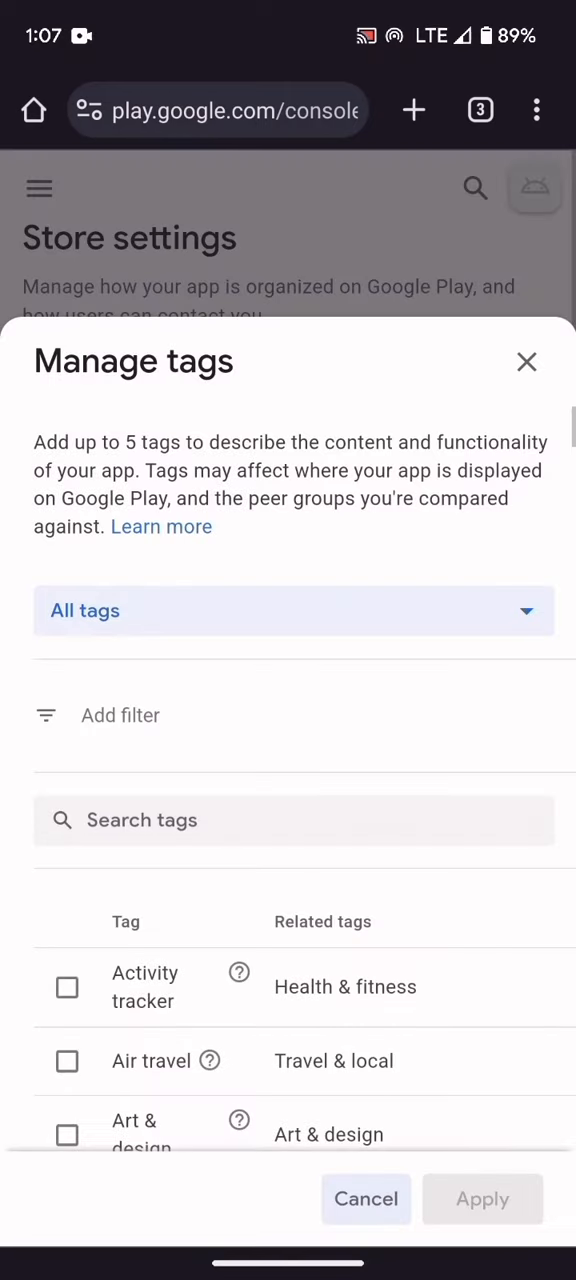
type("Busi")
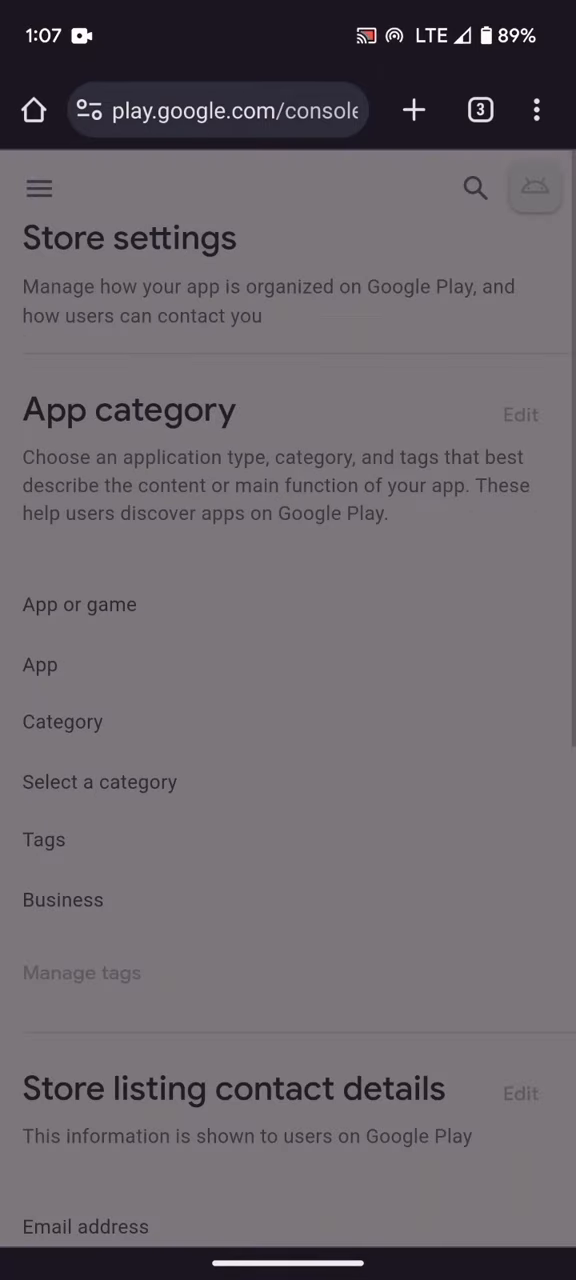
left_click(520, 1092)
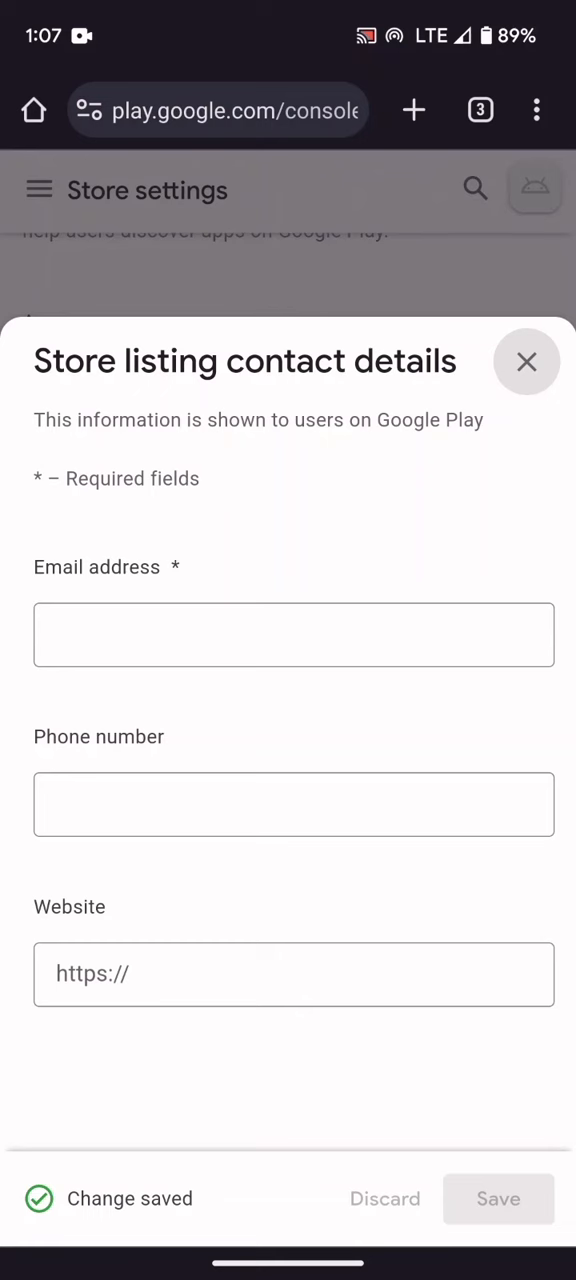
left_click(528, 362)
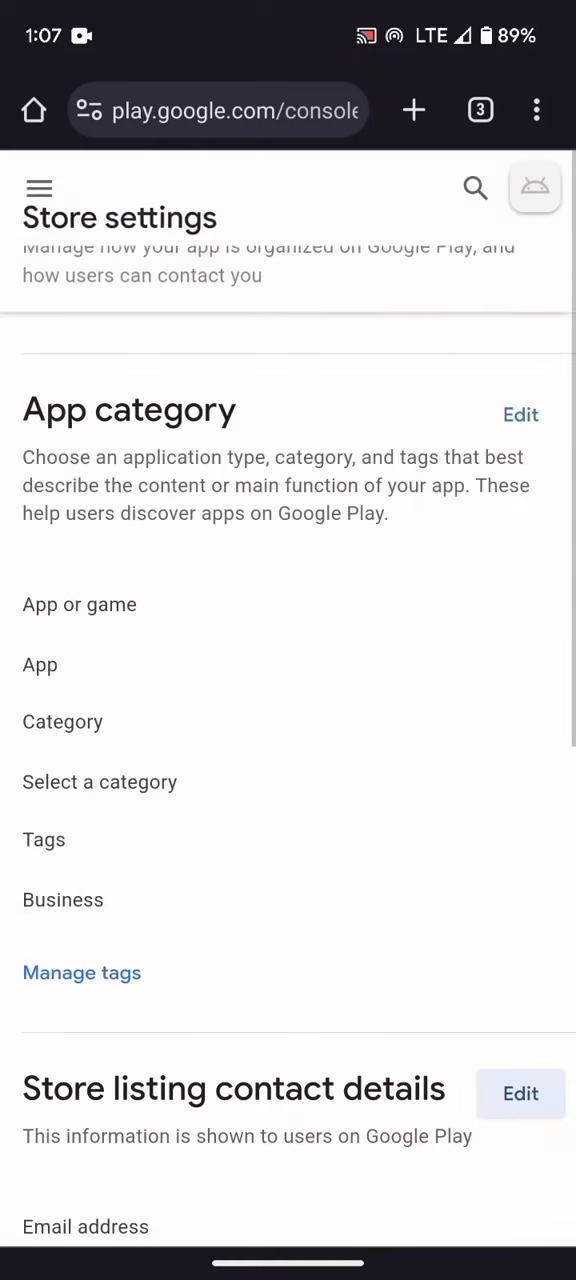
scroll("down", 3)
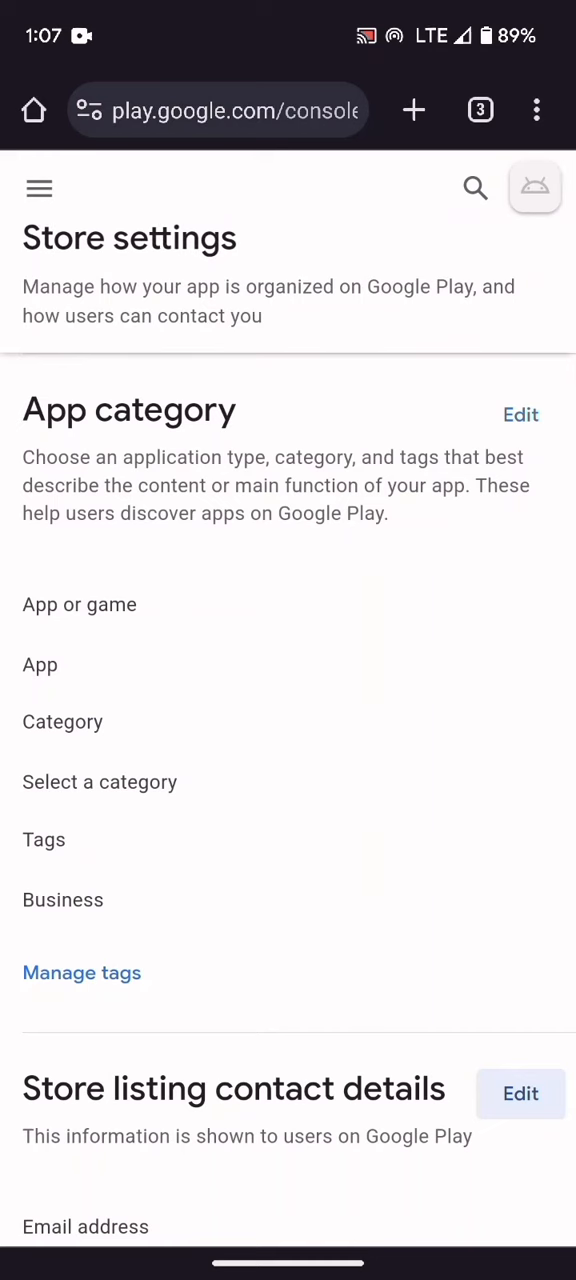
left_click(40, 188)
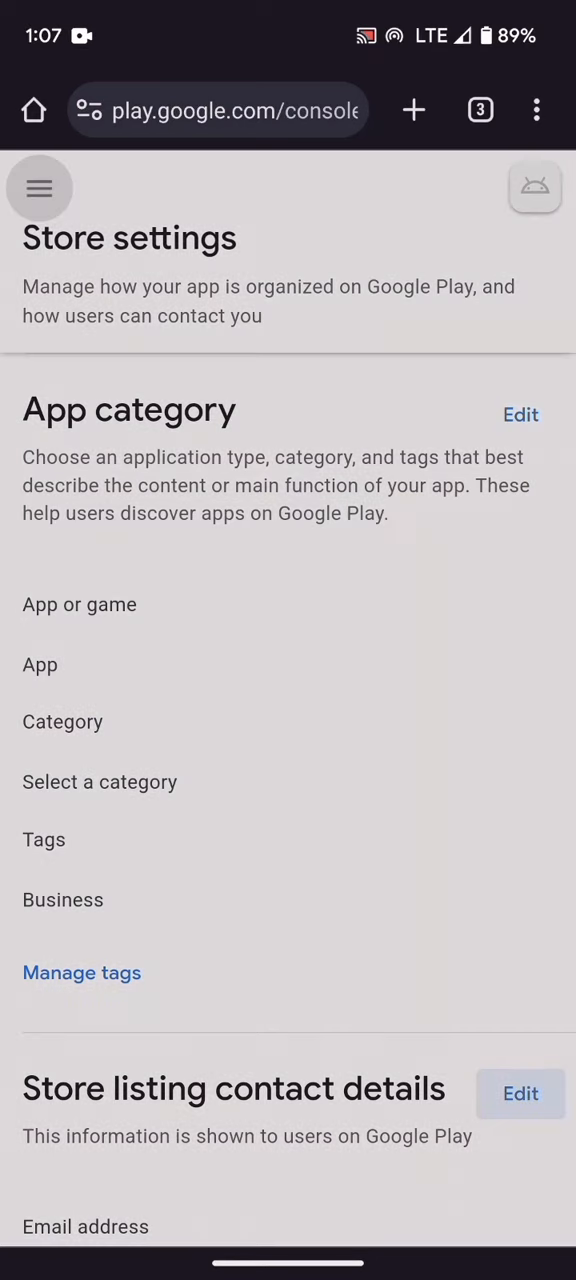
Step: Go to the Production track's Countries / regions view and create a new release
left_click(40, 188)
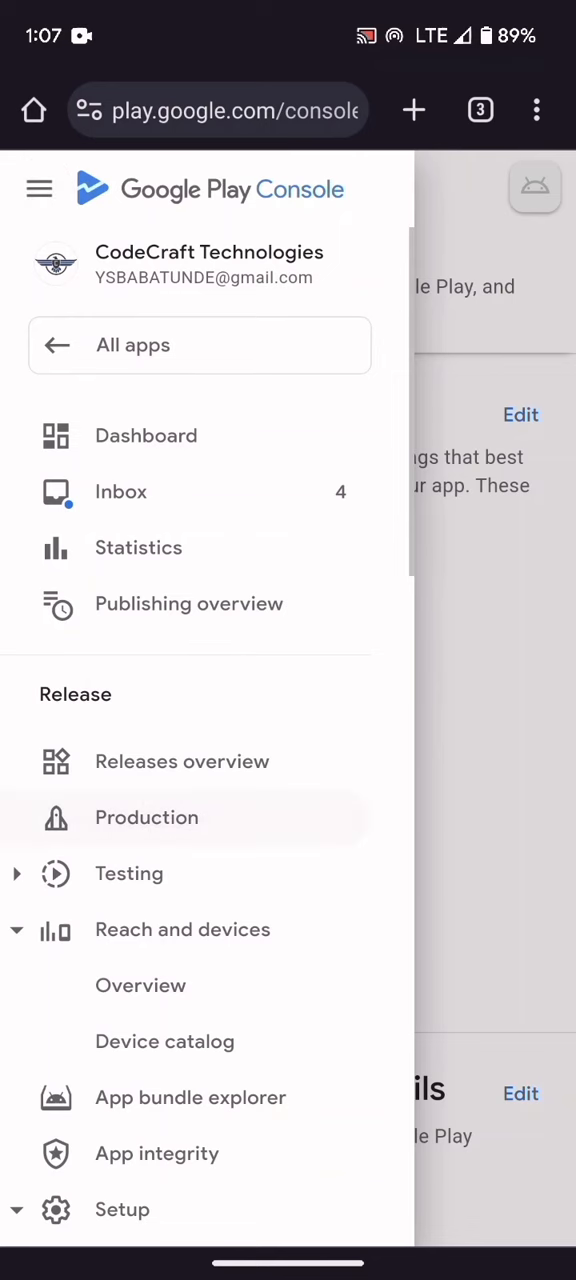
left_click(146, 816)
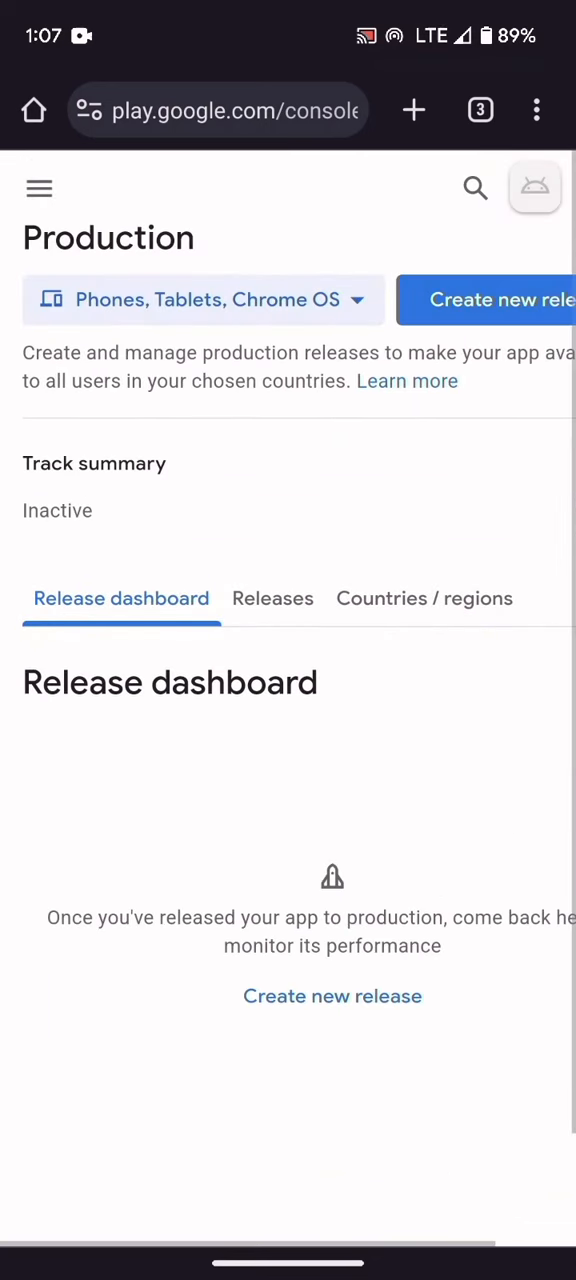
left_click(424, 598)
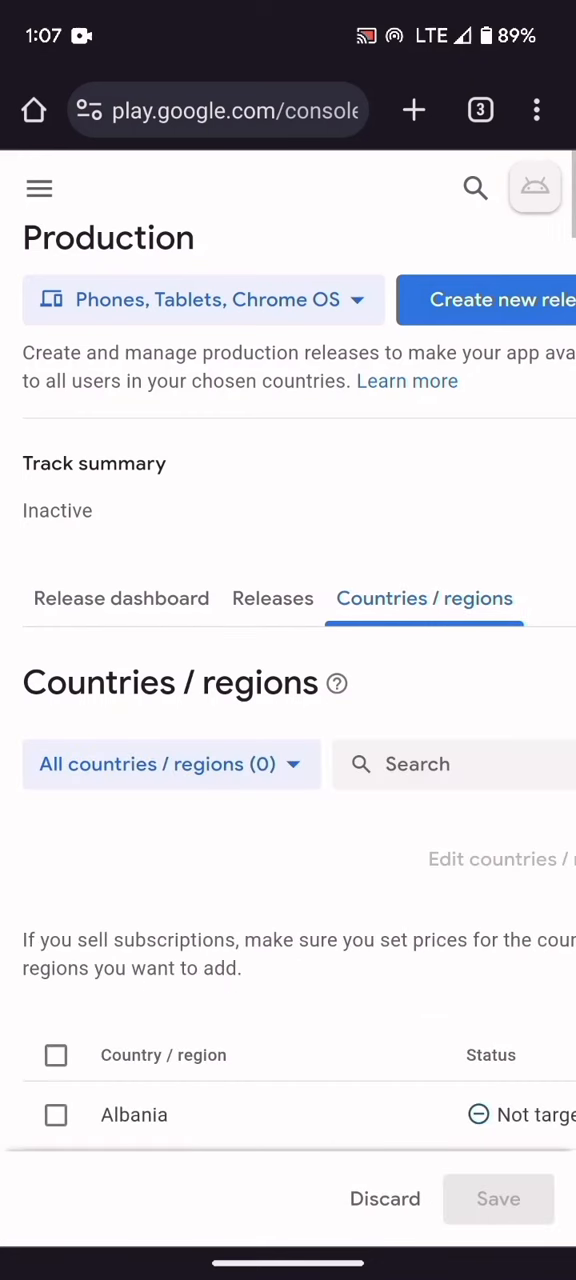
left_click(172, 764)
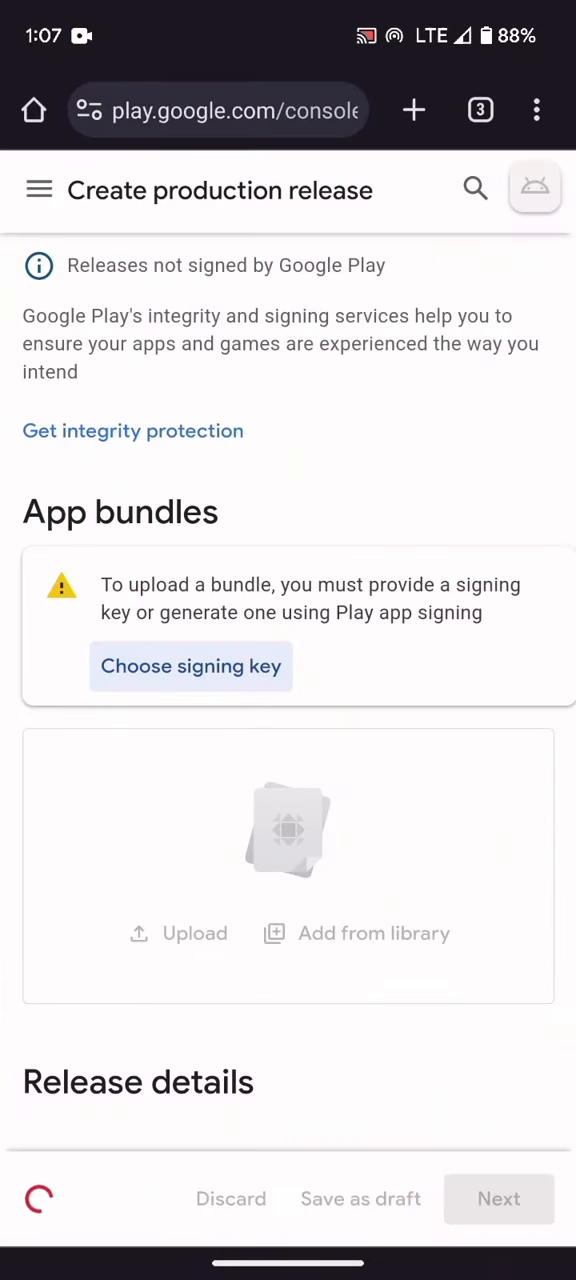
Step: Choose the Google-generated signing key so app integrity shows signed by Google Play
scroll("down", 3)
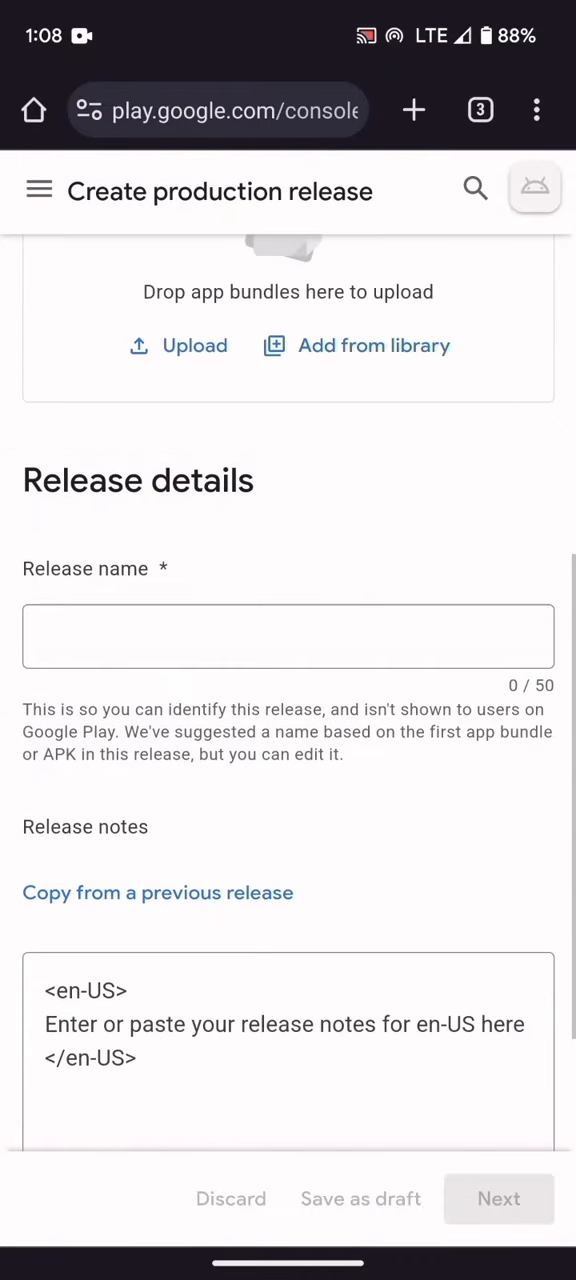
scroll("down", 3)
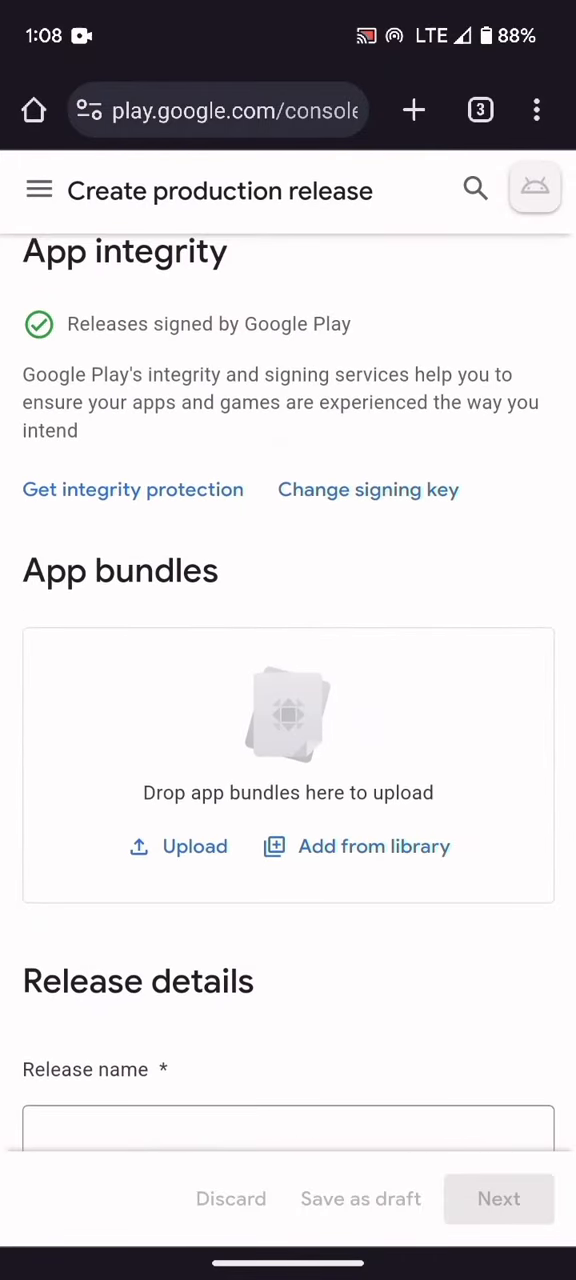
left_click(176, 846)
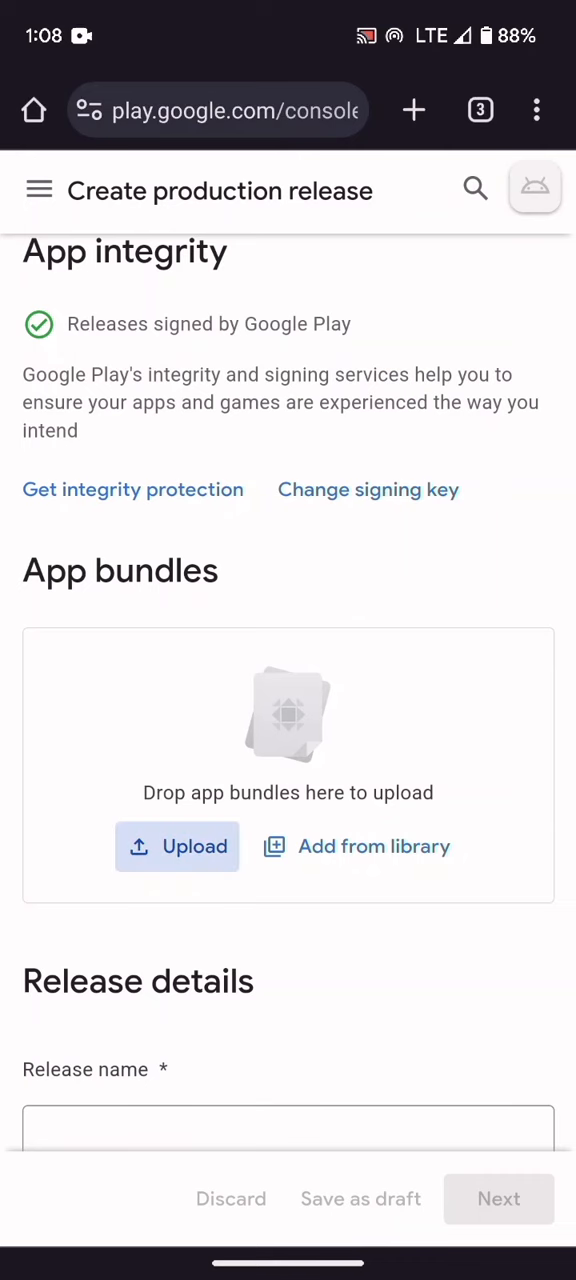
scroll("down", 3)
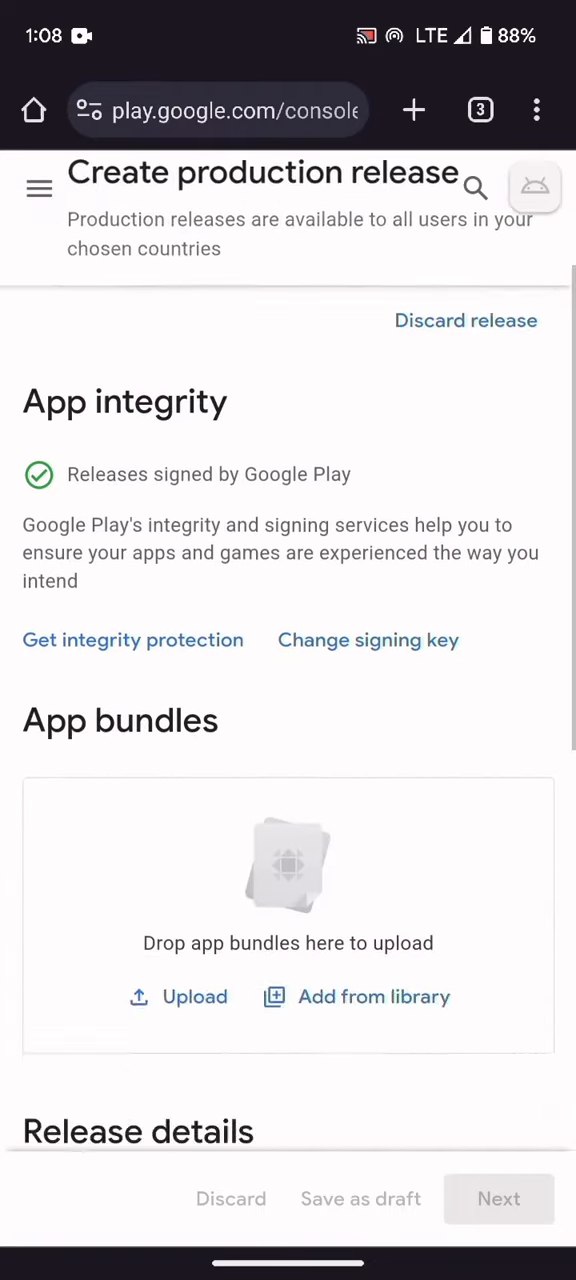
scroll("down", 3)
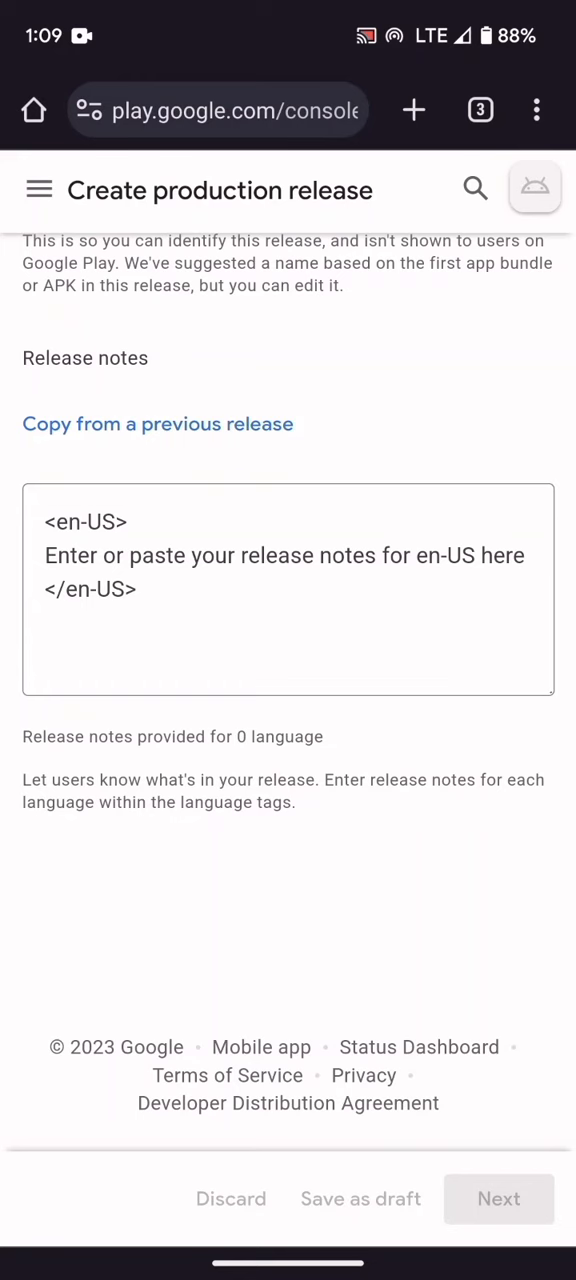
scroll("down", 3)
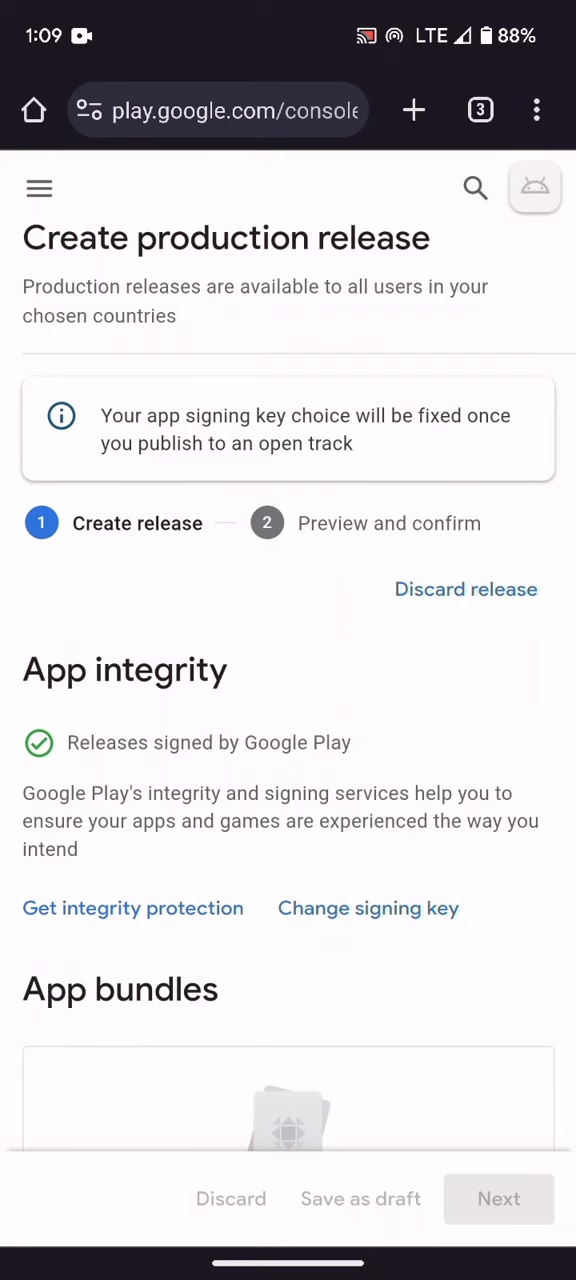
Step: Navigate to Publishing overview and scroll to the changes ready to send for review
left_click(40, 188)
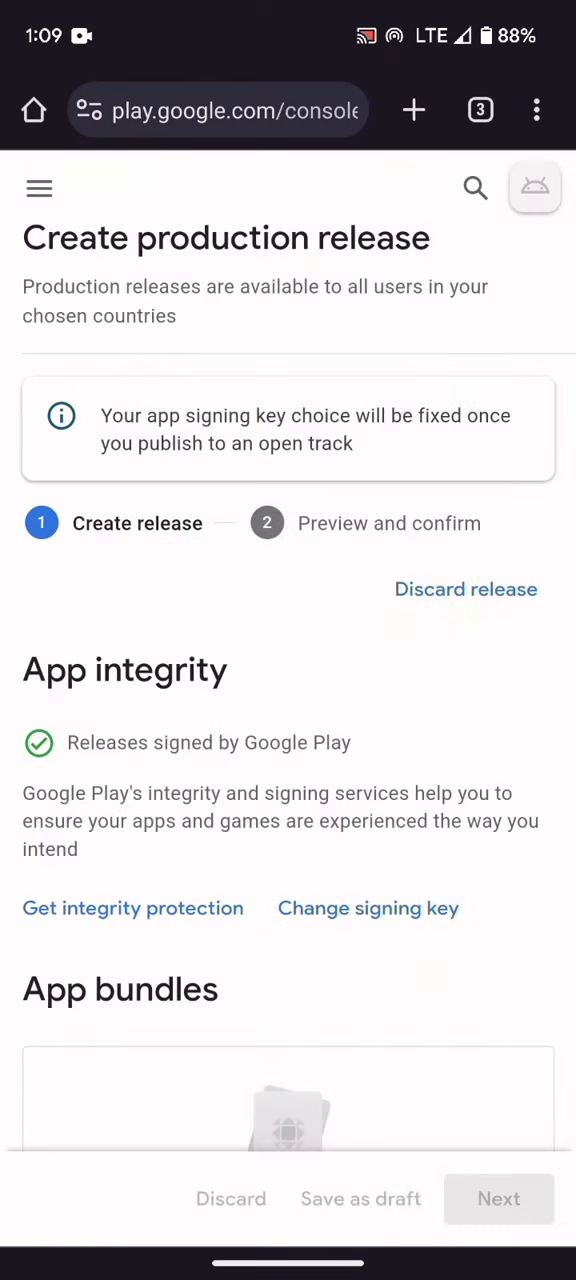
scroll("down", 3)
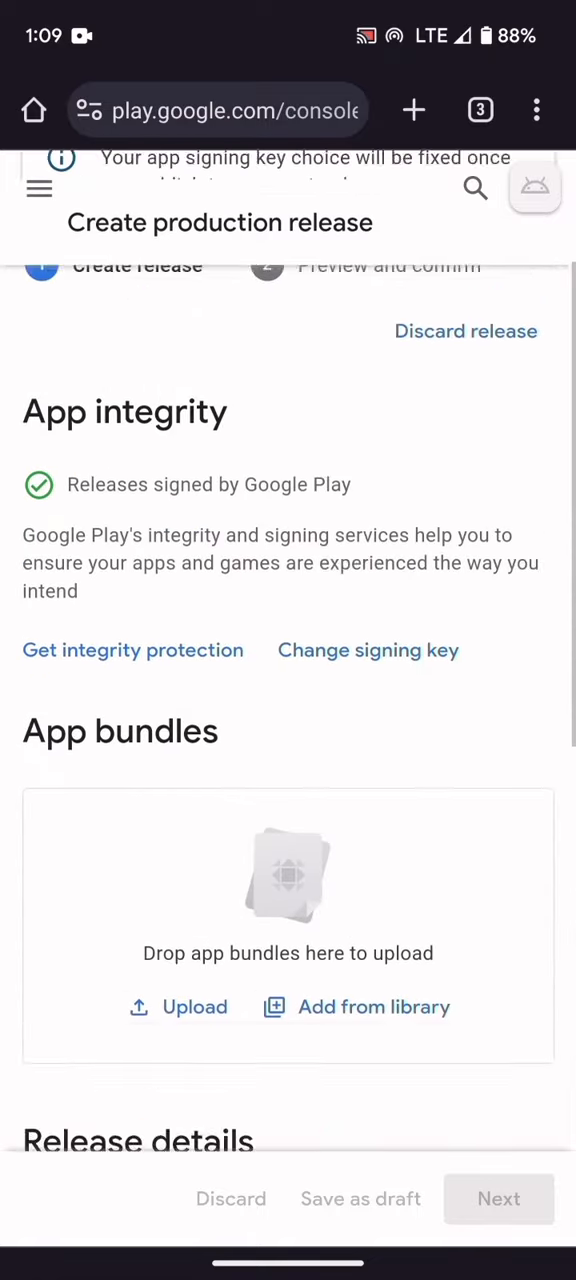
scroll("down", 3)
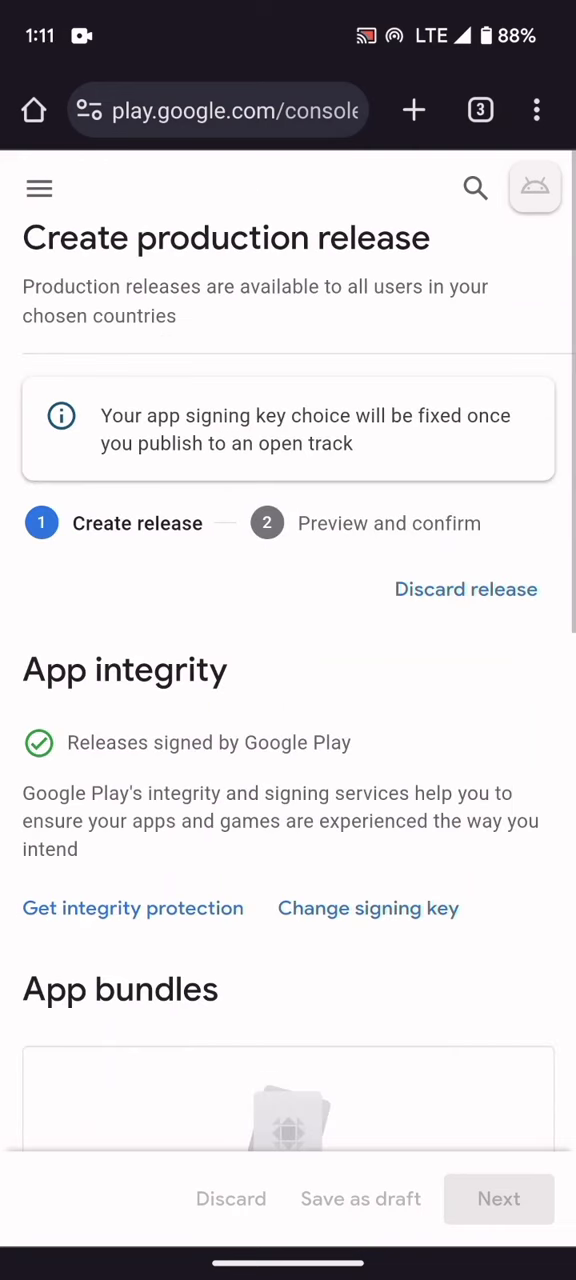
left_click(40, 188)
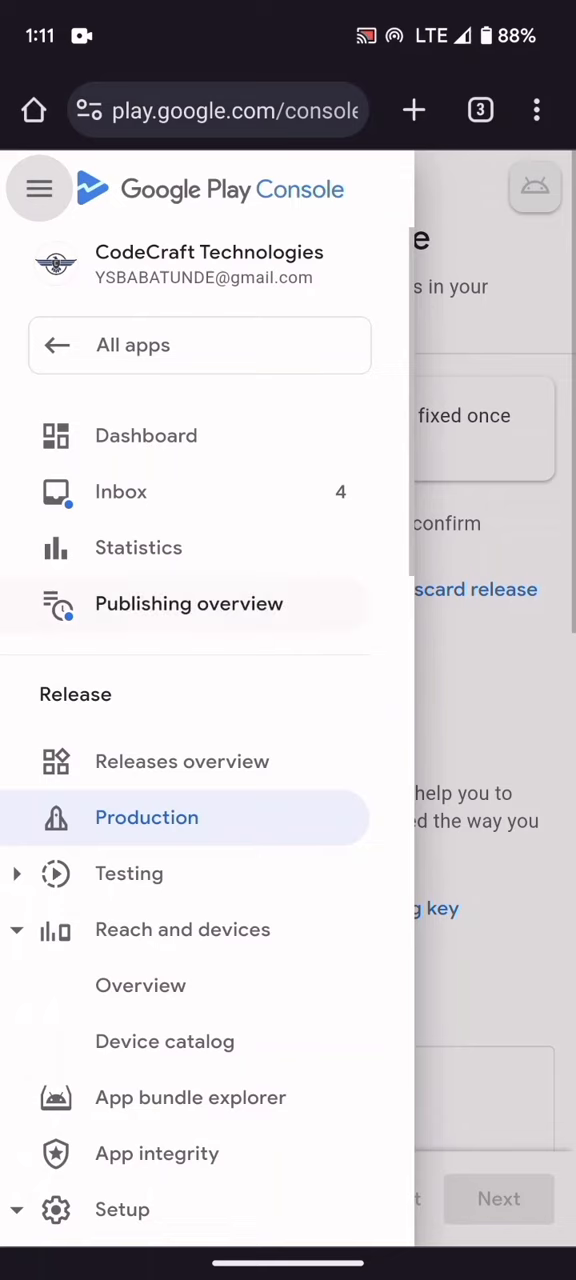
left_click(188, 604)
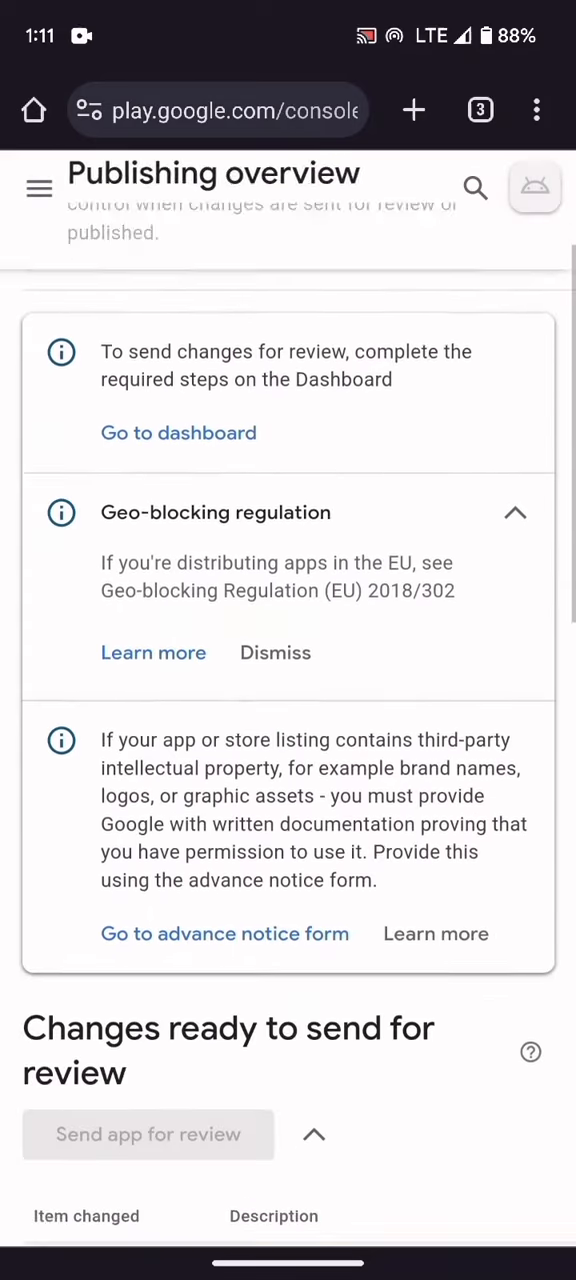
scroll("down", 3)
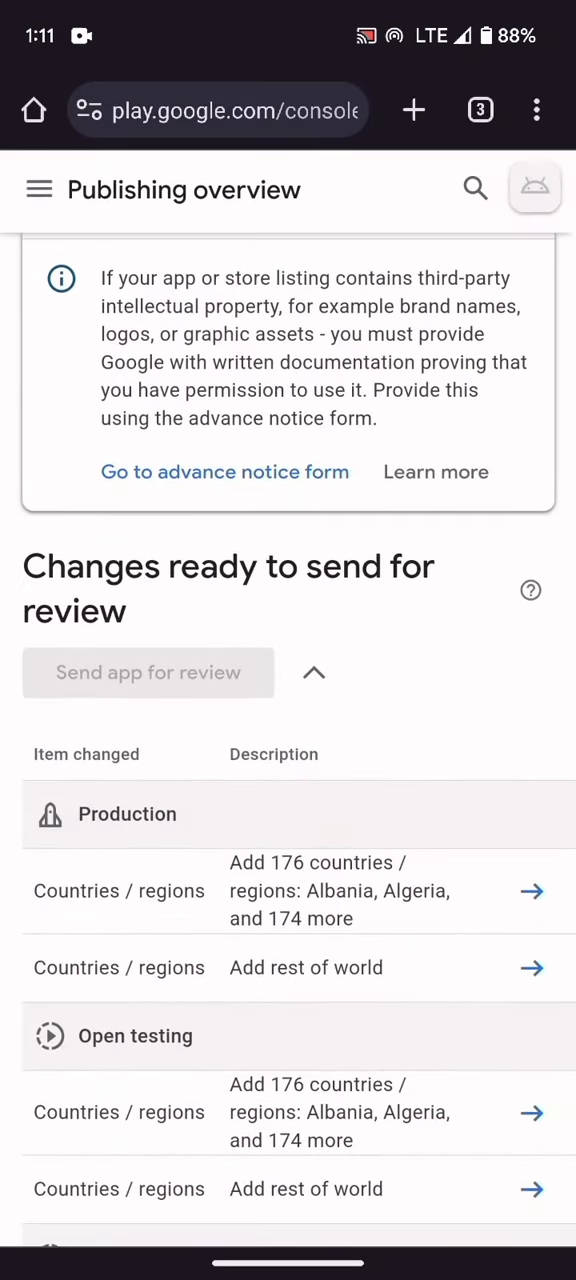